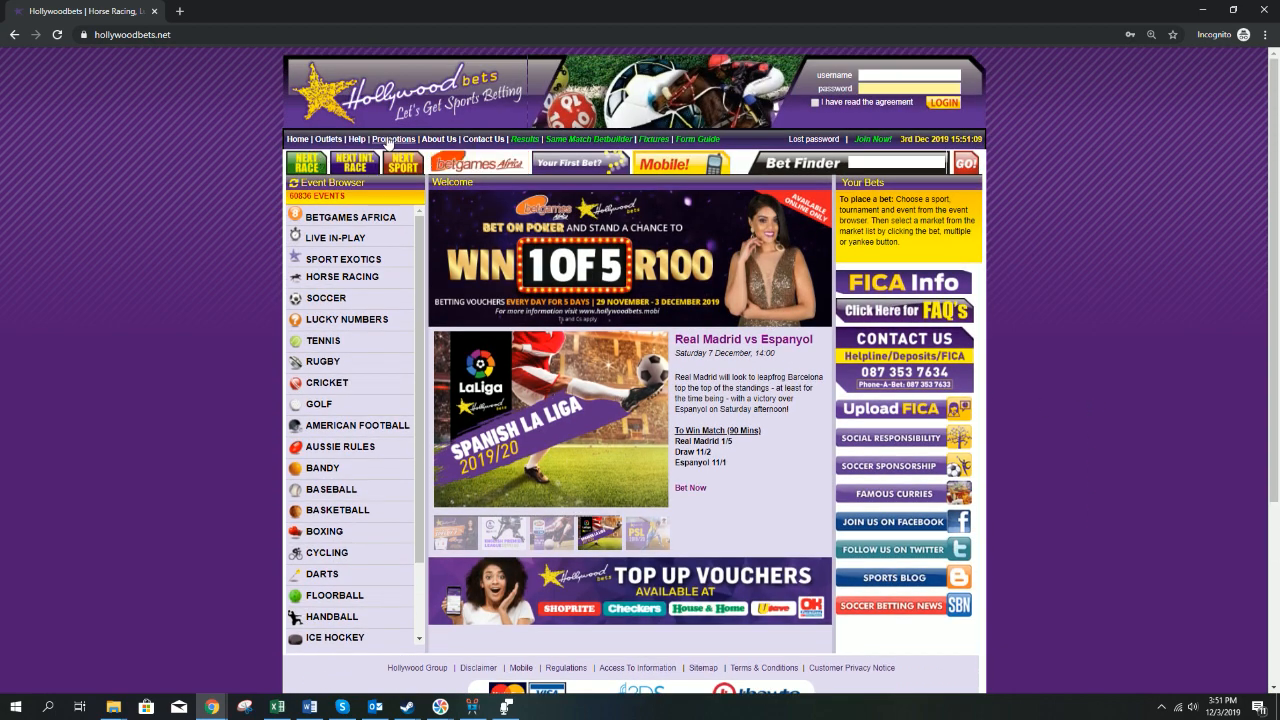
Step: Browse Hollywoodbets promotions, then the Betgames Africa and War of Bets live games
{"action": "left_click", "coordinate": [393, 139]}
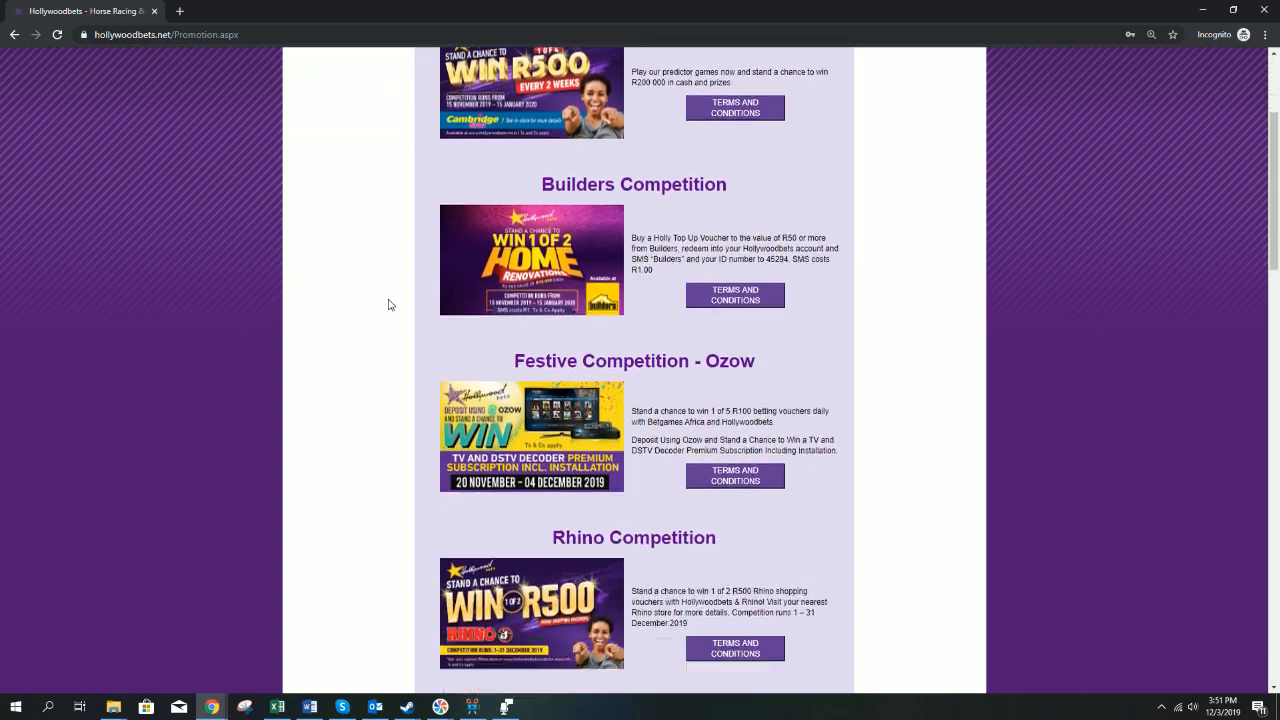
{"action": "scroll", "scroll_direction": "down", "scroll_amount": 3}
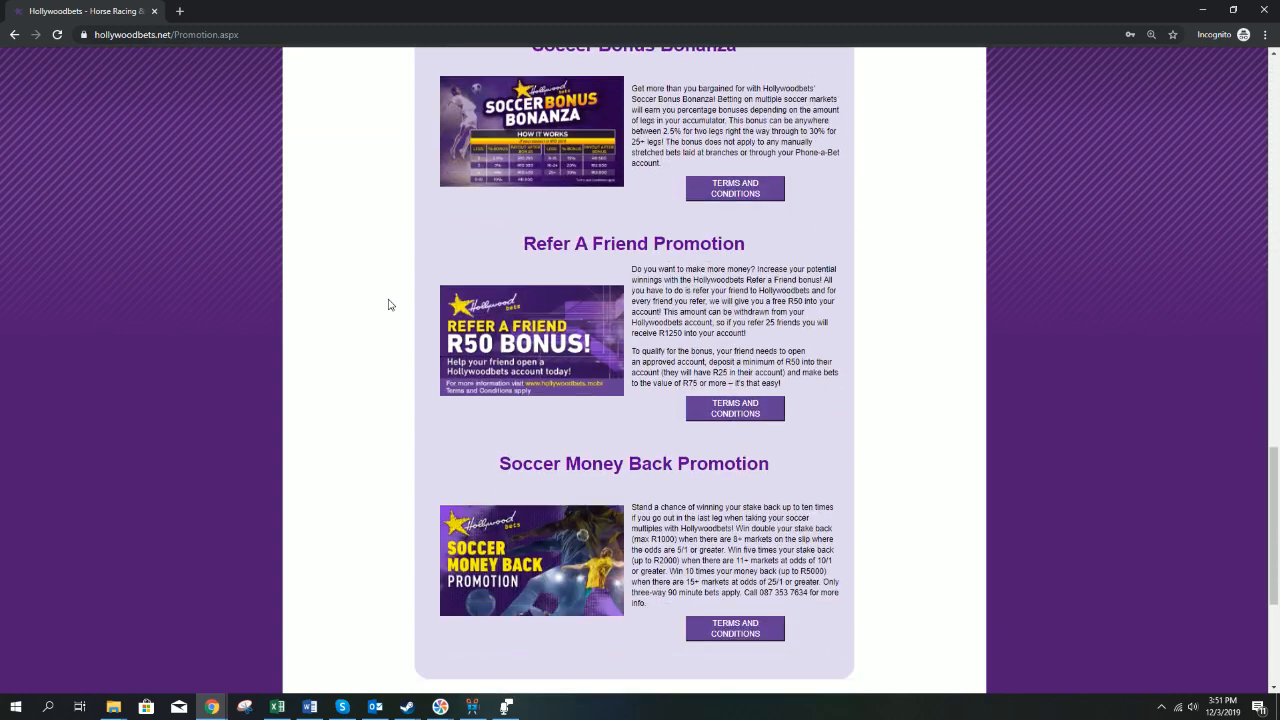
{"action": "scroll", "scroll_direction": "down", "scroll_amount": 3}
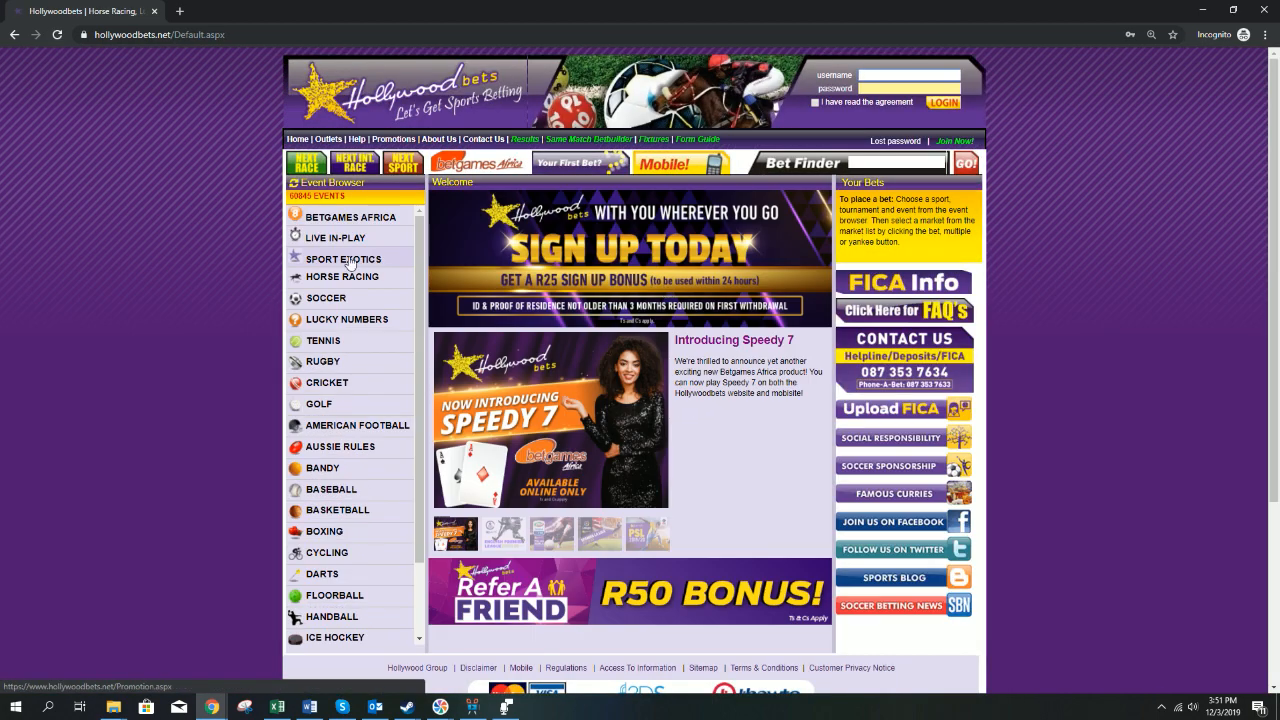
{"action": "left_click", "coordinate": [350, 217]}
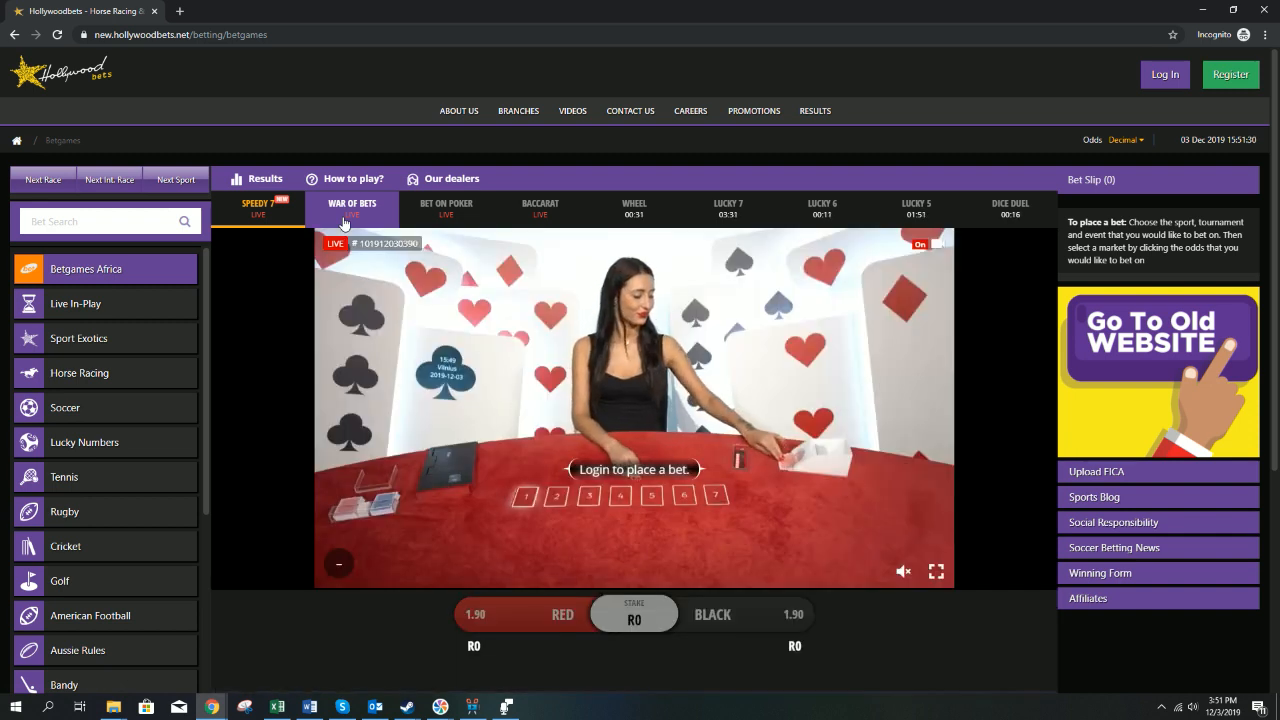
{"action": "left_click", "coordinate": [445, 207]}
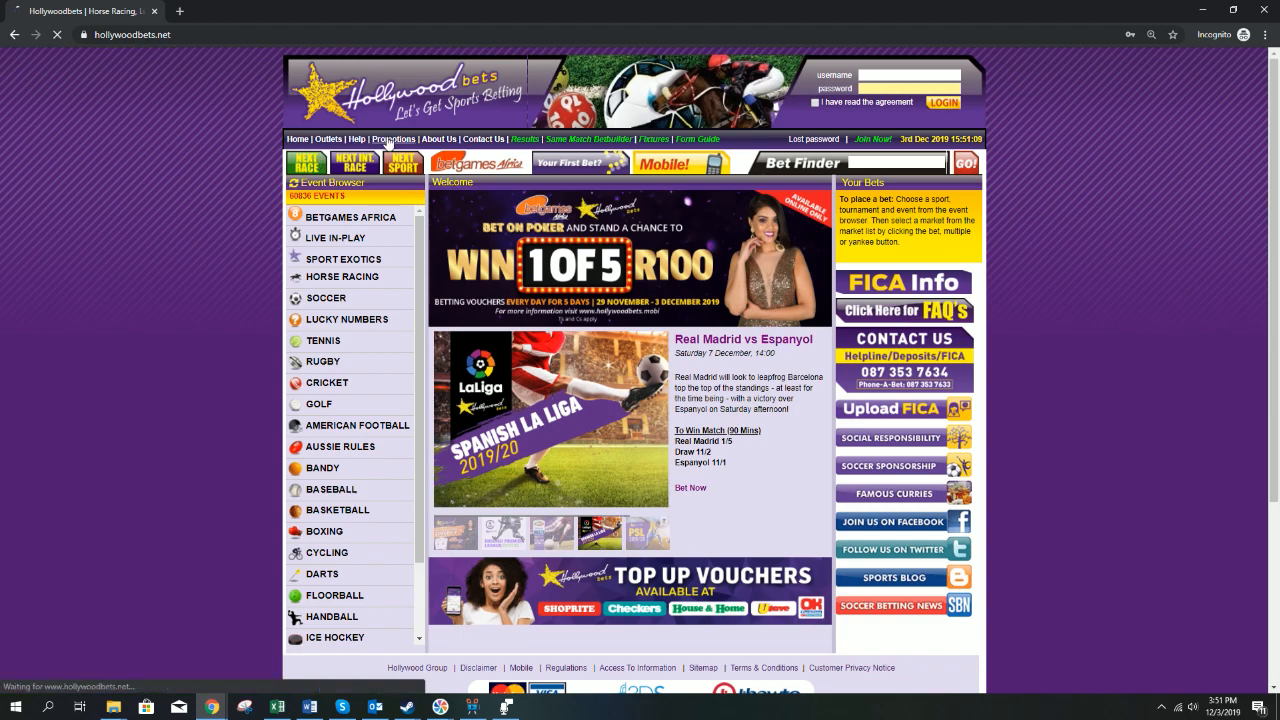
Step: Revisit promotions, then load new.hollywoodbets.net/betting and scroll today's soccer fixtures
{"action": "left_click", "coordinate": [393, 139]}
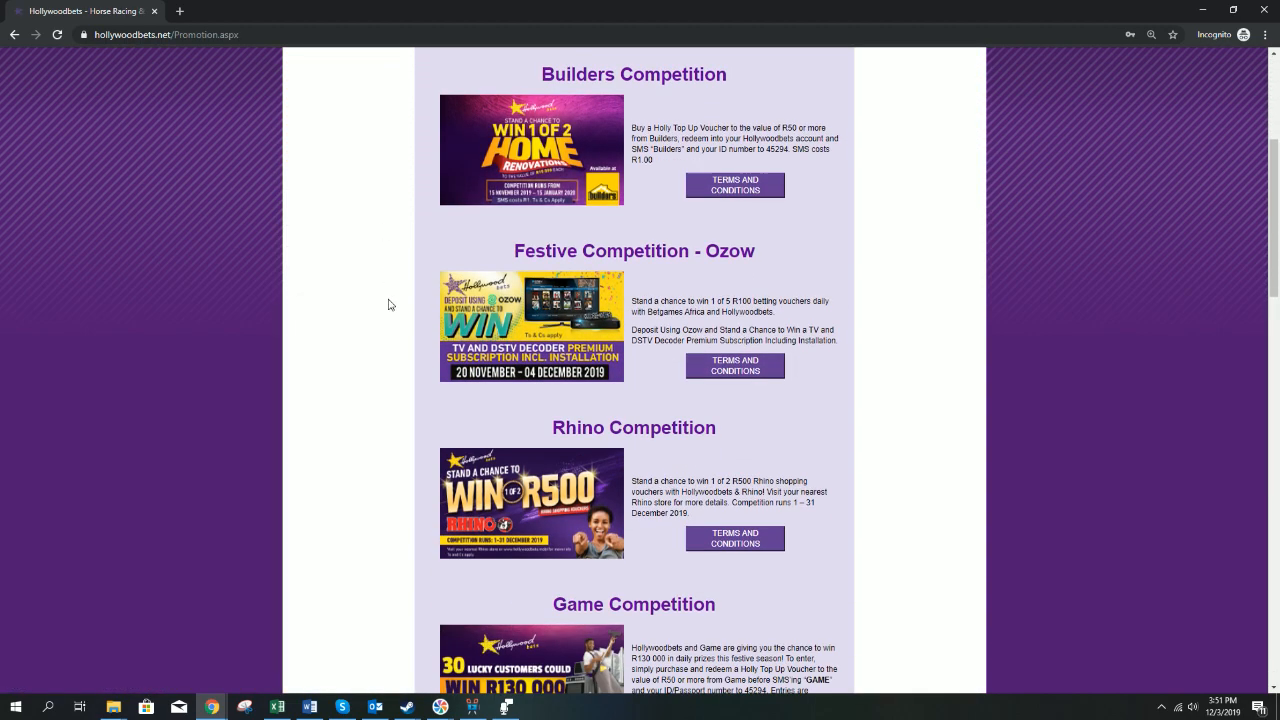
{"action": "scroll", "scroll_direction": "down", "scroll_amount": 3}
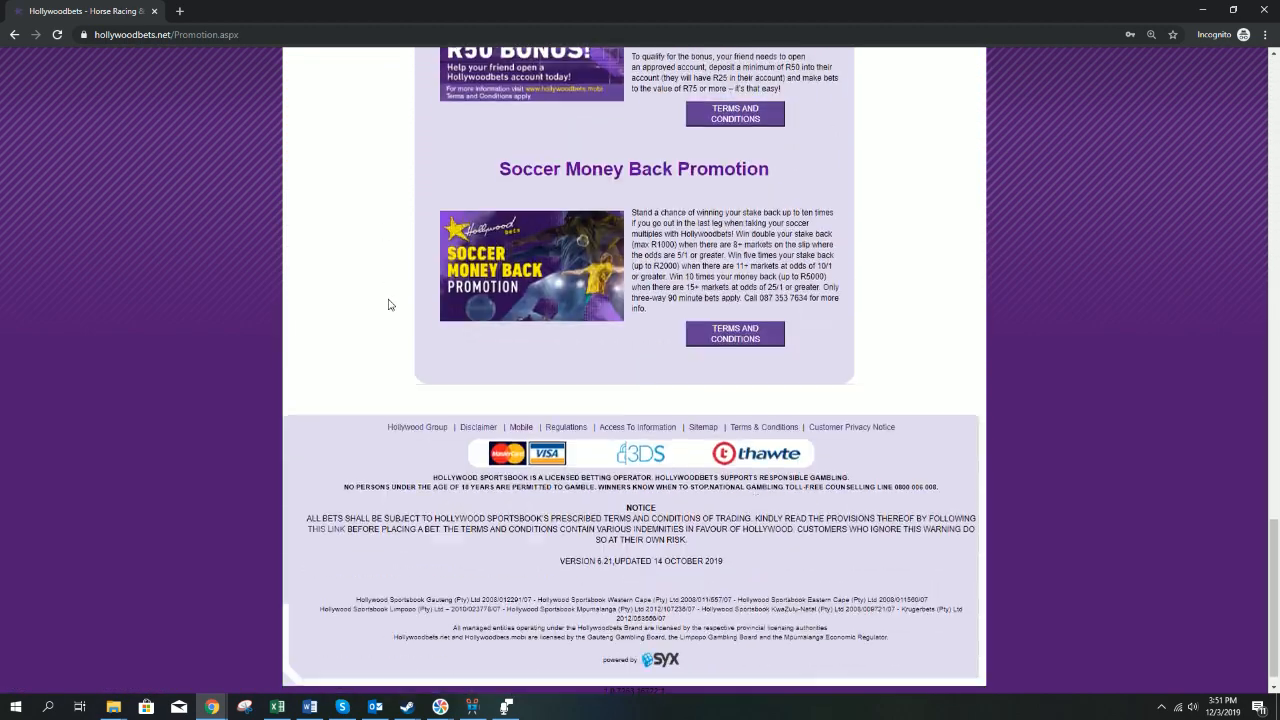
{"action": "scroll", "scroll_direction": "up", "scroll_amount": 3}
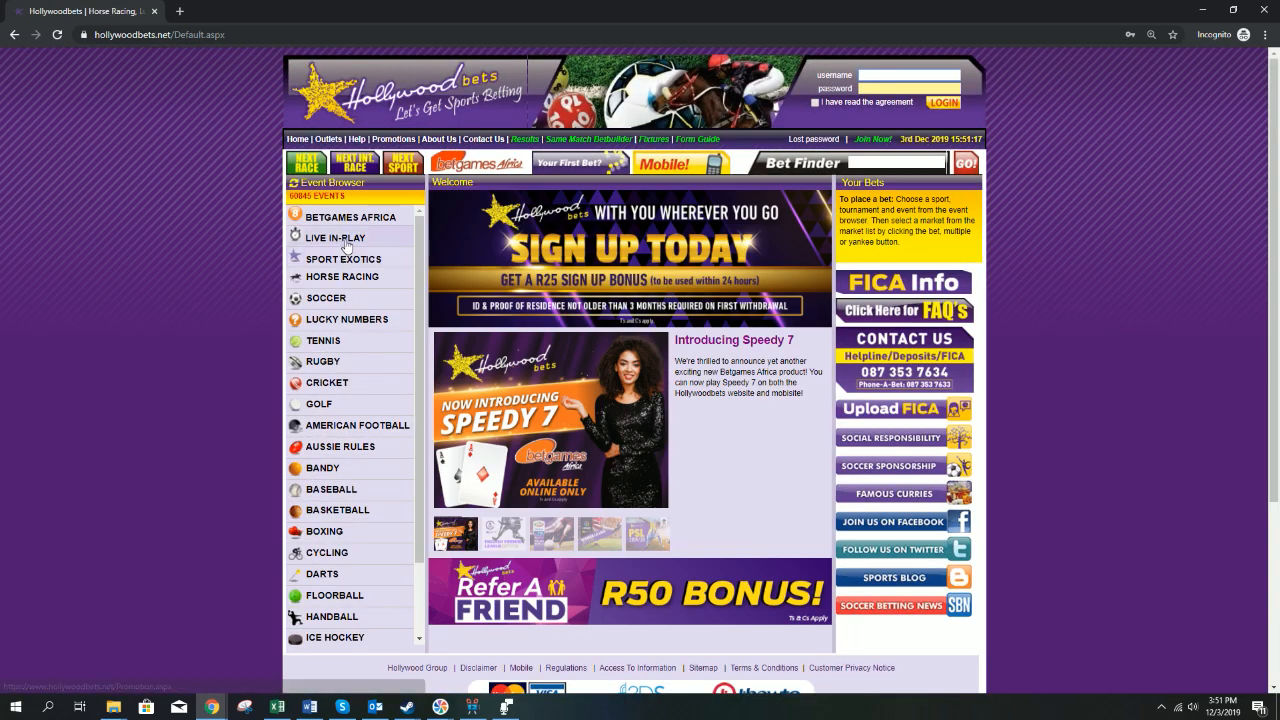
{"action": "left_click", "coordinate": [350, 217]}
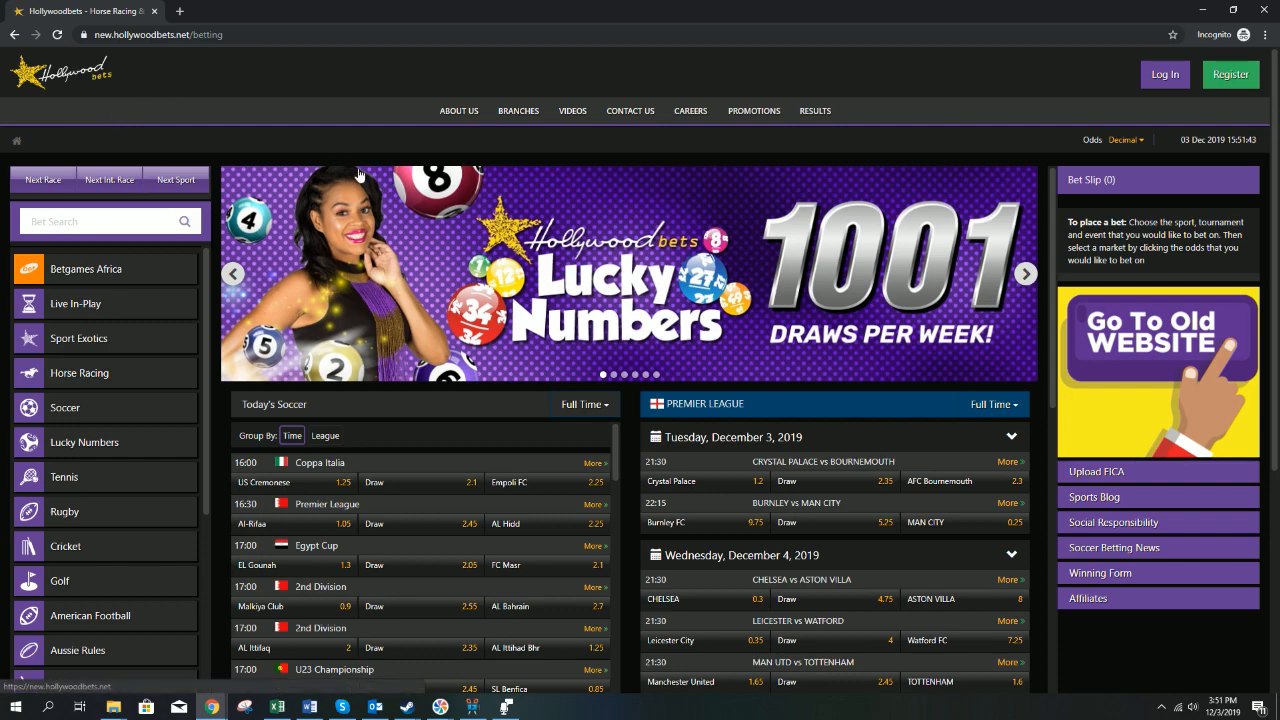
{"action": "scroll", "scroll_direction": "down", "scroll_amount": 3}
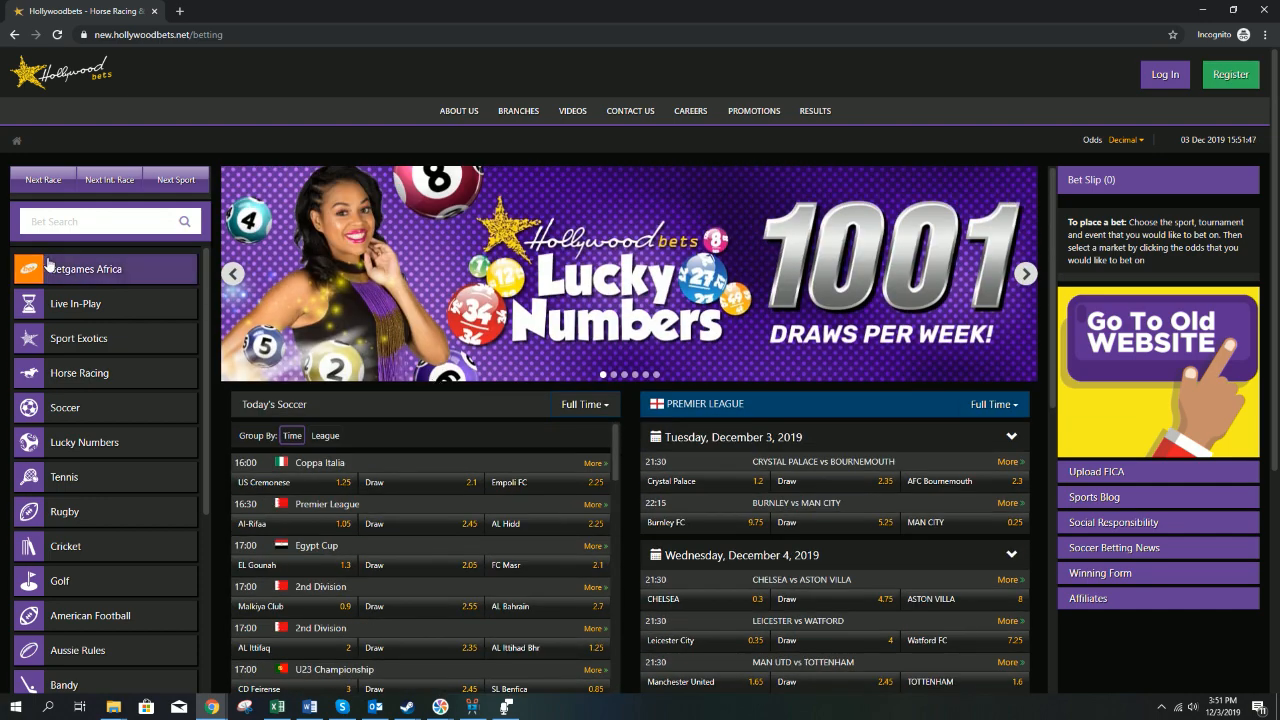
{"action": "mouse_move", "coordinate": [490, 80]}
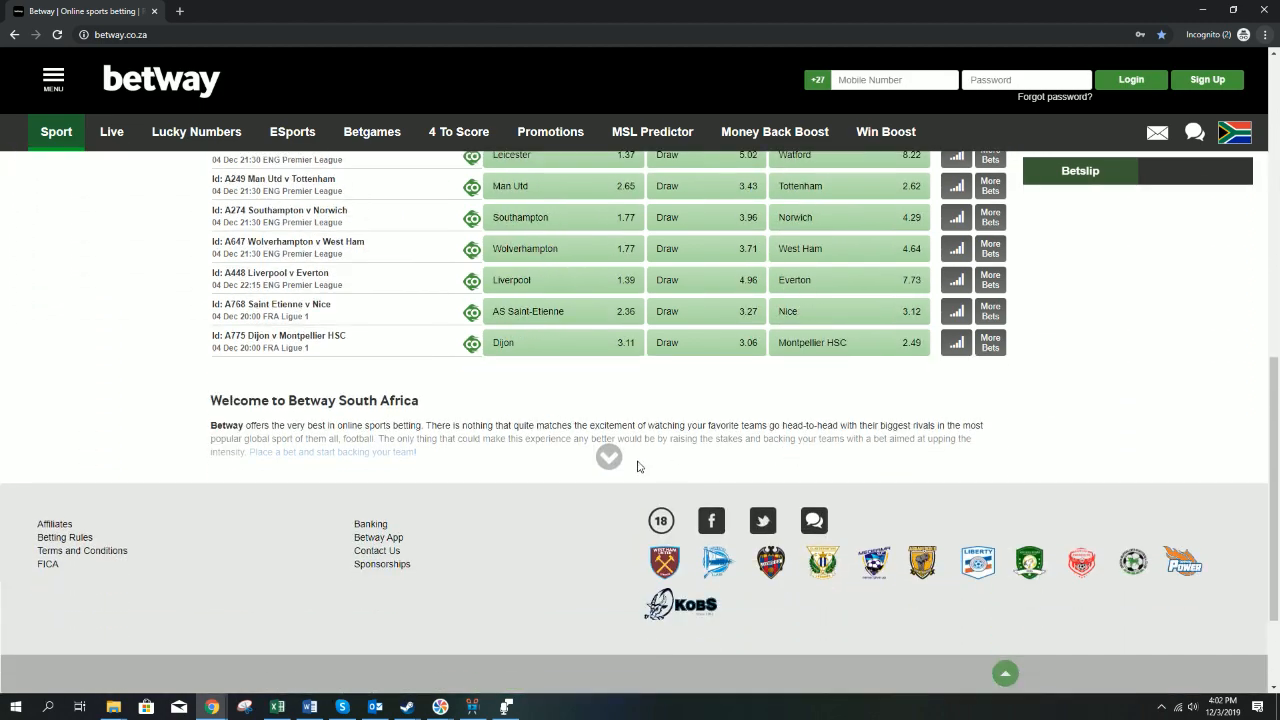
Step: Return to the Betway home page and browse the live betting events
{"action": "left_click", "coordinate": [111, 131]}
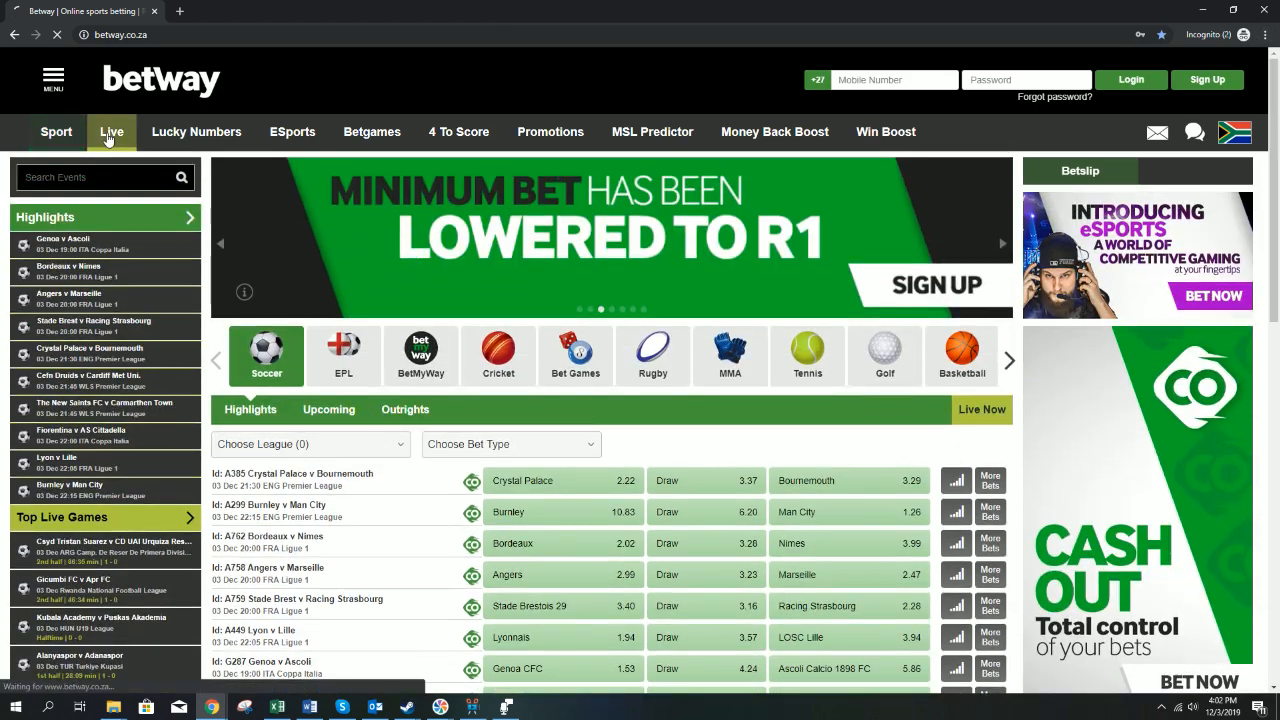
{"action": "left_click", "coordinate": [111, 131]}
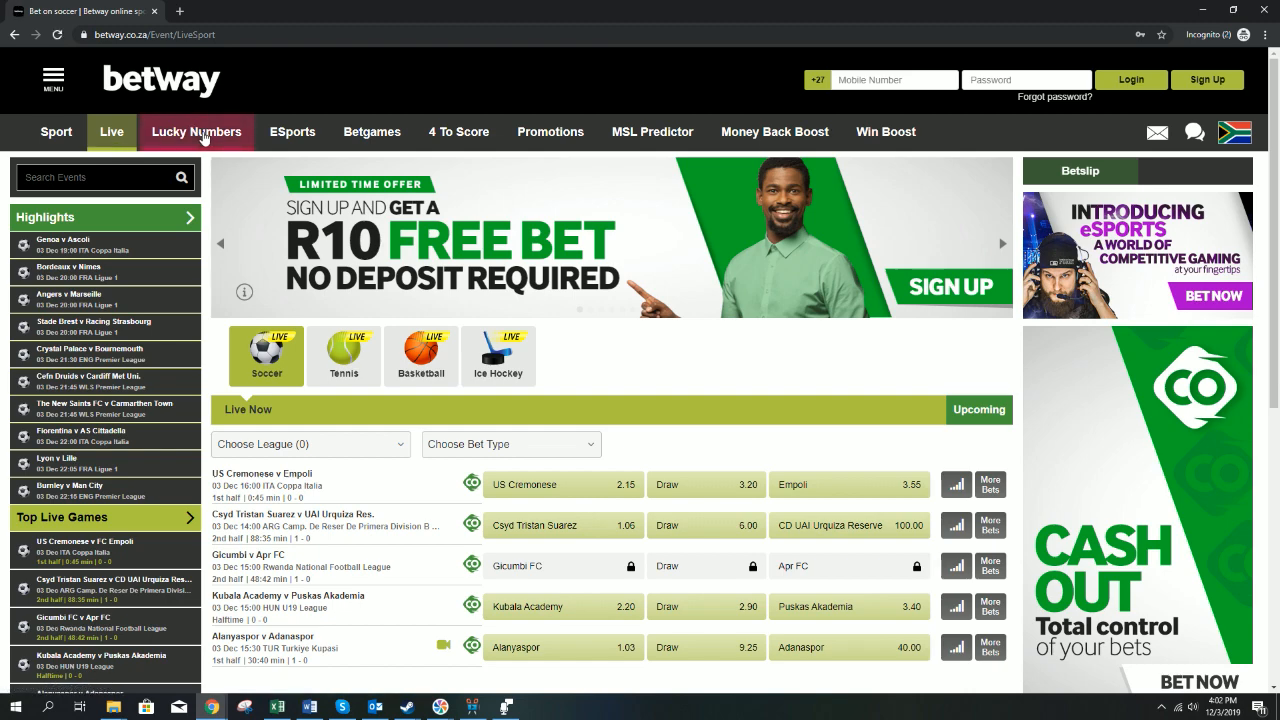
{"action": "scroll", "scroll_direction": "down", "scroll_amount": 3}
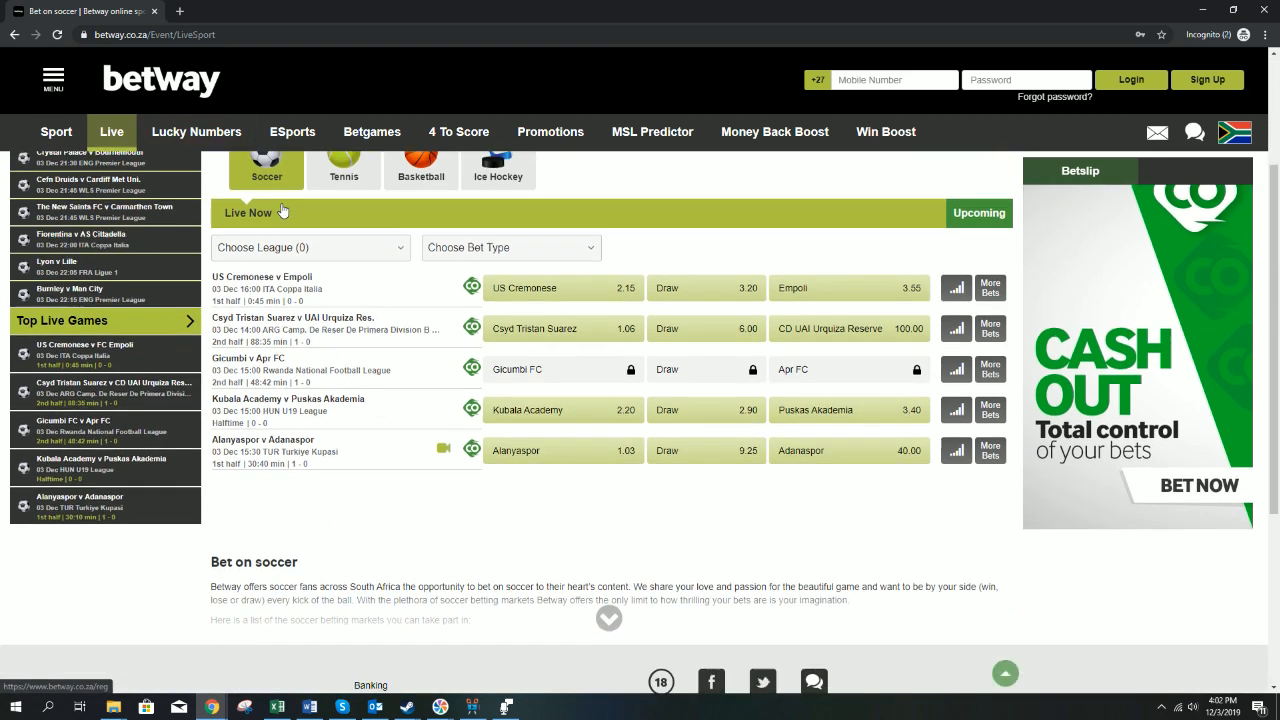
Step: Scroll through the Lucky Numbers lottery page, then open the eSports betting page
{"action": "left_click", "coordinate": [196, 131]}
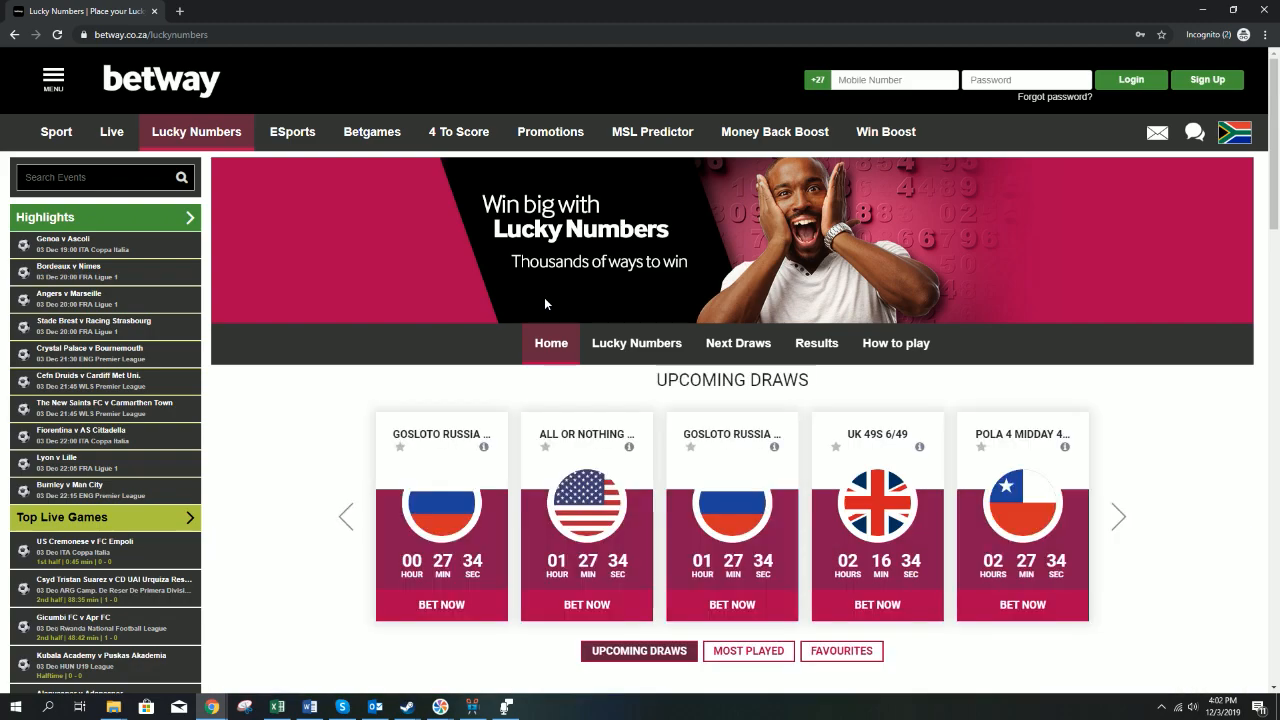
{"action": "scroll", "scroll_direction": "down", "scroll_amount": 3}
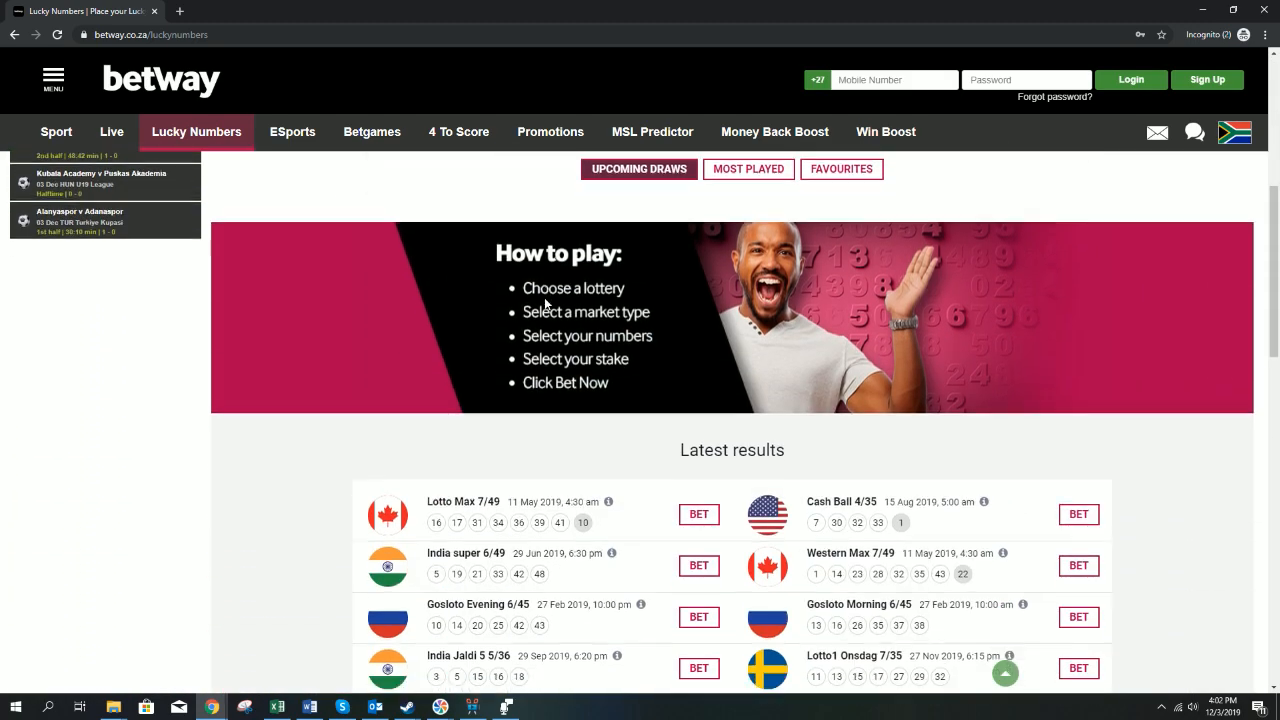
{"action": "scroll", "scroll_direction": "down", "scroll_amount": 3}
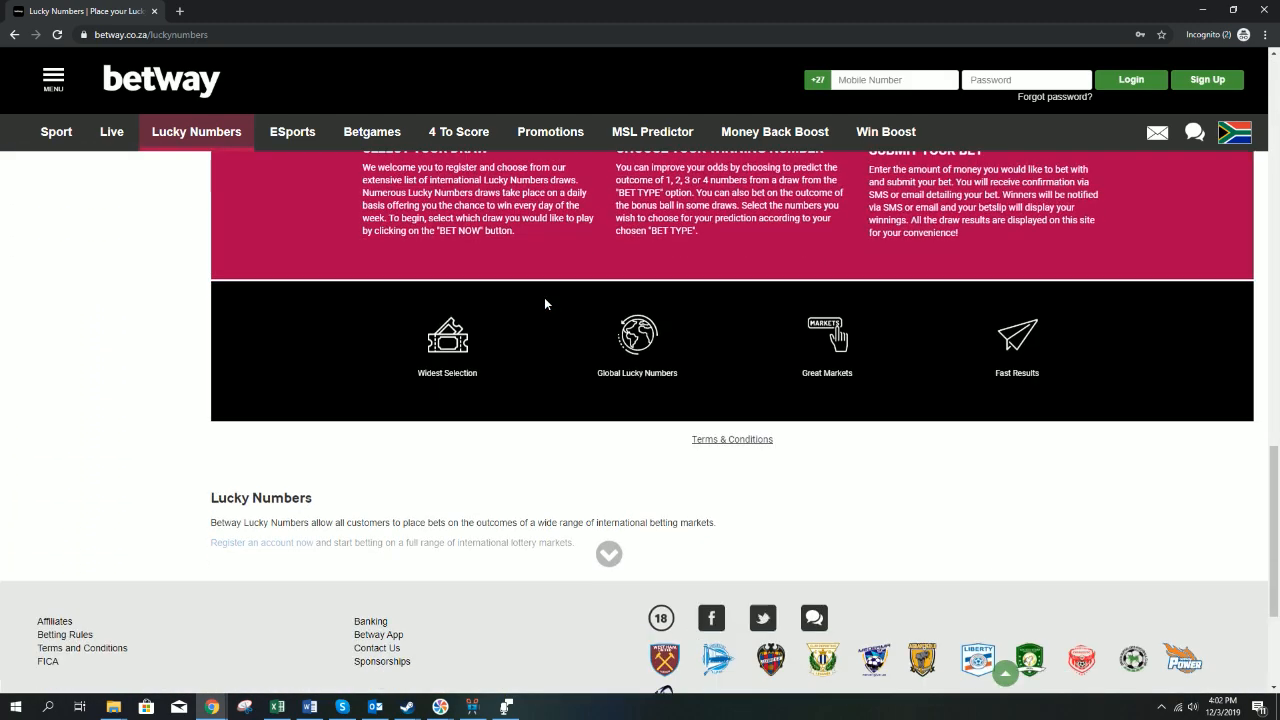
{"action": "scroll", "scroll_direction": "up", "scroll_amount": 3}
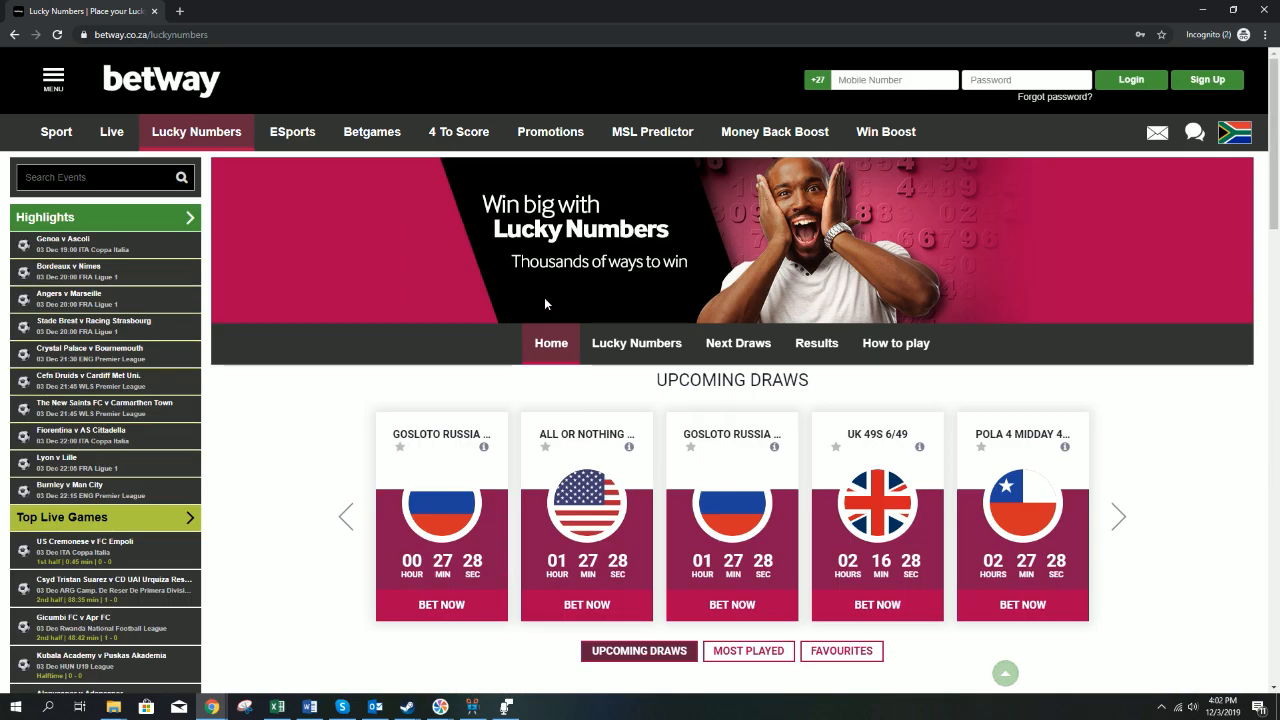
{"action": "left_click", "coordinate": [292, 131]}
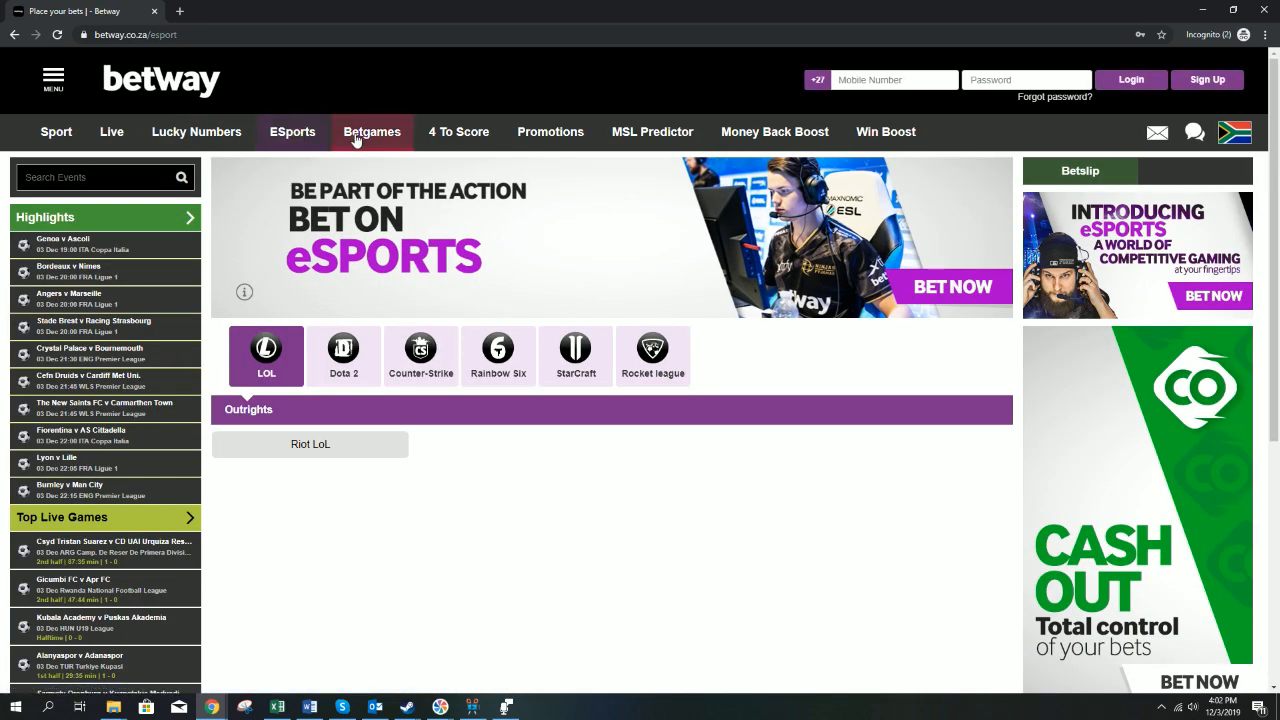
Step: Browse Betgames poker, Baccarat and Wheel games, then open the 4 To Score promotion
{"action": "left_click", "coordinate": [371, 131]}
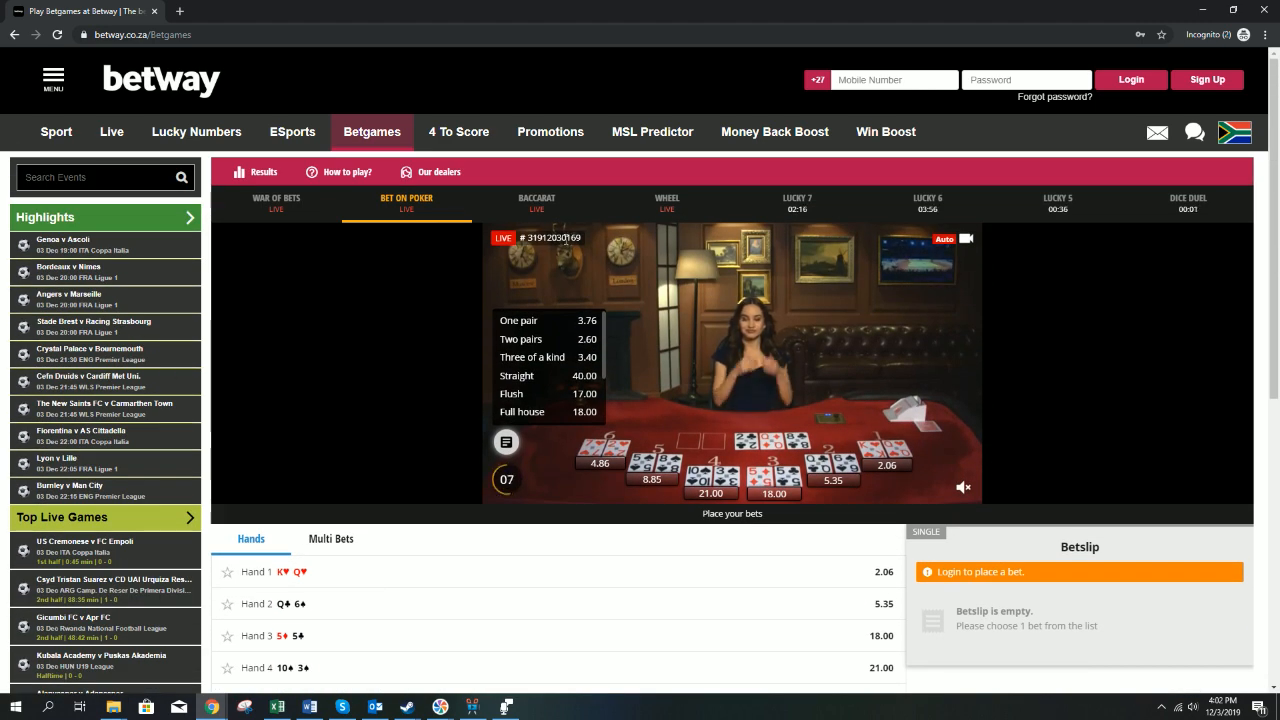
{"action": "left_click", "coordinate": [536, 200]}
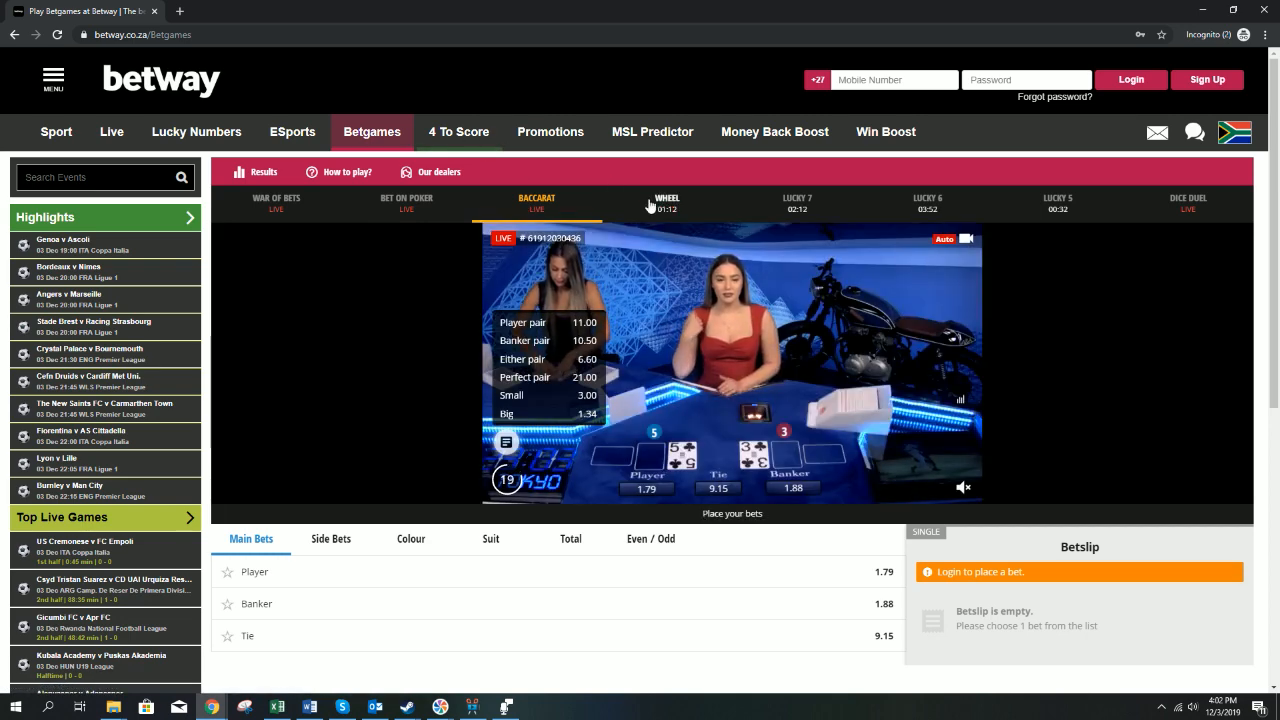
{"action": "left_click", "coordinate": [666, 202]}
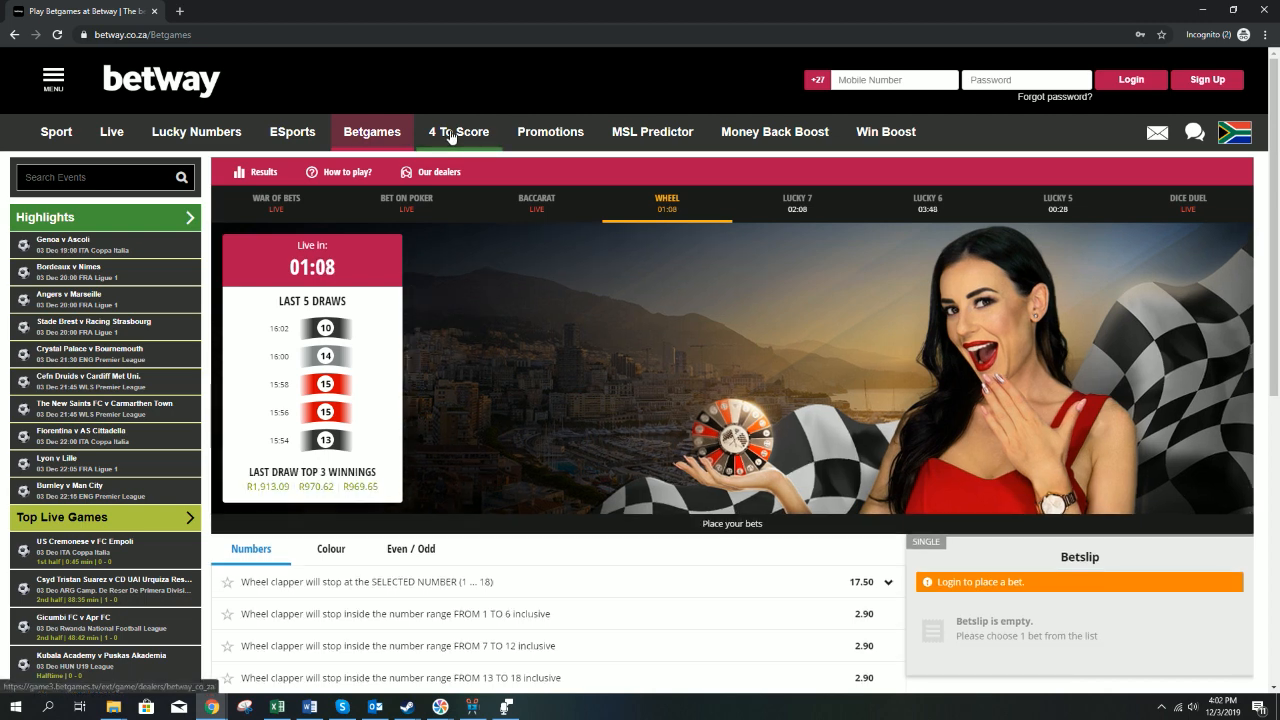
{"action": "left_click", "coordinate": [457, 131]}
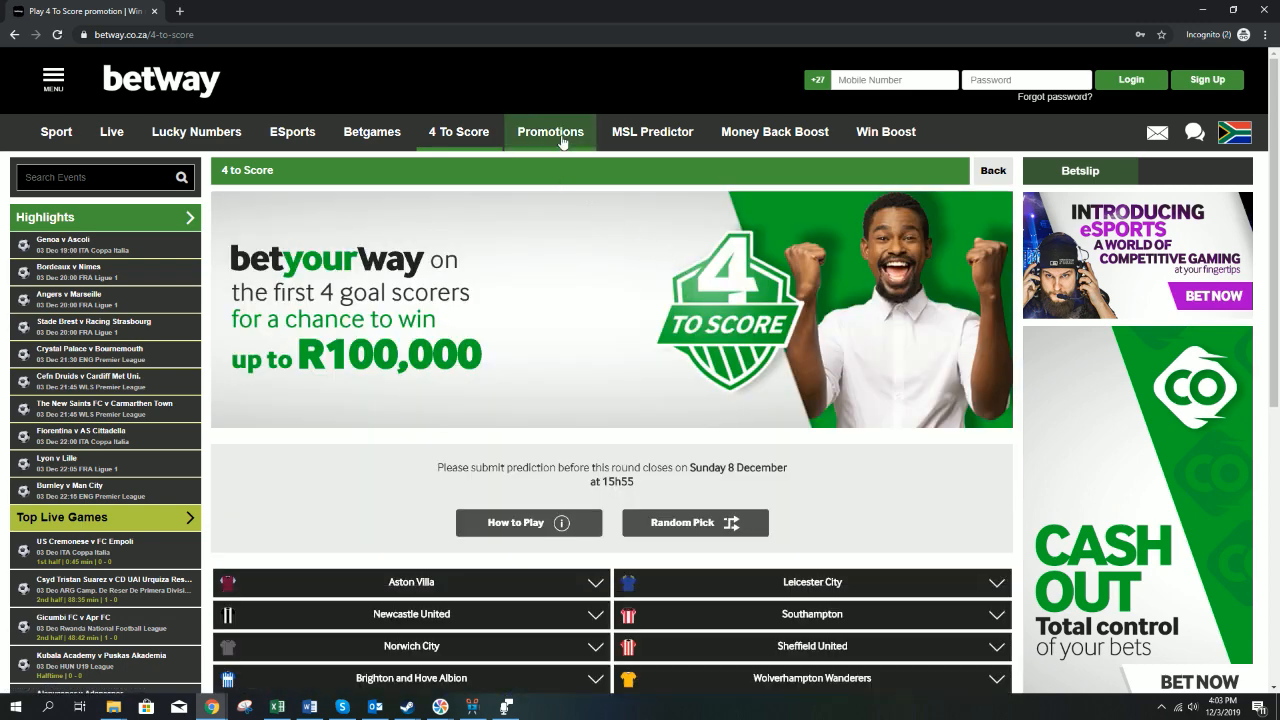
Step: Scroll through Betway's list of latest promotions
{"action": "left_click", "coordinate": [549, 131]}
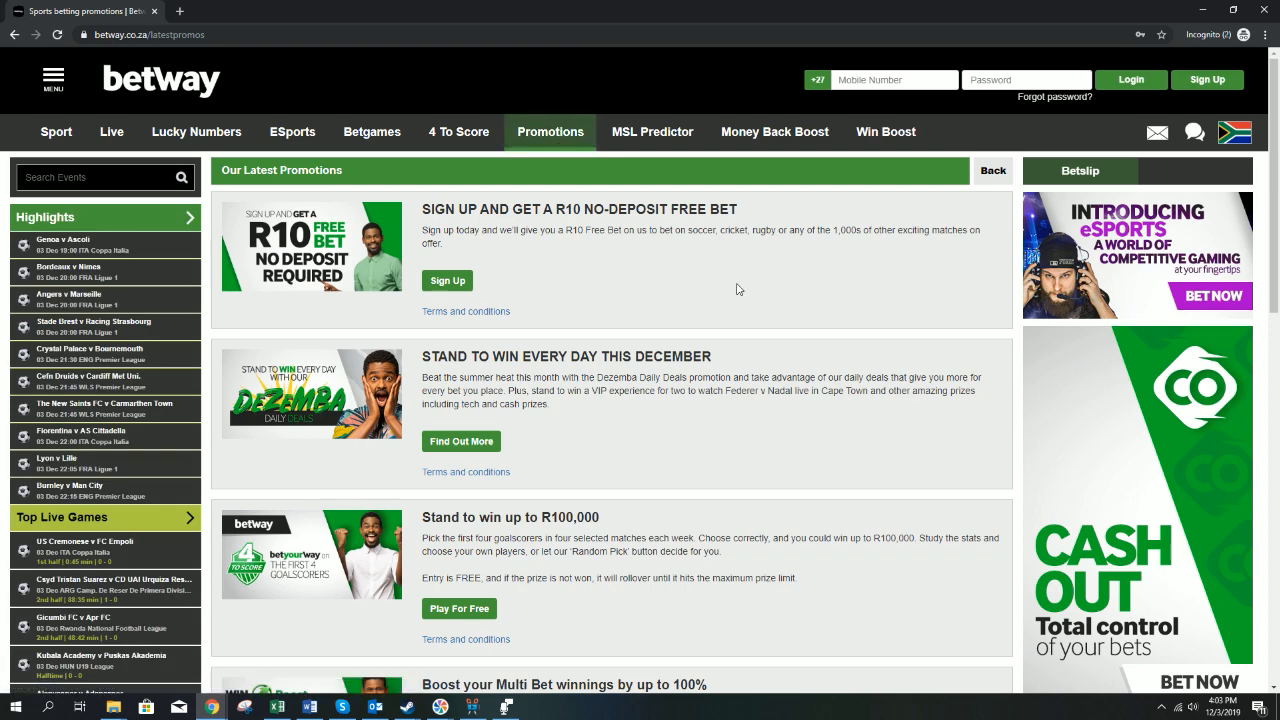
{"action": "scroll", "scroll_direction": "down", "scroll_amount": 3}
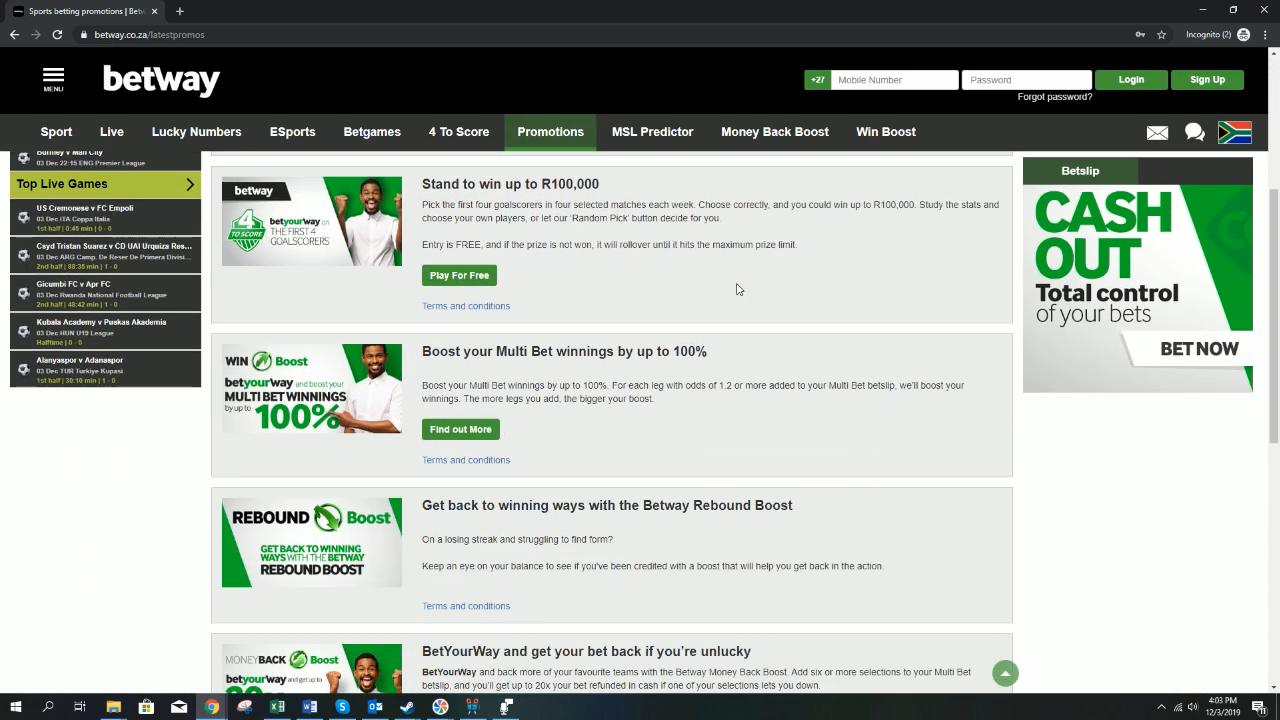
{"action": "scroll", "scroll_direction": "down", "scroll_amount": 3}
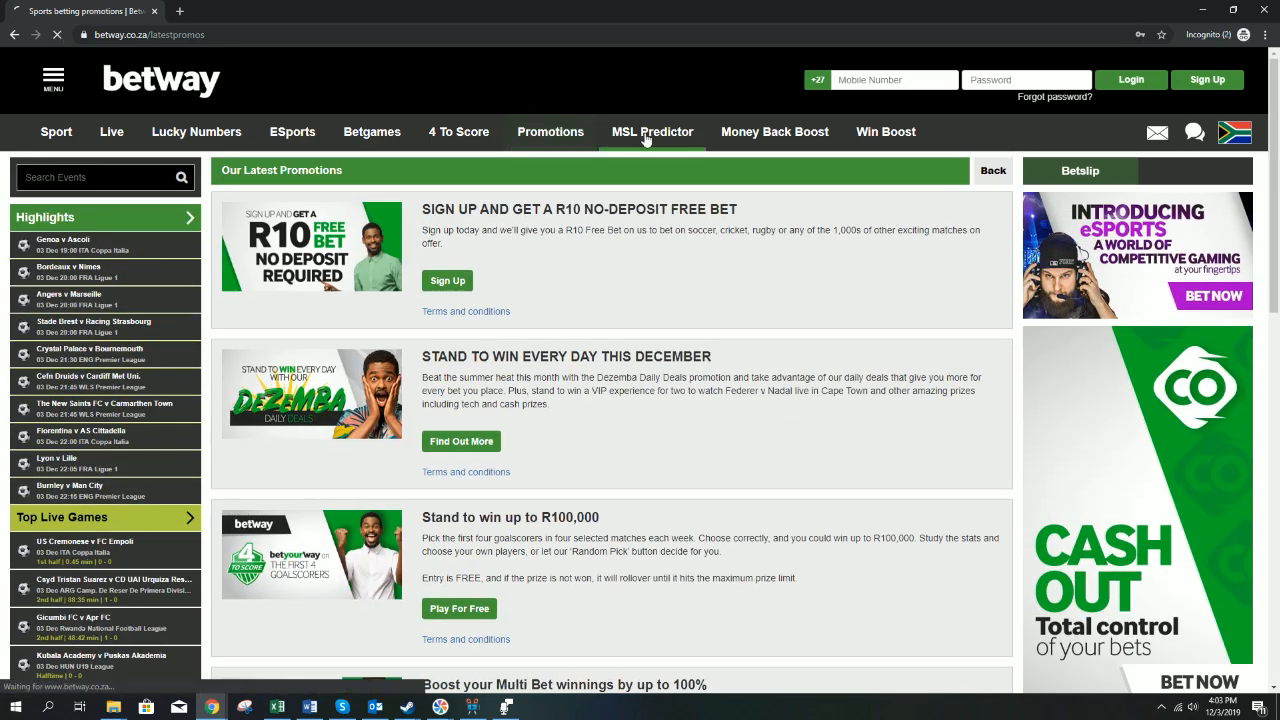
Step: View MSL Predictor, Money Back Boost and Win Boost, then open soccer betting
{"action": "left_click", "coordinate": [652, 131]}
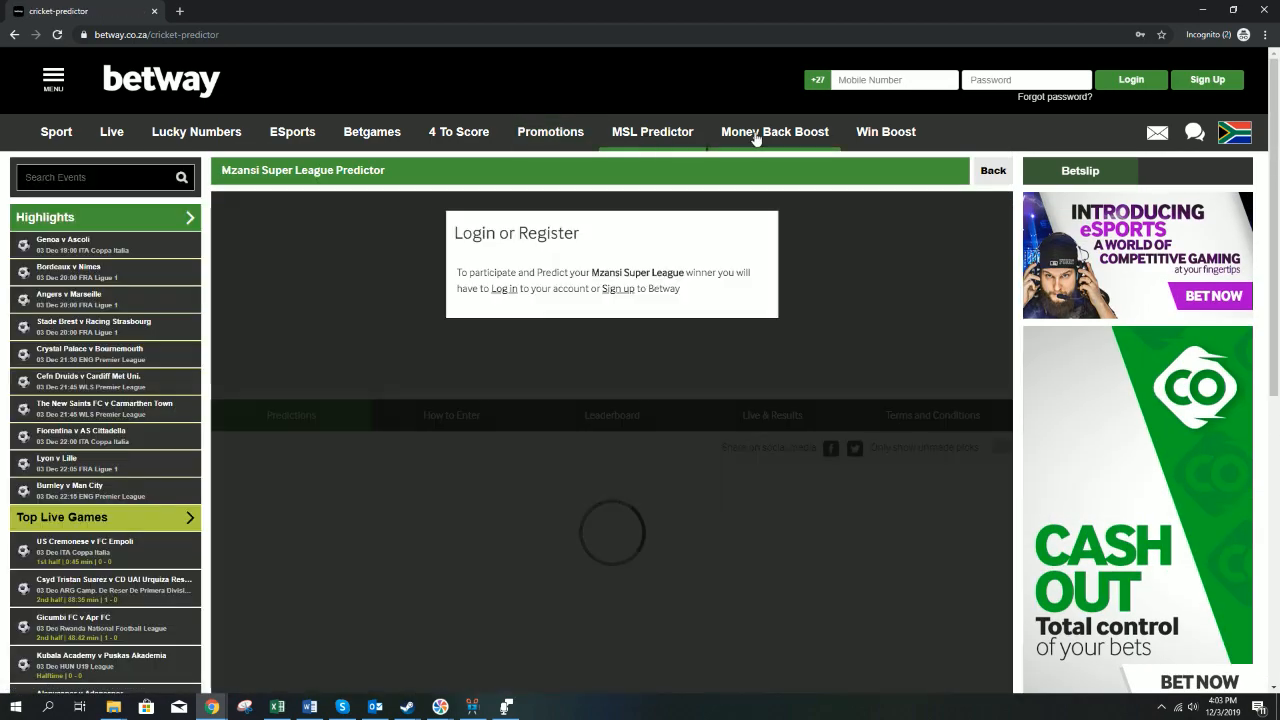
{"action": "left_click", "coordinate": [774, 132]}
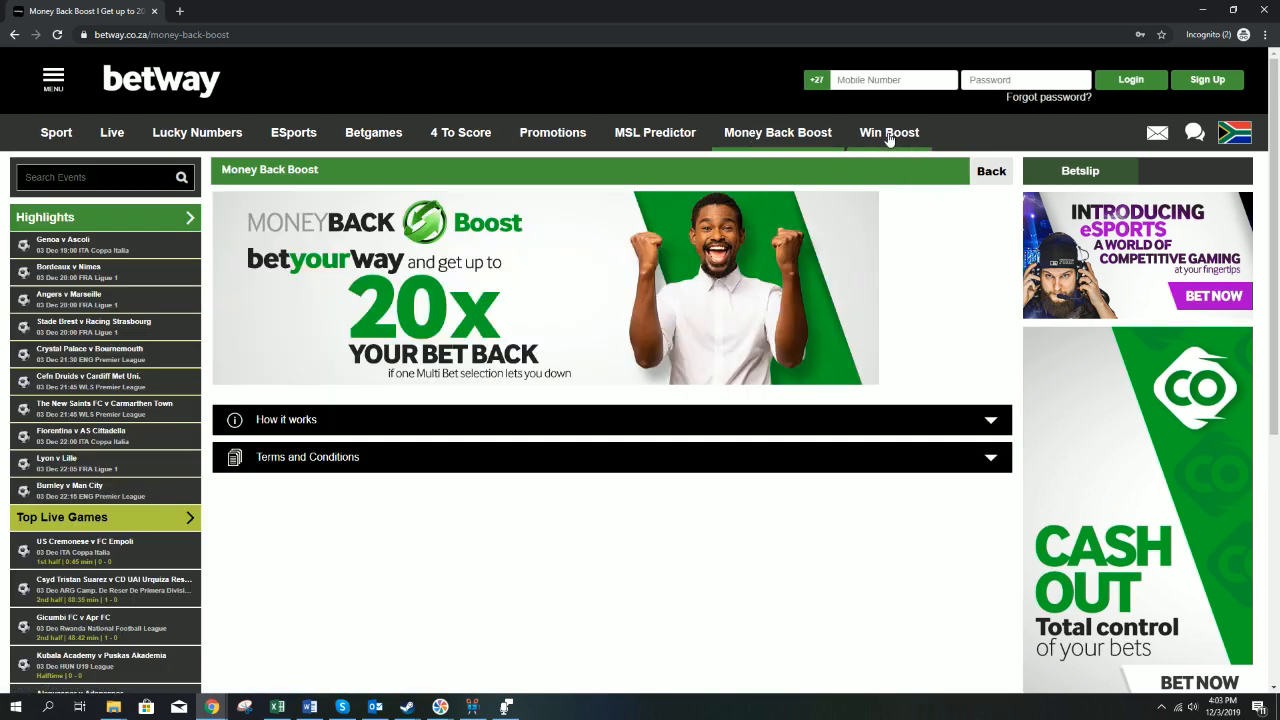
{"action": "left_click", "coordinate": [889, 132]}
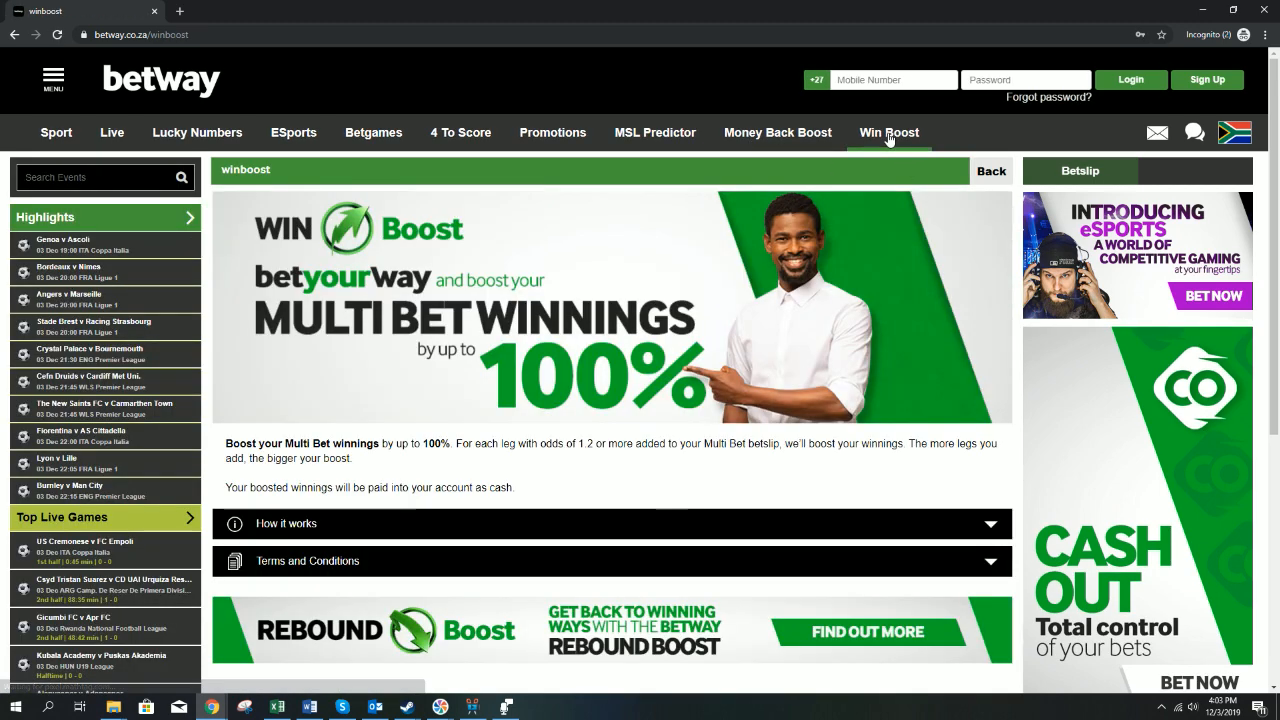
{"action": "scroll", "scroll_direction": "down", "scroll_amount": 3}
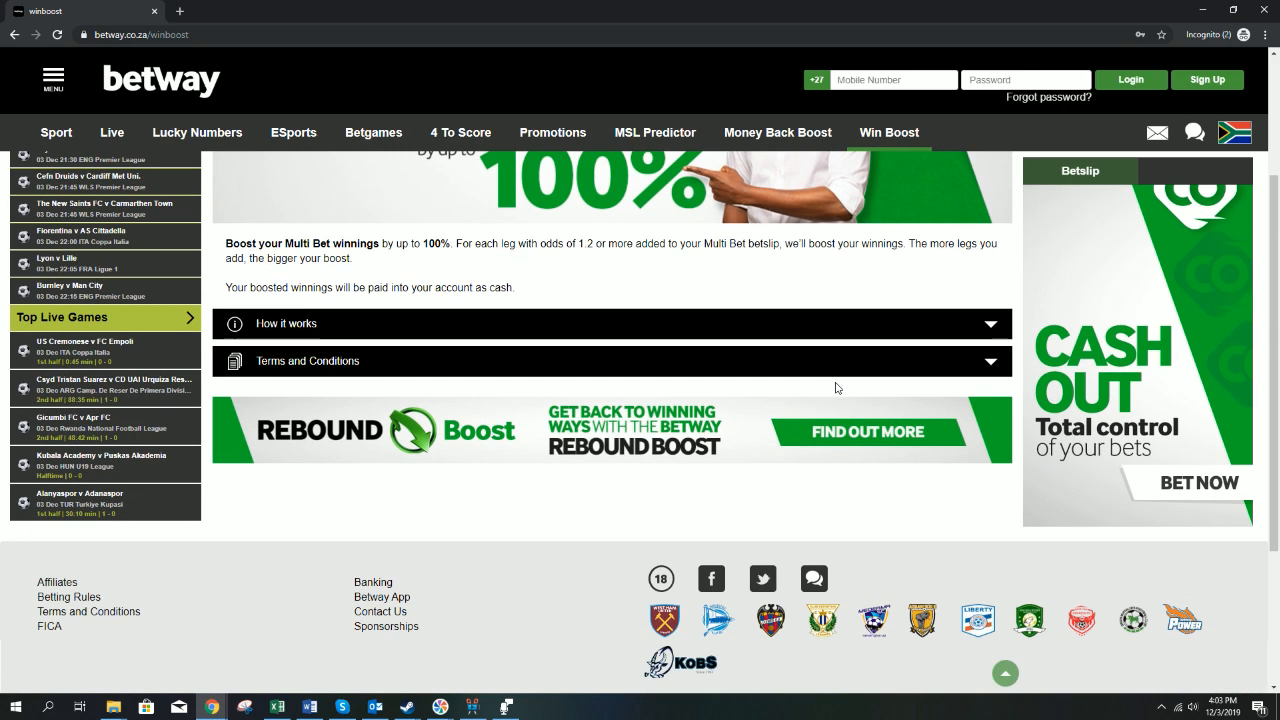
{"action": "left_click", "coordinate": [56, 131]}
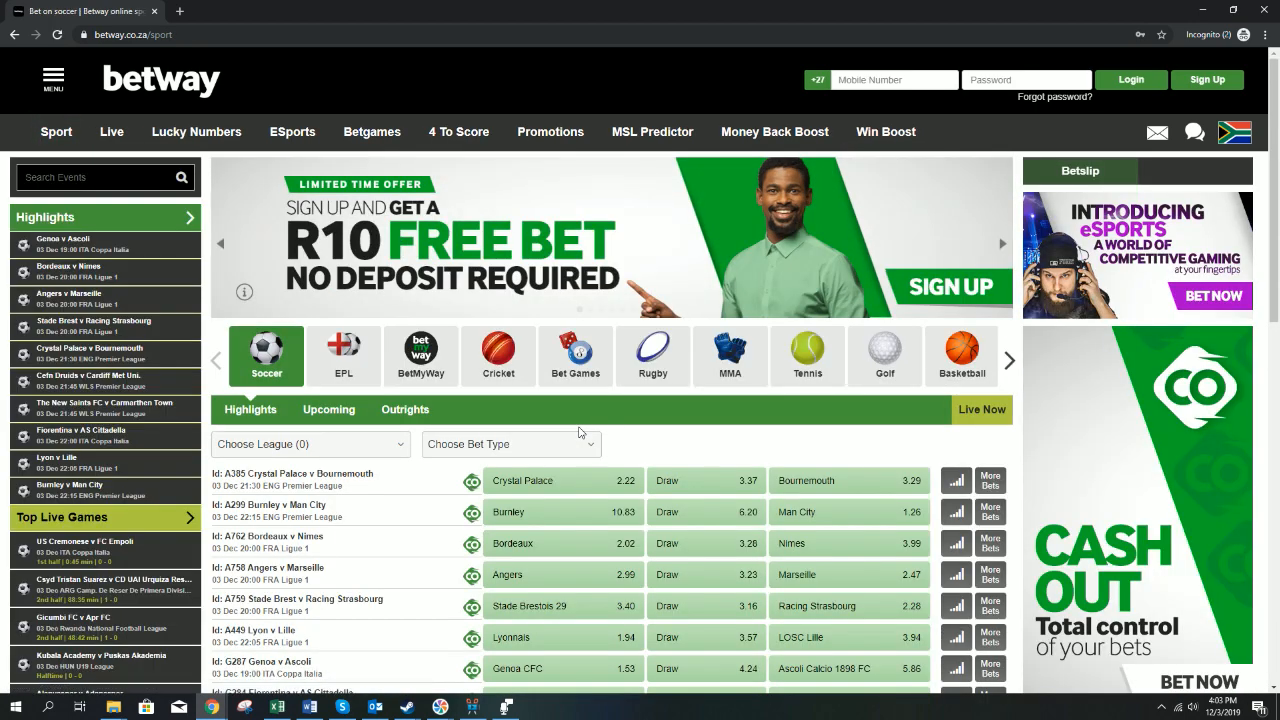
Step: Scroll the Genoa v Ascoli betting markets, then open the Lucky Numbers section
{"action": "left_click", "coordinate": [1221, 79]}
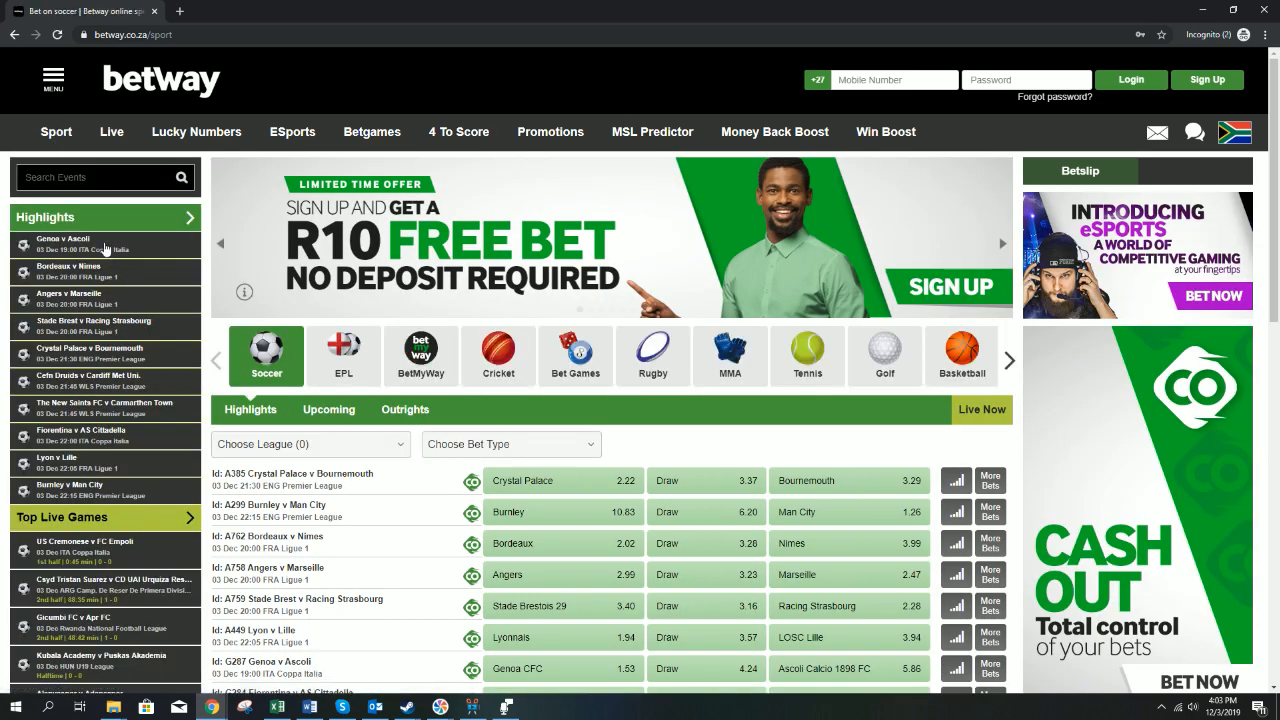
{"action": "left_click", "coordinate": [80, 243]}
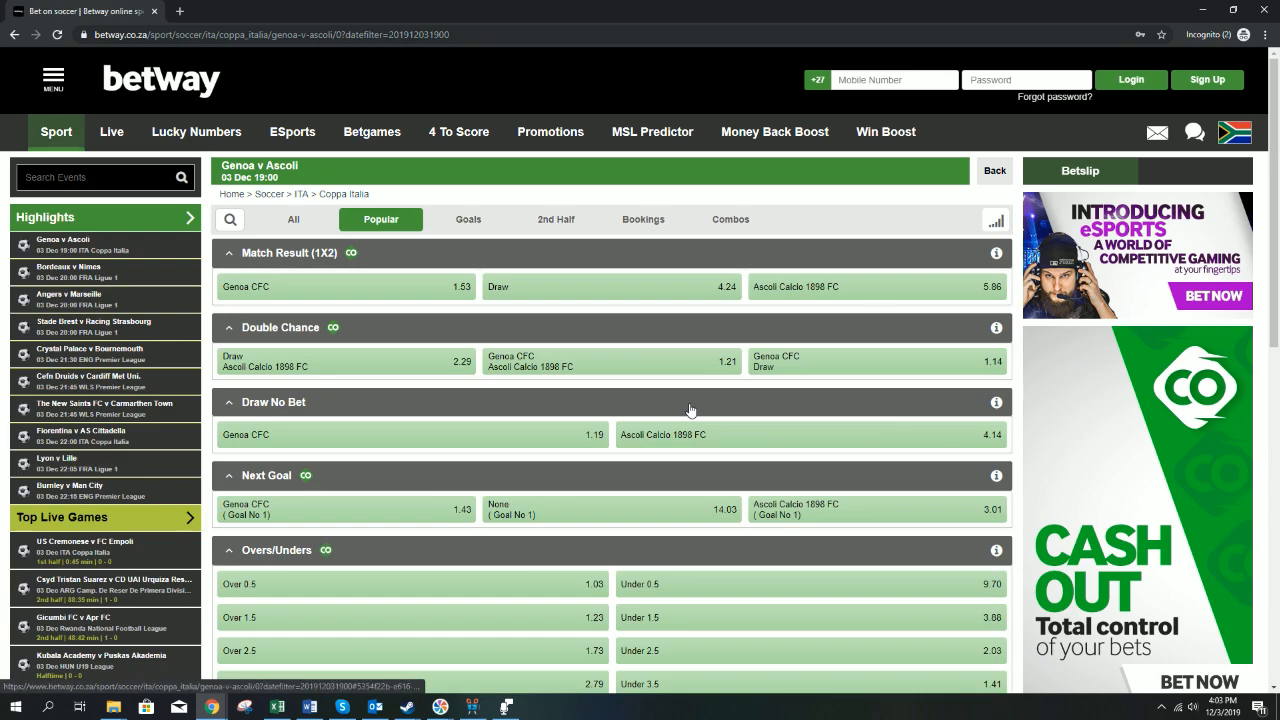
{"action": "scroll", "scroll_direction": "down", "scroll_amount": 3}
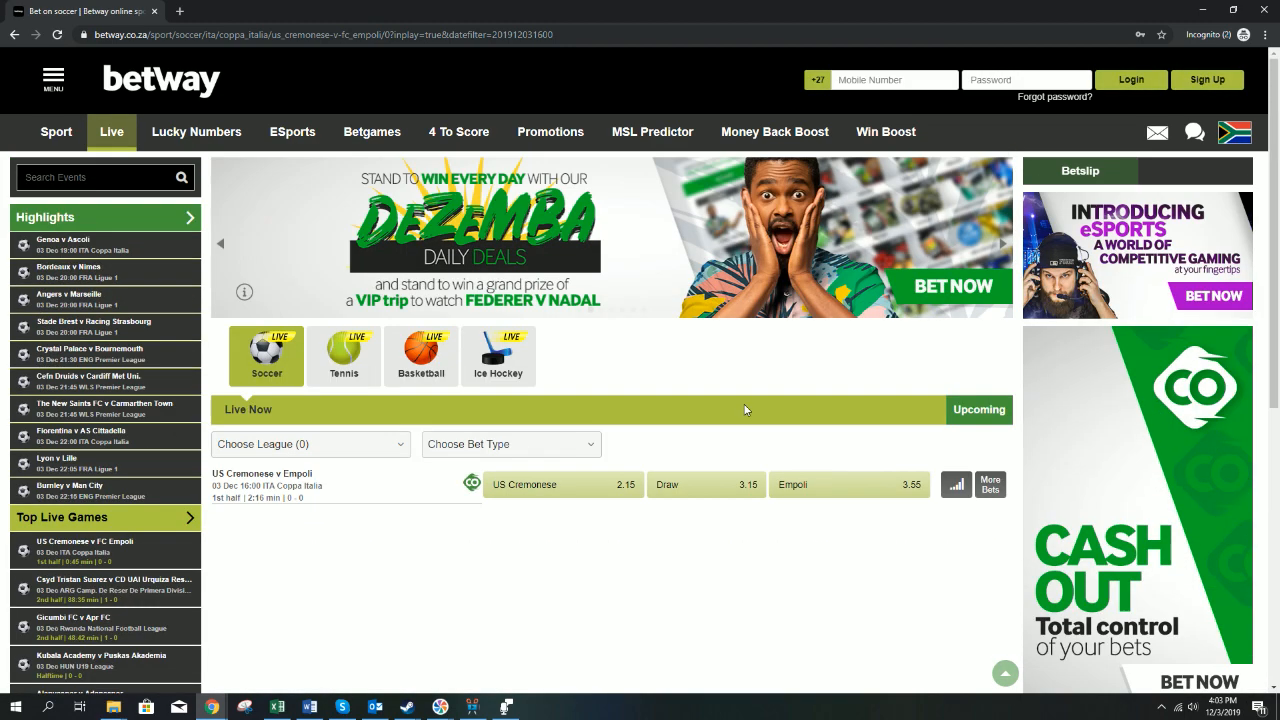
{"action": "mouse_move", "coordinate": [224, 204]}
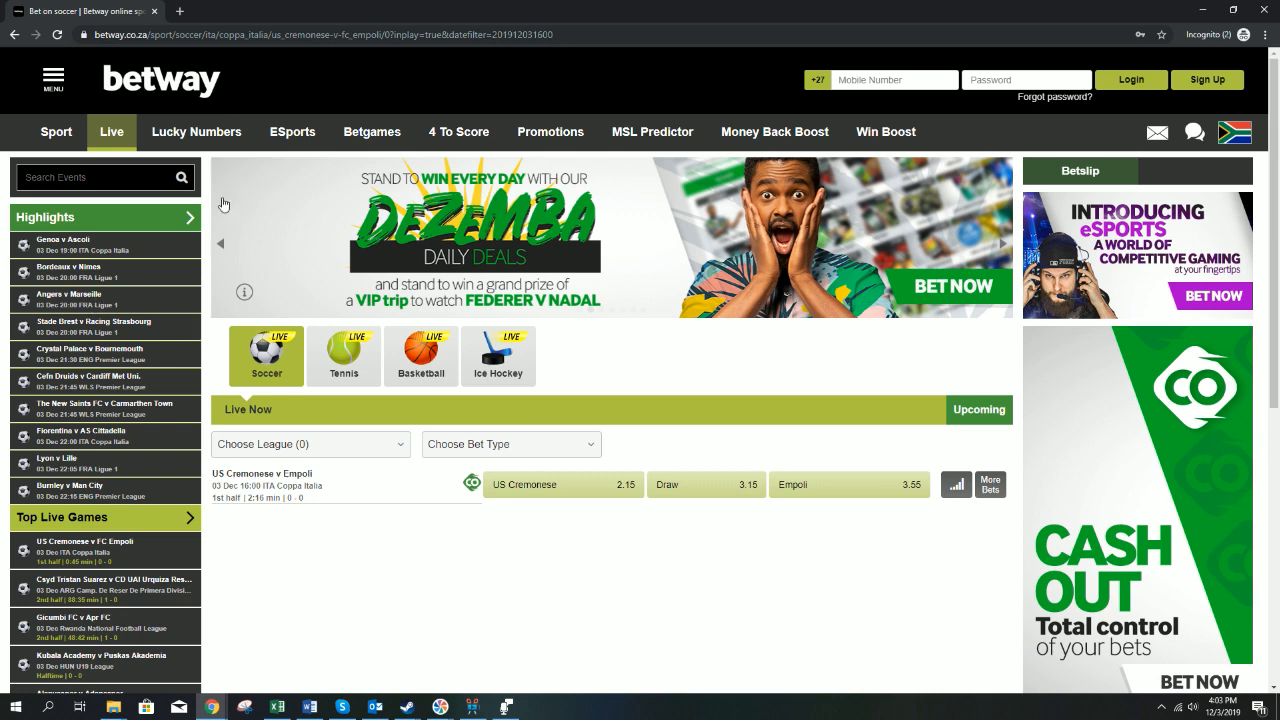
{"action": "left_click", "coordinate": [196, 131]}
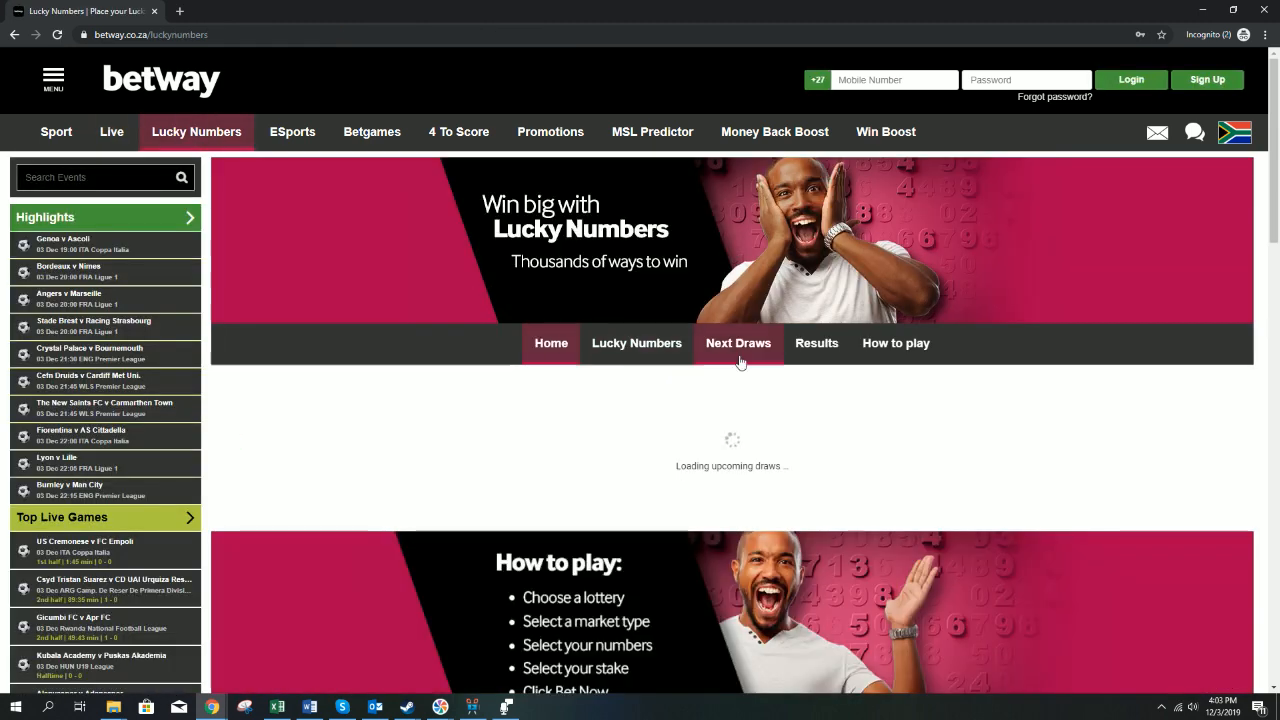
Step: Read How to play, open a Lucky Numbers draw market, then scroll the sportsbook home
{"action": "left_click", "coordinate": [895, 343]}
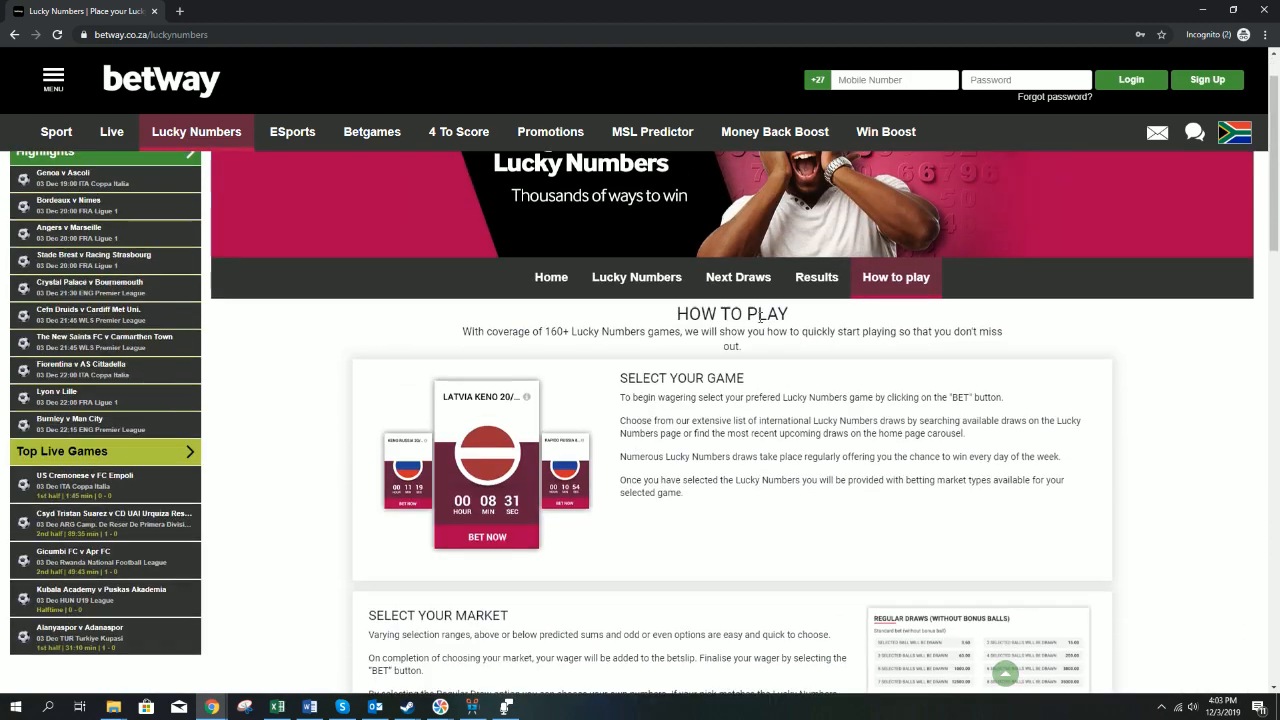
{"action": "left_click", "coordinate": [636, 277]}
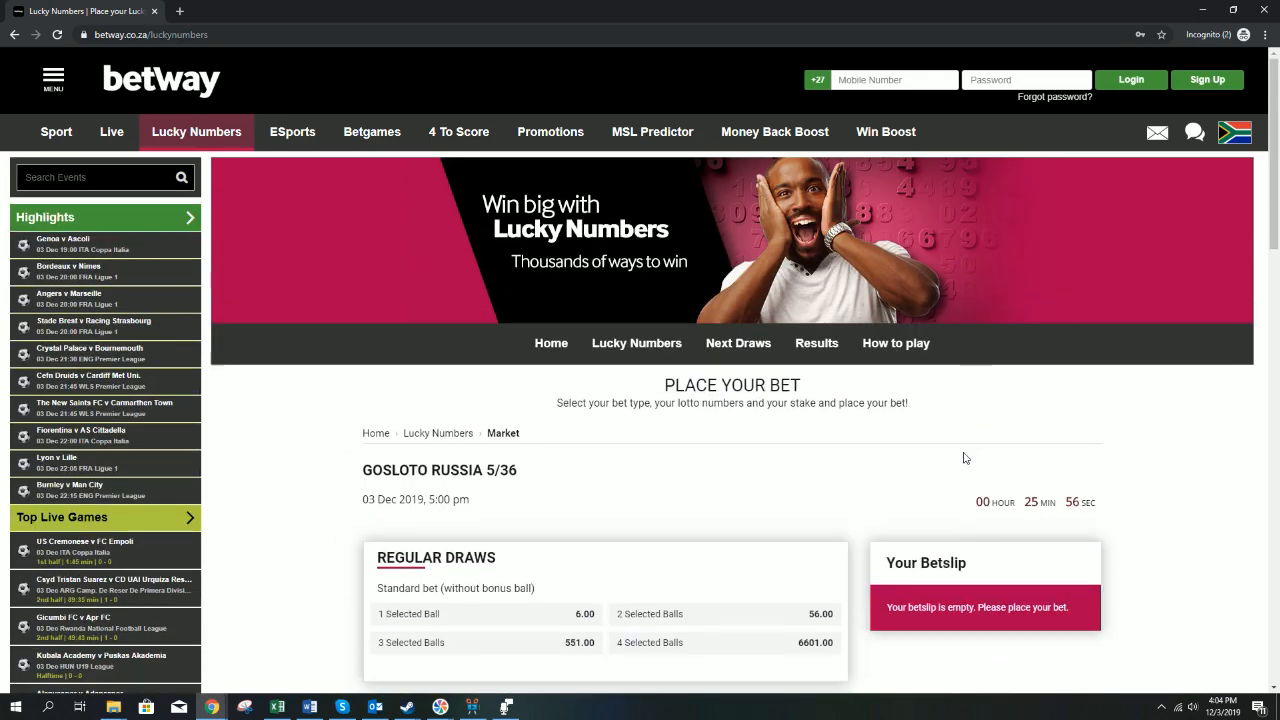
{"action": "left_click", "coordinate": [56, 131]}
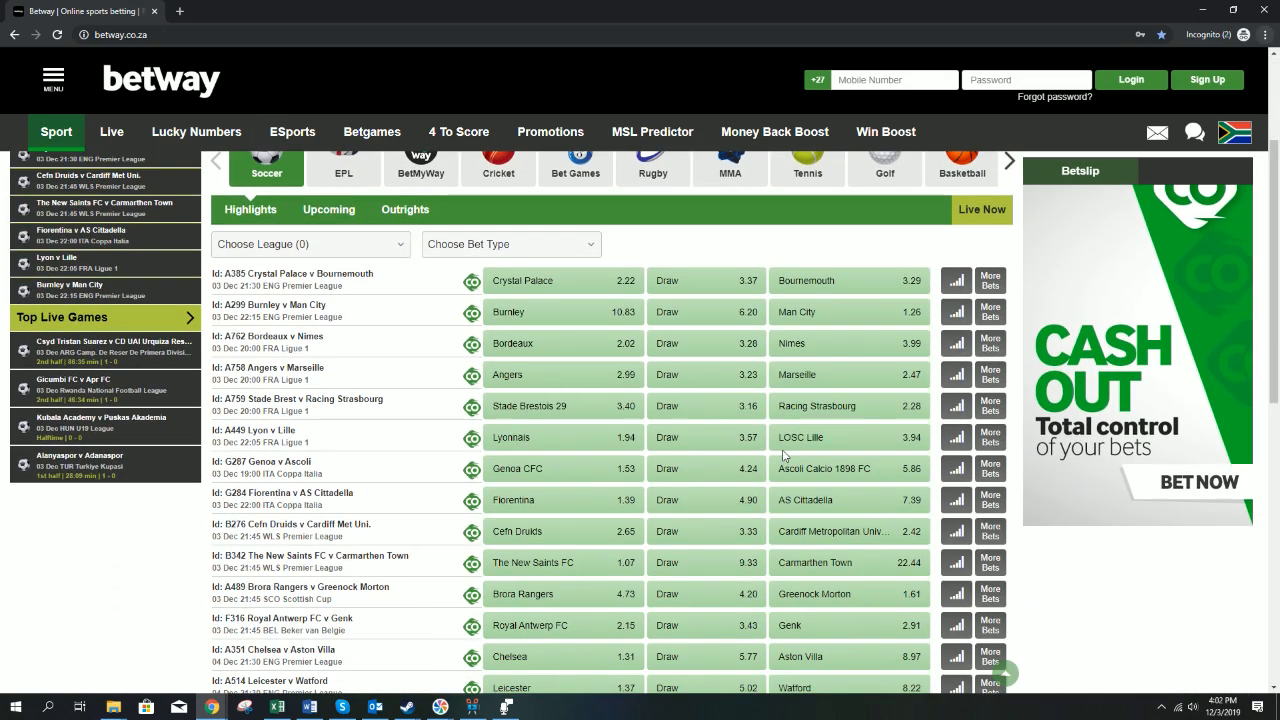
{"action": "scroll", "scroll_direction": "down", "scroll_amount": 3}
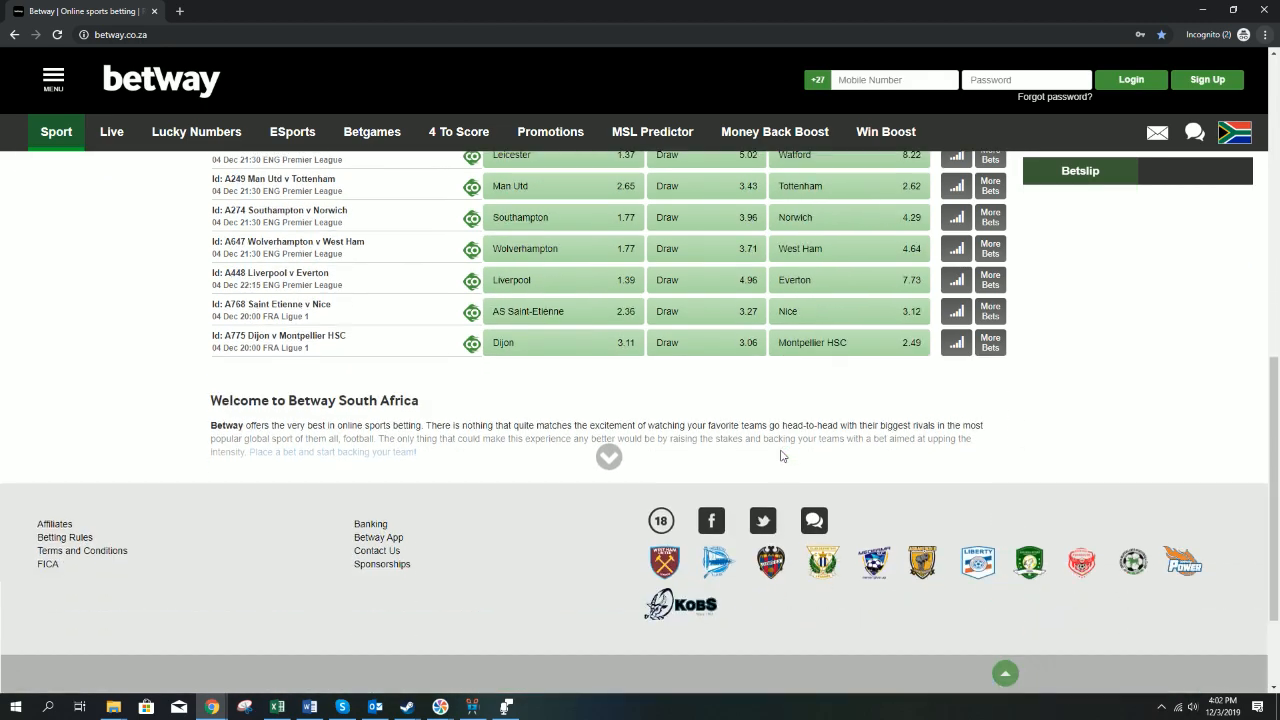
Step: Scroll the live in-play soccer matches and their odds
{"action": "left_click", "coordinate": [111, 131]}
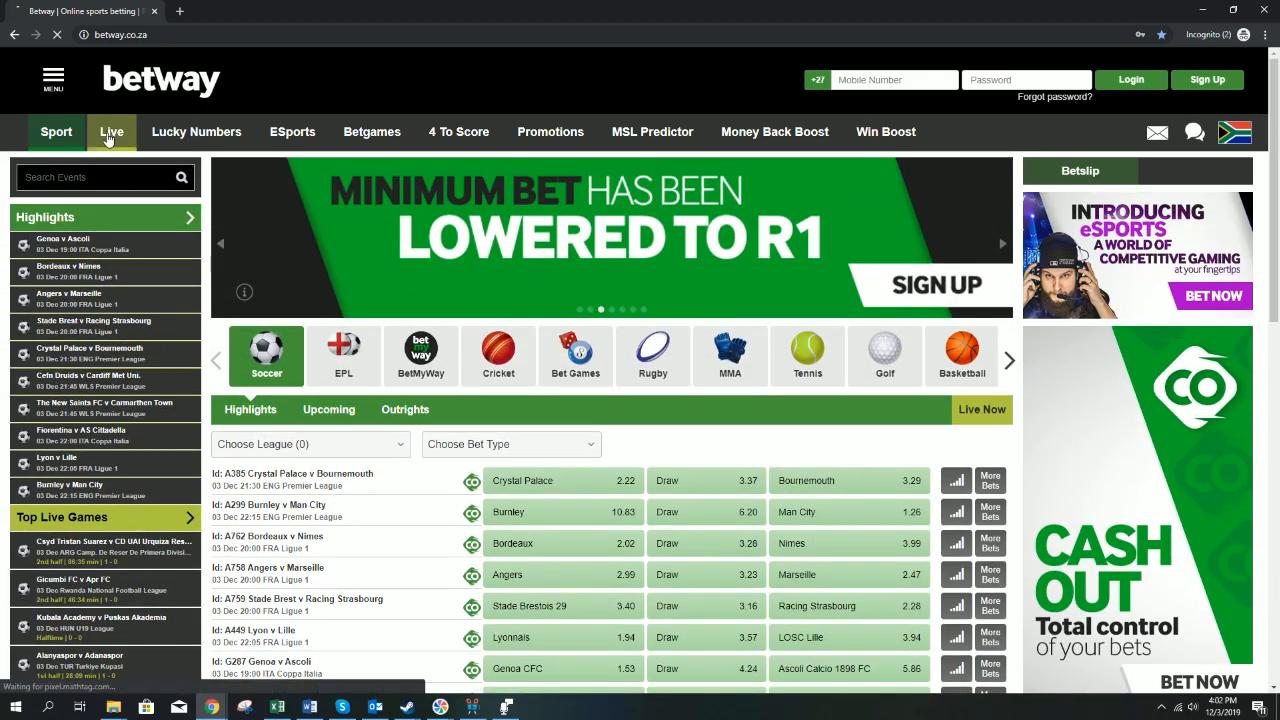
{"action": "left_click", "coordinate": [111, 131]}
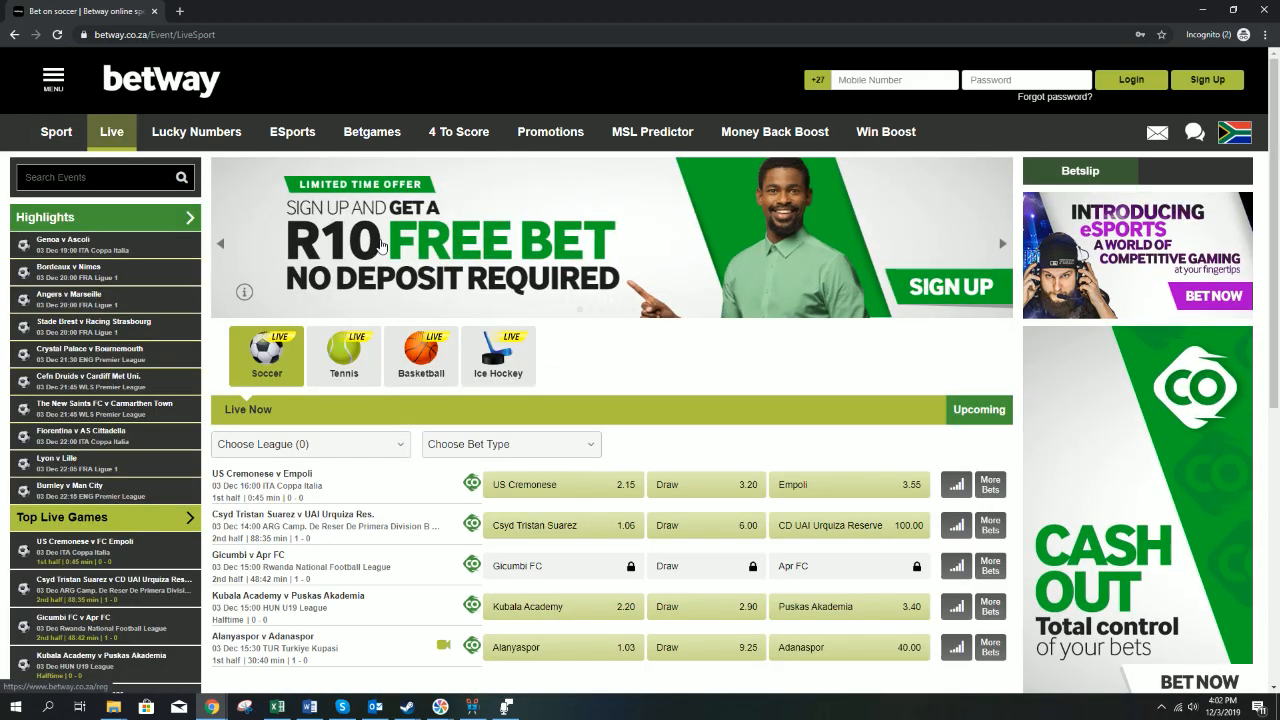
{"action": "mouse_move", "coordinate": [196, 131]}
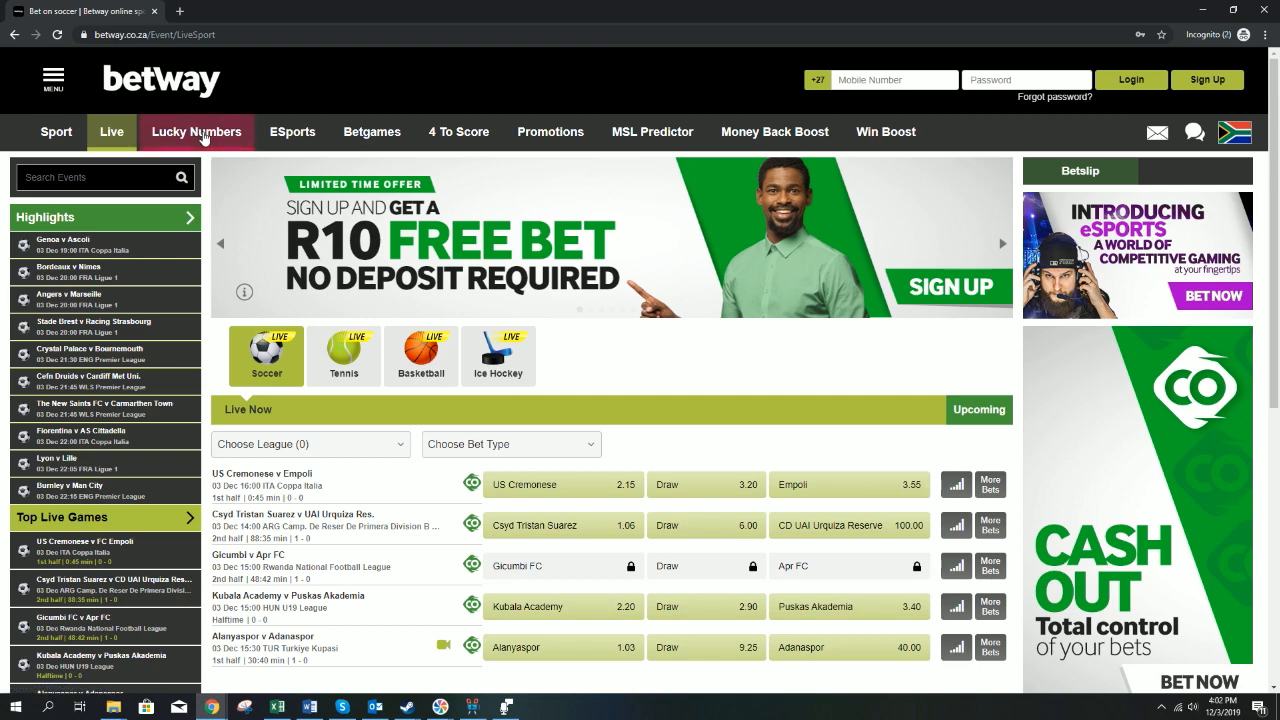
{"action": "scroll", "scroll_direction": "down", "scroll_amount": 3}
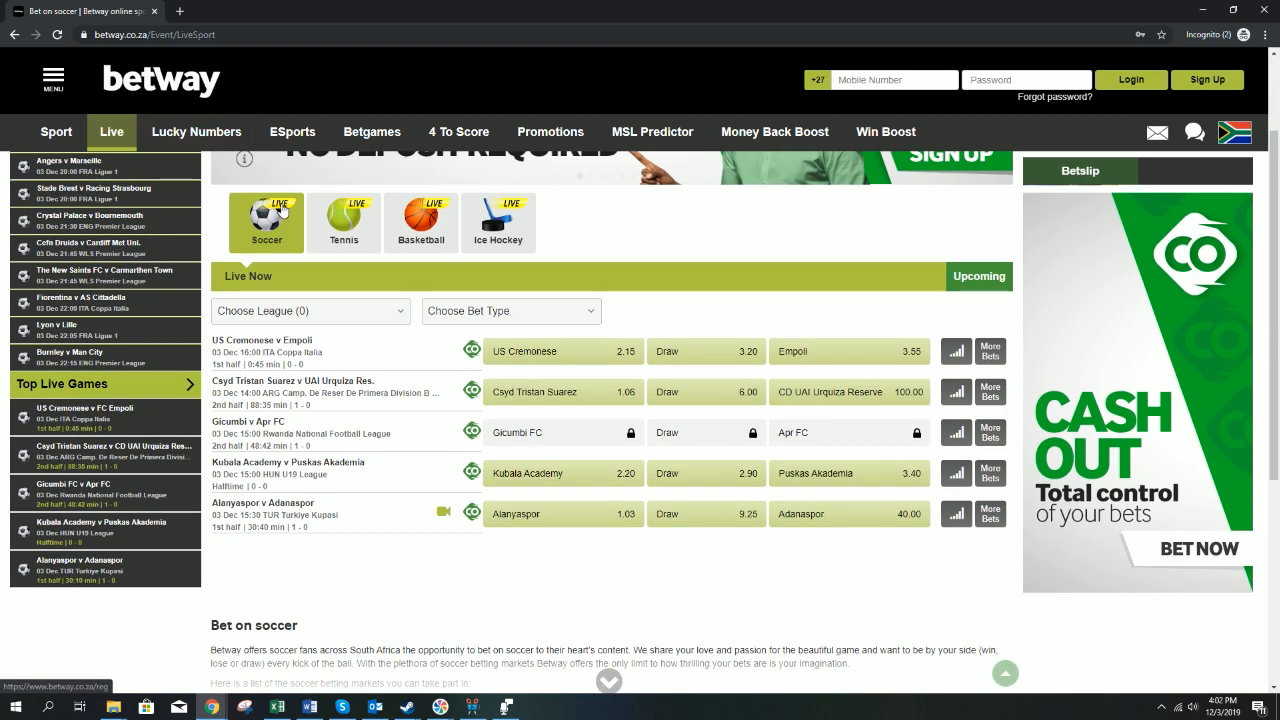
{"action": "left_click", "coordinate": [196, 131]}
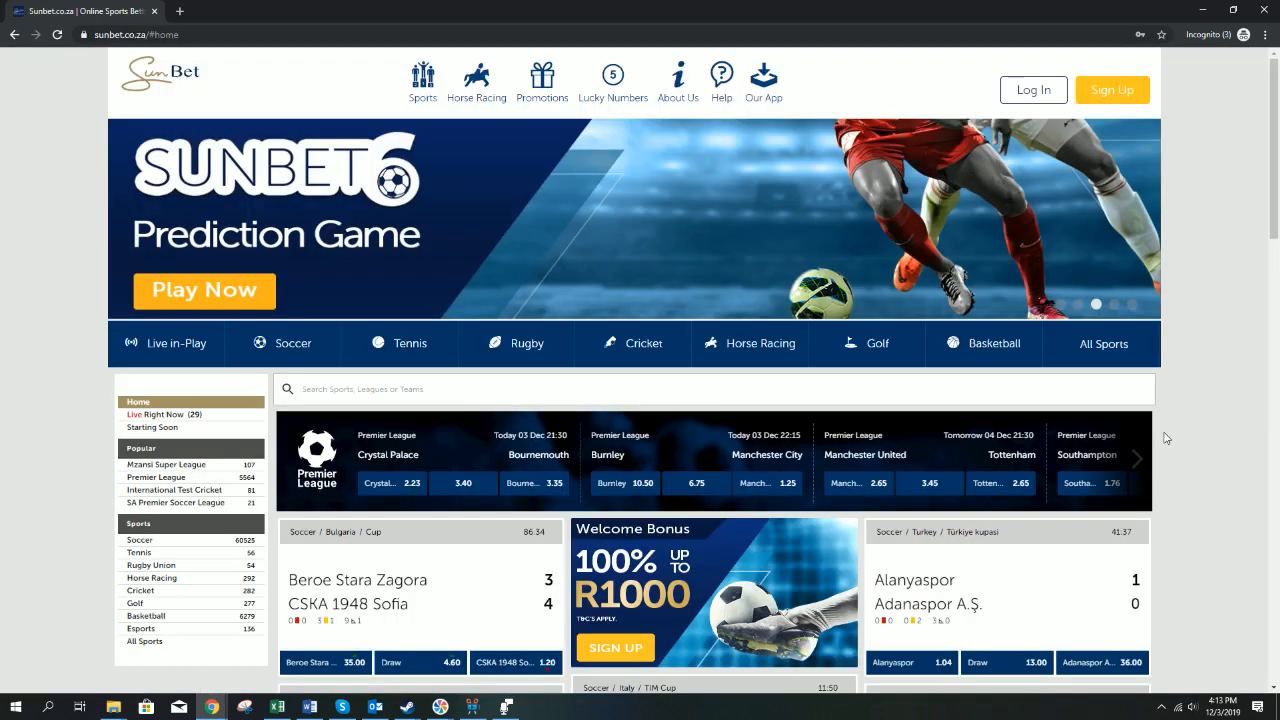
{"action": "mouse_move", "coordinate": [1198, 378]}
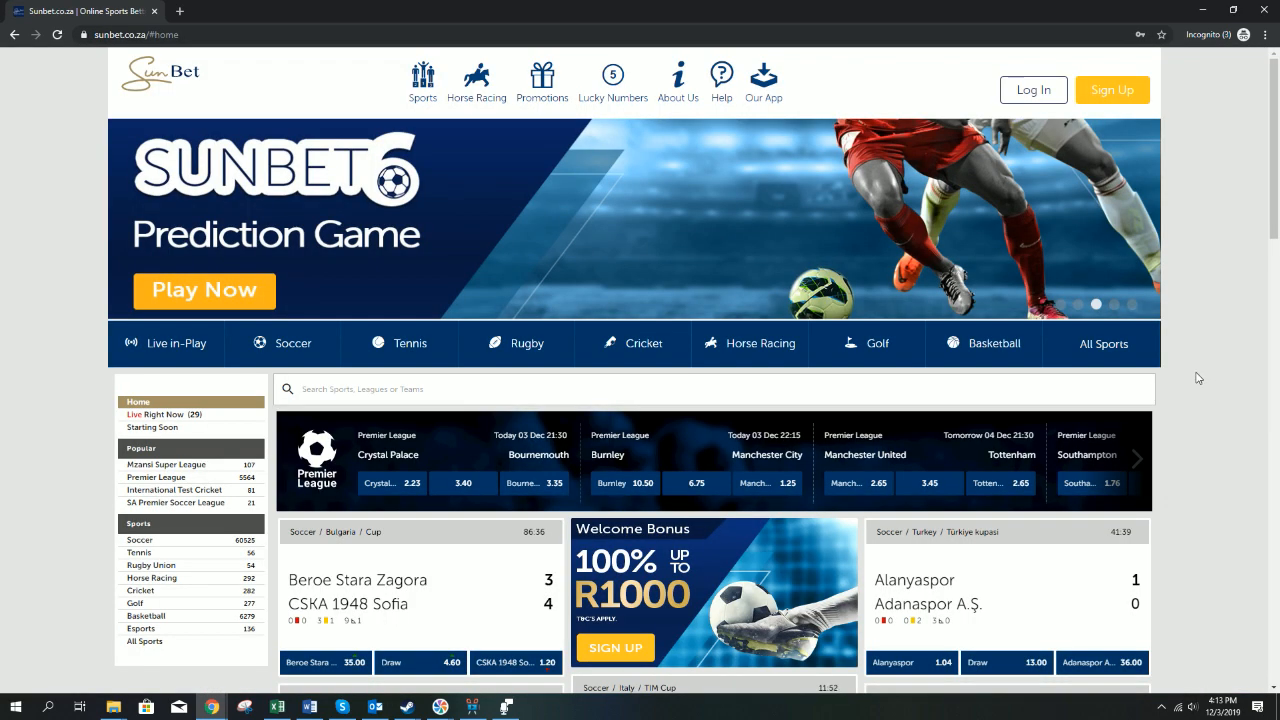
Step: Scroll through Sunbet's home page fixtures and soccer odds
{"action": "scroll", "scroll_direction": "down", "scroll_amount": 3}
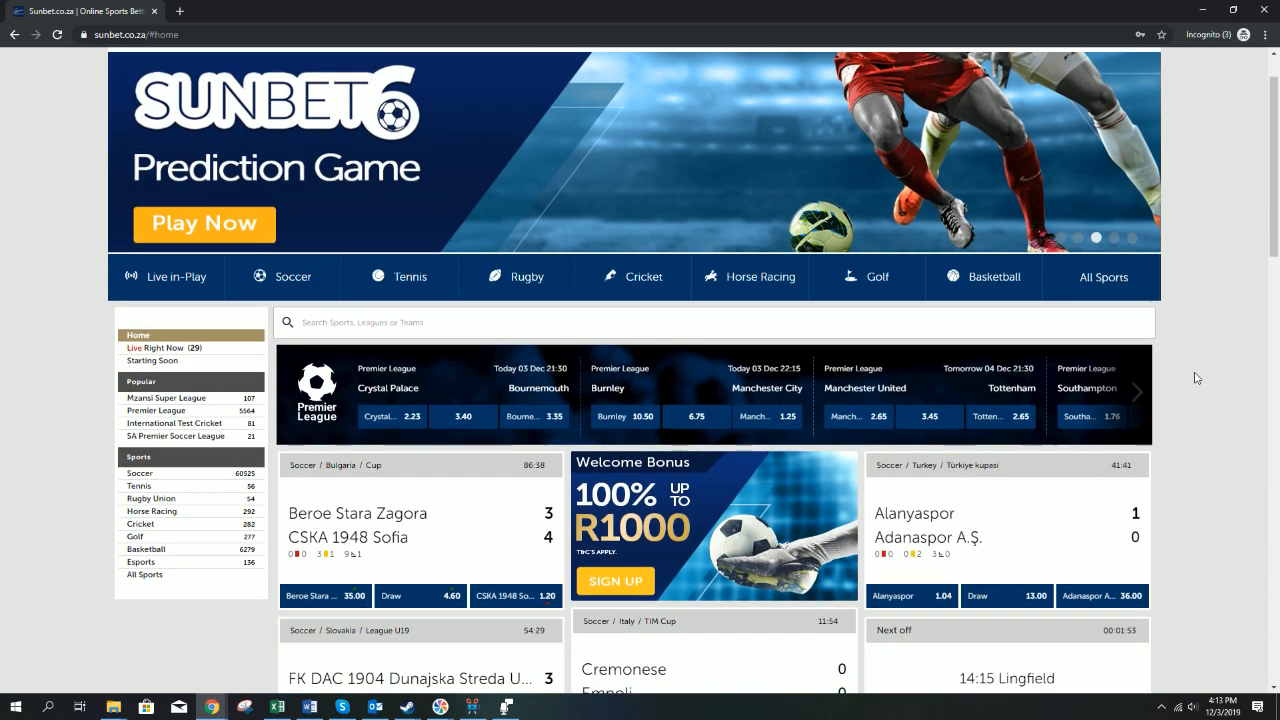
{"action": "scroll", "scroll_direction": "down", "scroll_amount": 3}
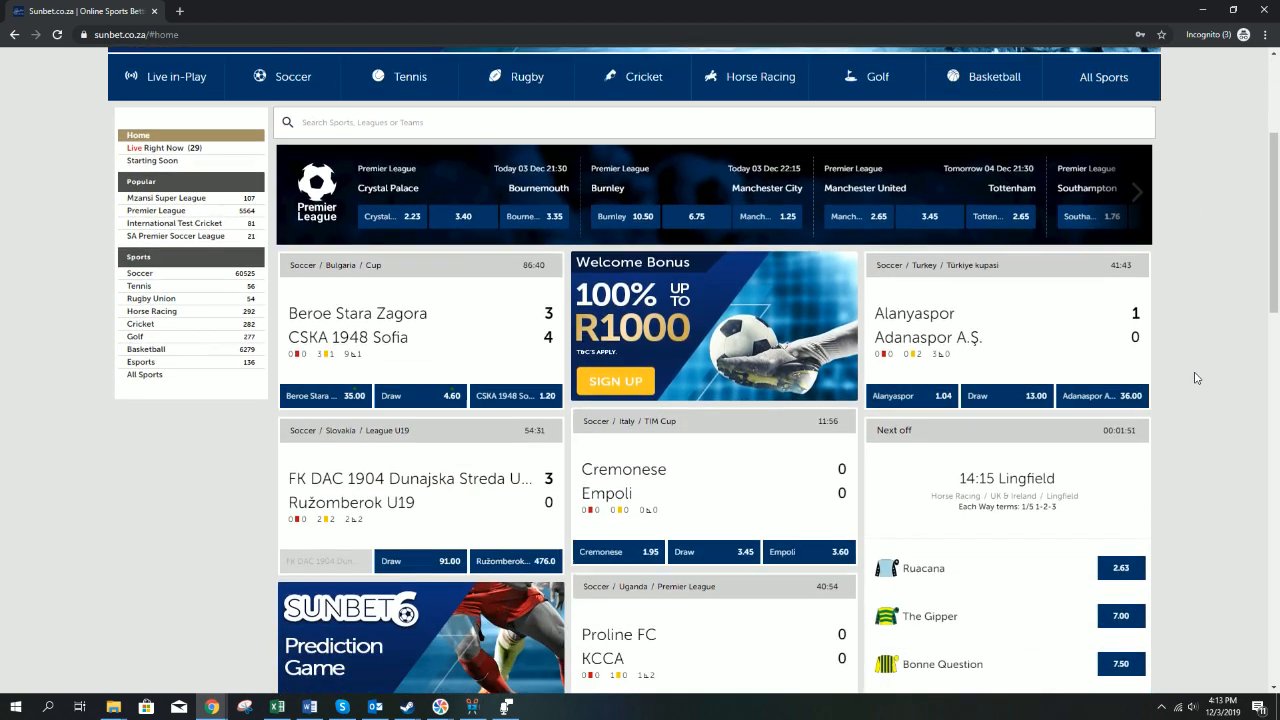
{"action": "scroll", "scroll_direction": "down", "scroll_amount": 3}
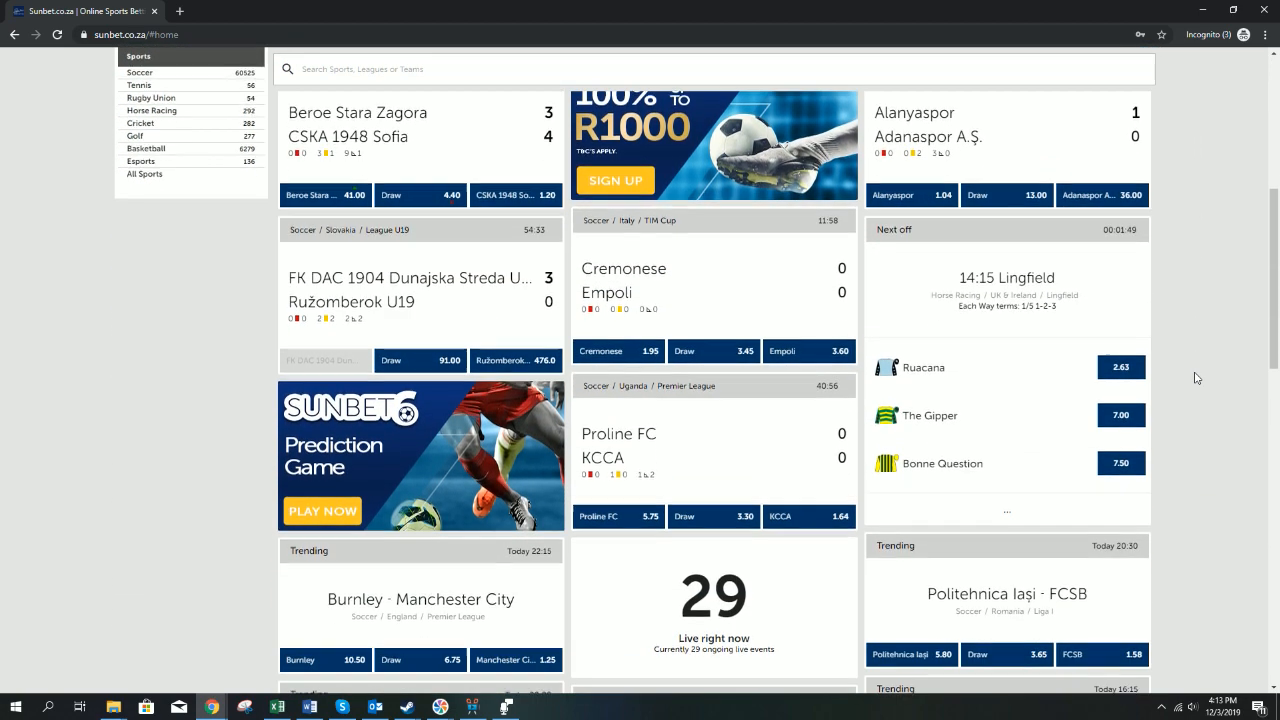
{"action": "scroll", "scroll_direction": "down", "scroll_amount": 3}
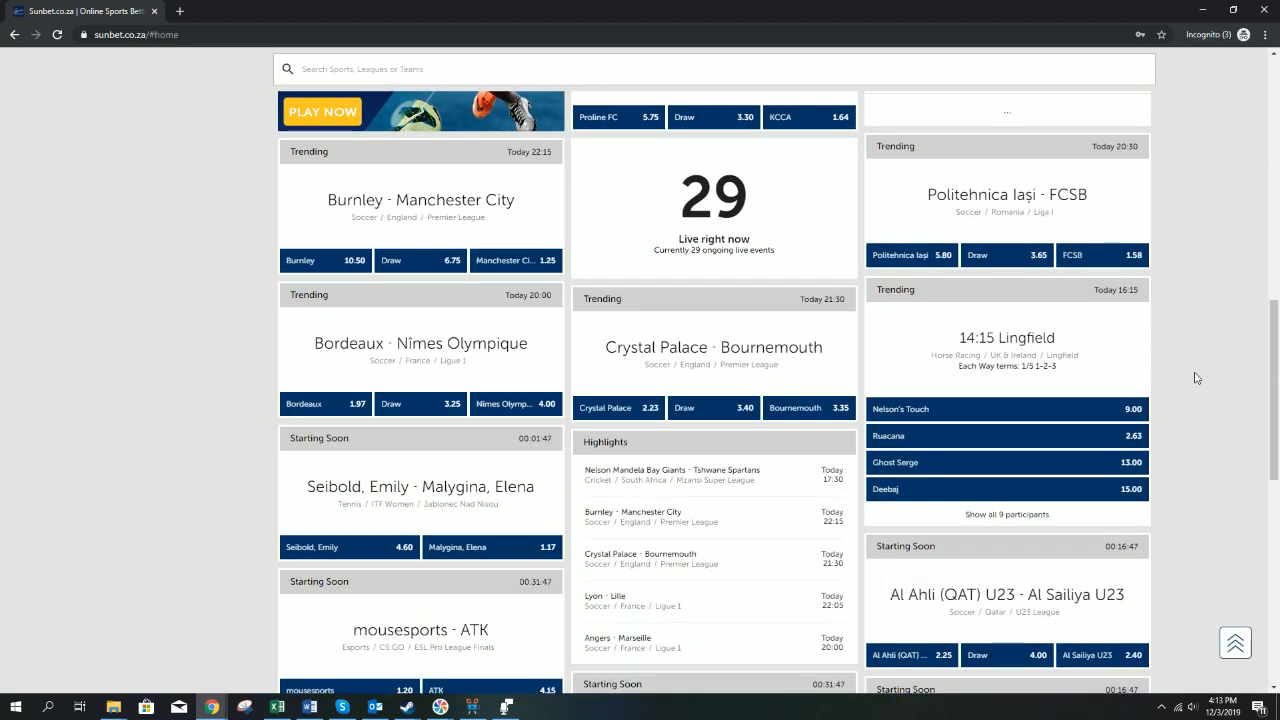
{"action": "scroll", "scroll_direction": "down", "scroll_amount": 3}
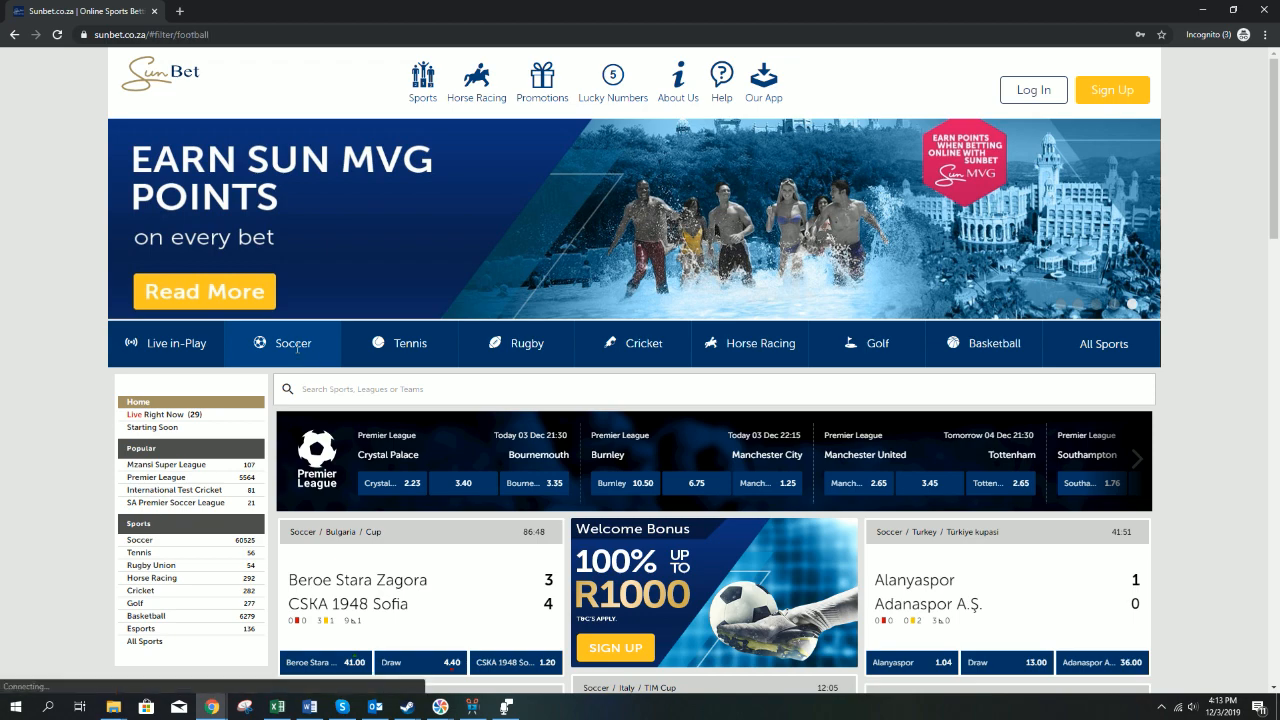
{"action": "left_click", "coordinate": [291, 343]}
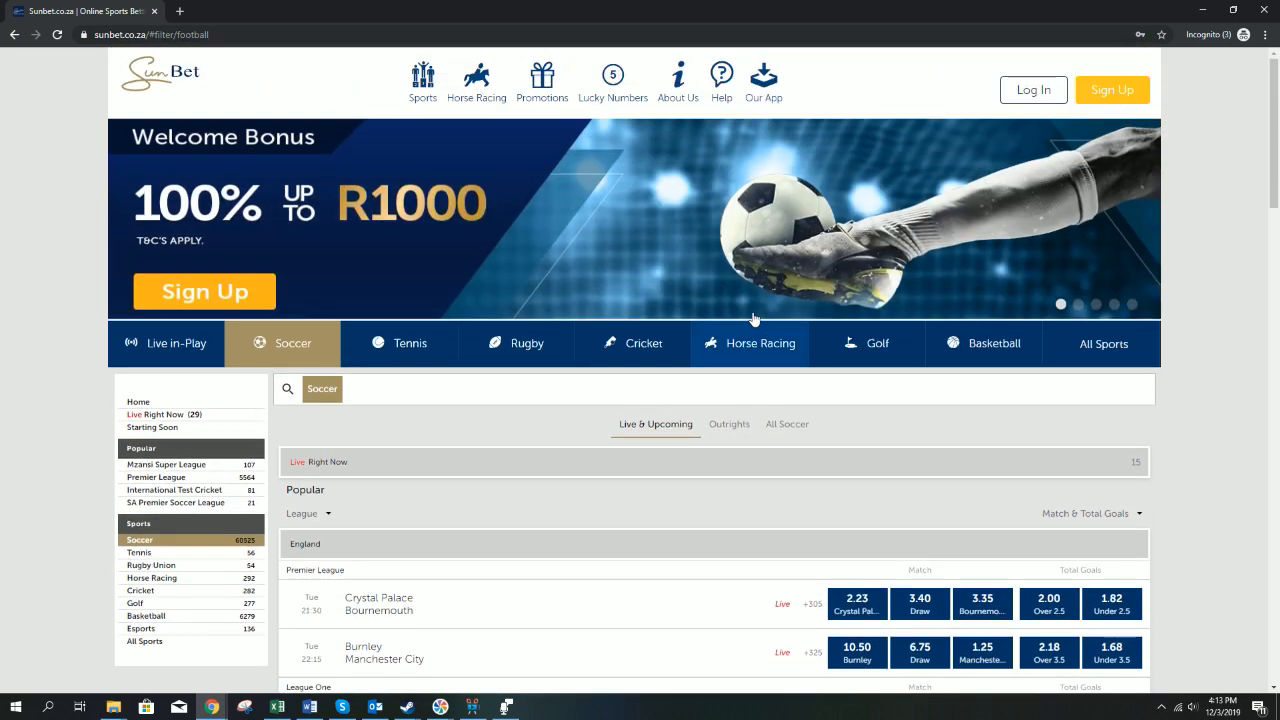
Step: Open horse racing and view the 14:15 Lingfield next-off runners and win odds
{"action": "left_click", "coordinate": [758, 343]}
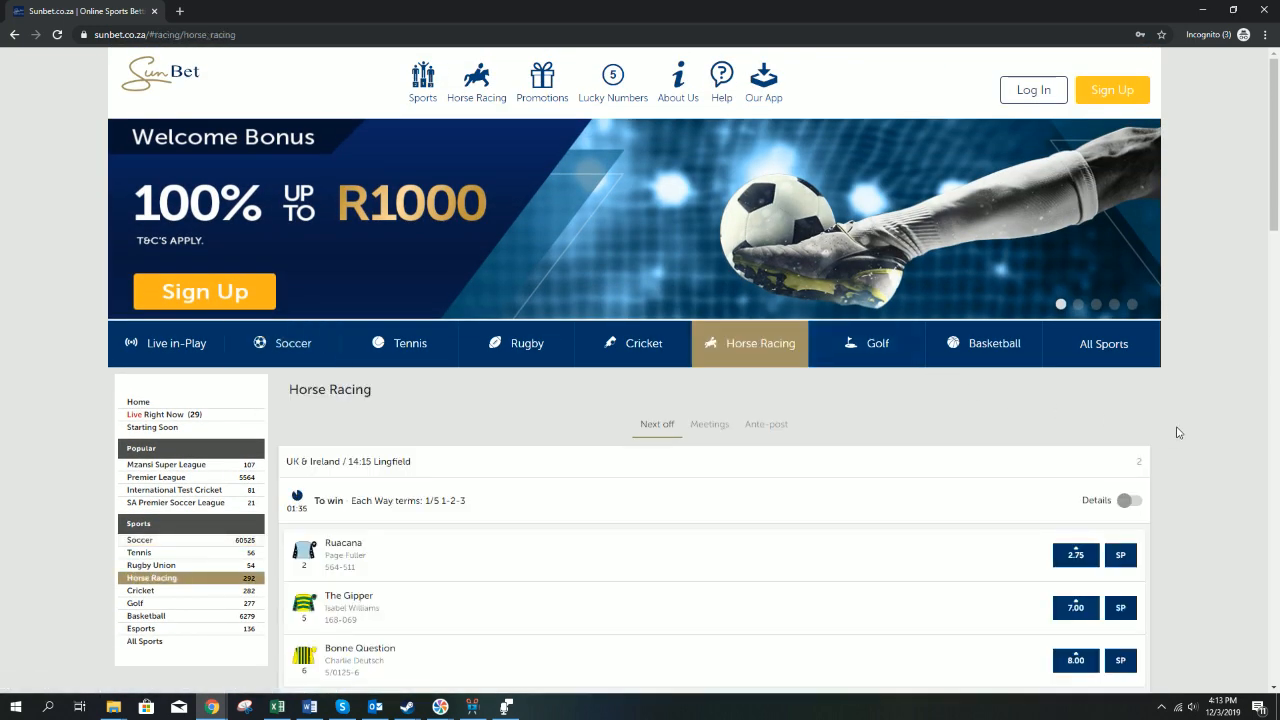
{"action": "scroll", "scroll_direction": "down", "scroll_amount": 3}
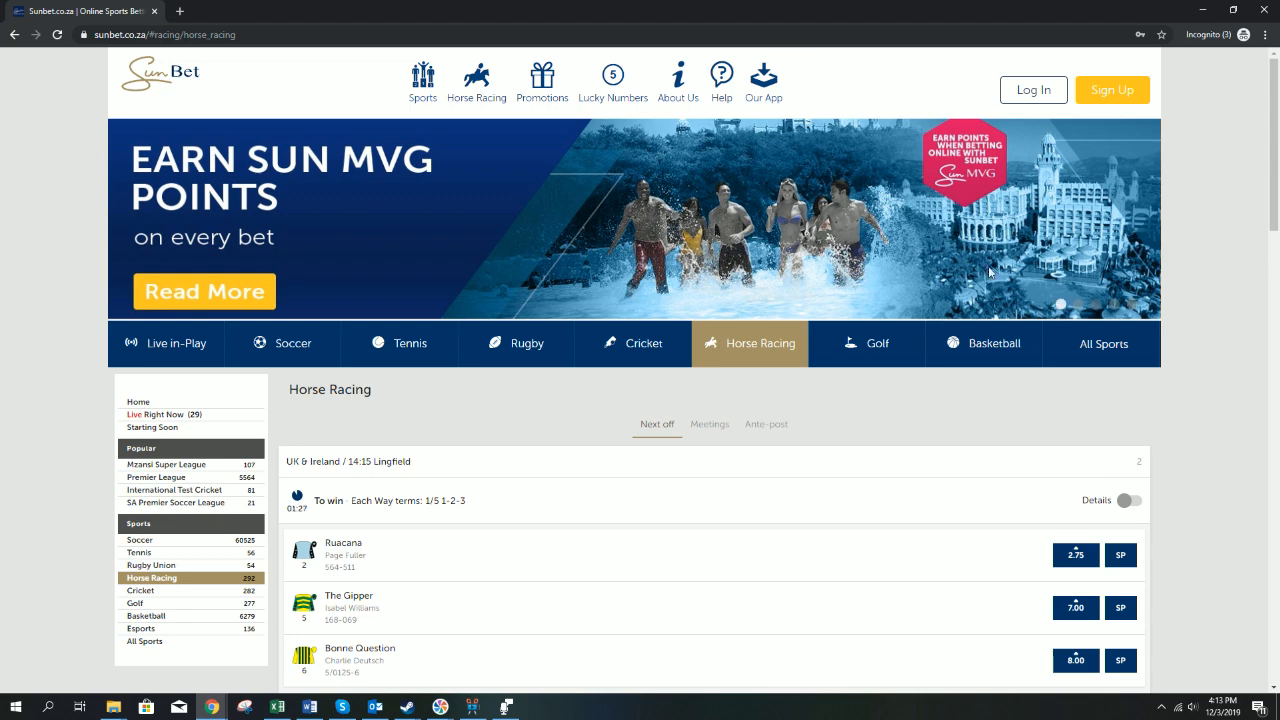
{"action": "left_click", "coordinate": [866, 343]}
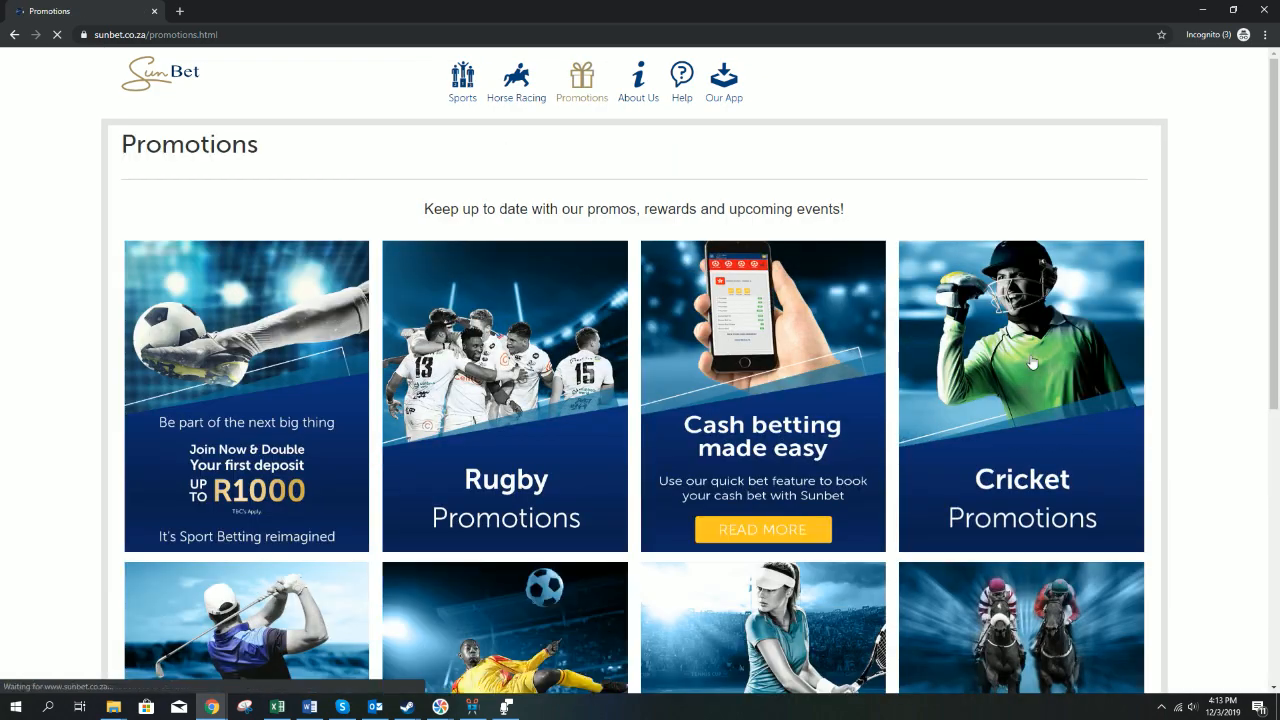
Step: Scroll Sunbet's promotion tiles and open the Cash betting made easy details
{"action": "scroll", "scroll_direction": "down", "scroll_amount": 3}
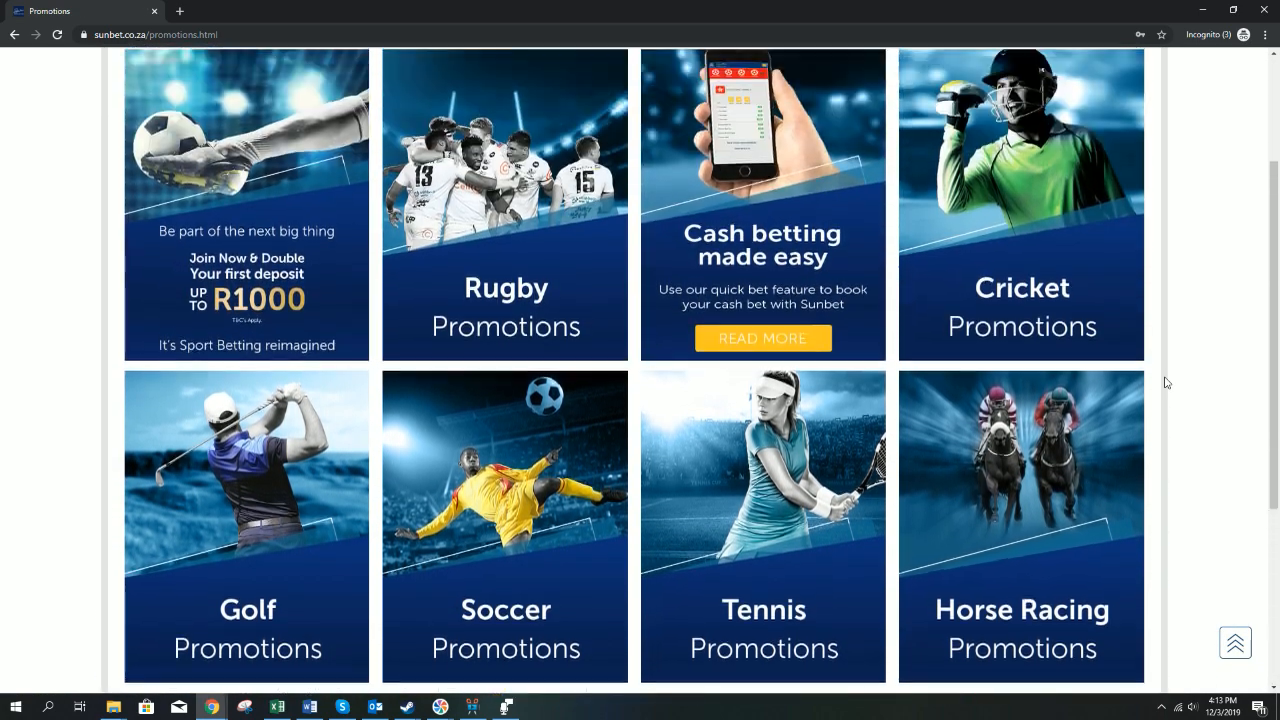
{"action": "scroll", "scroll_direction": "up", "scroll_amount": 3}
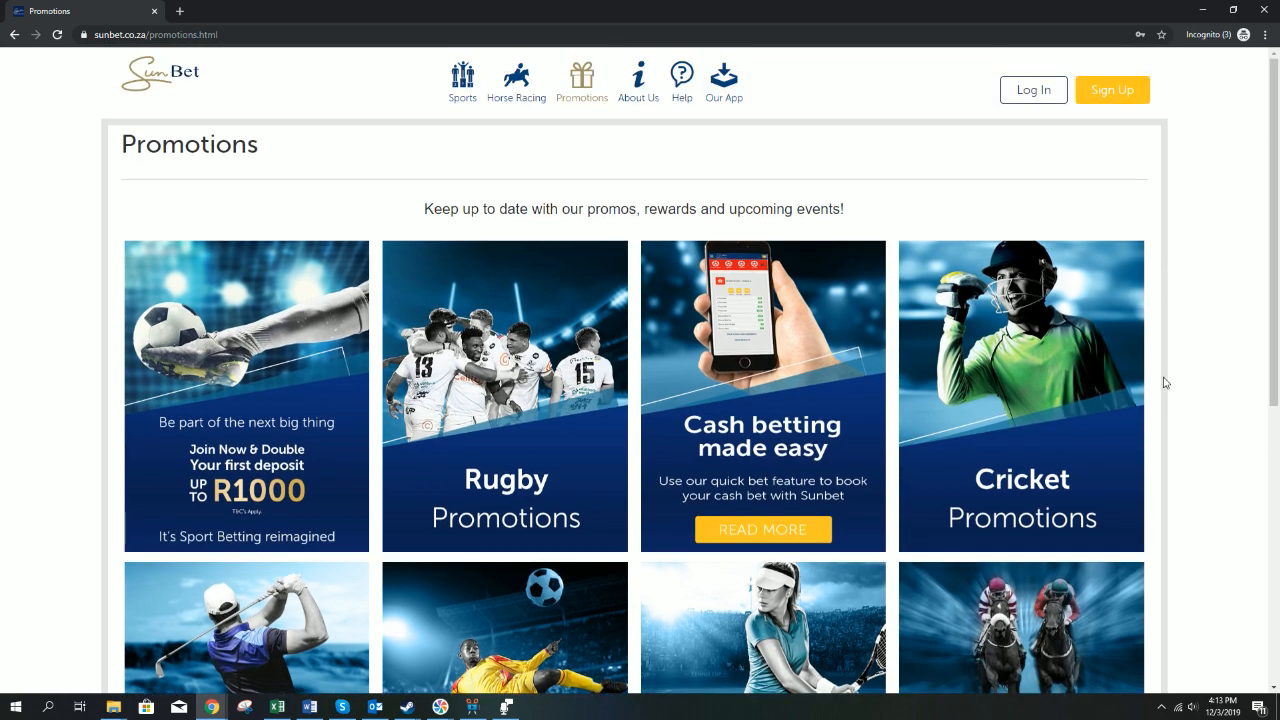
{"action": "scroll", "scroll_direction": "down", "scroll_amount": 3}
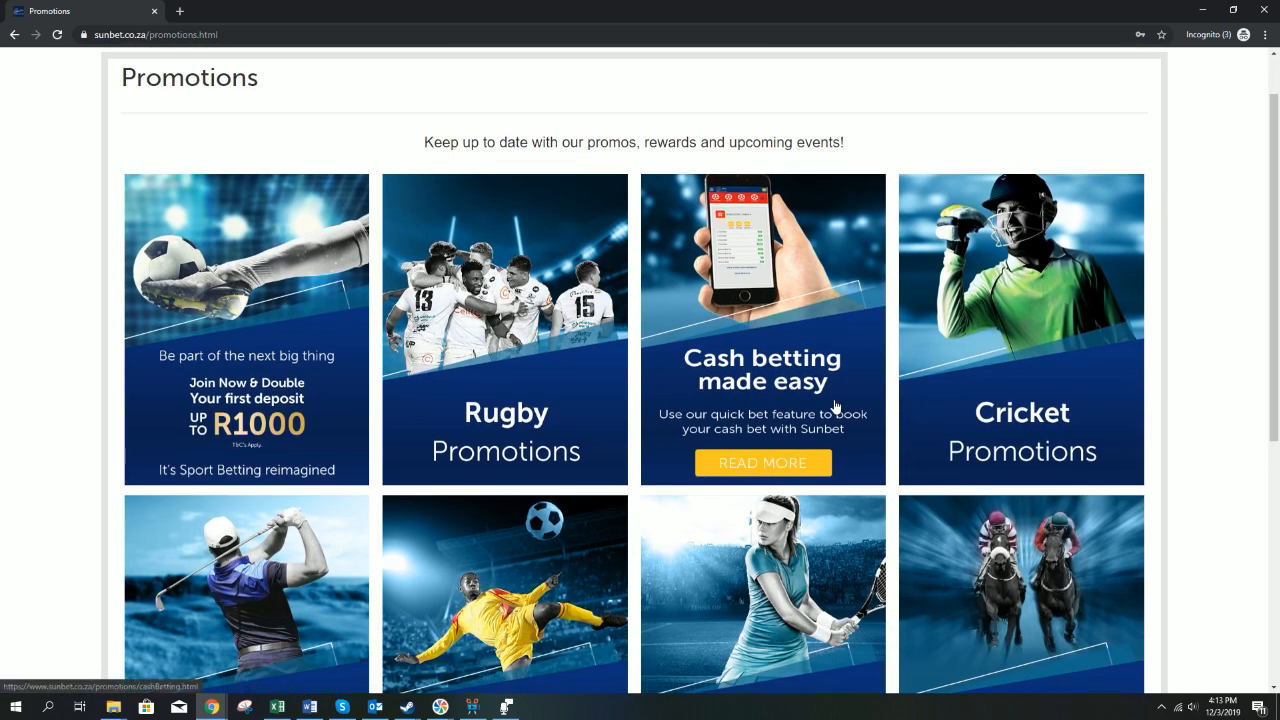
{"action": "scroll", "scroll_direction": "down", "scroll_amount": 3}
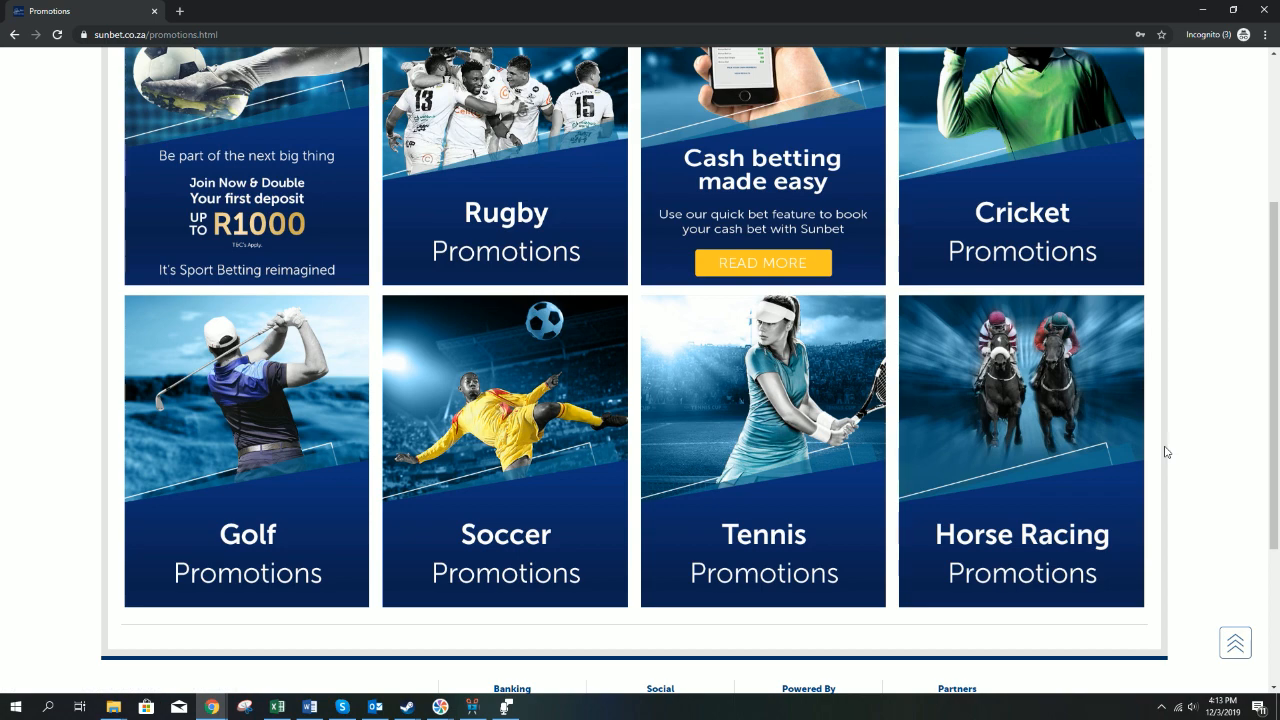
{"action": "left_click", "coordinate": [763, 262]}
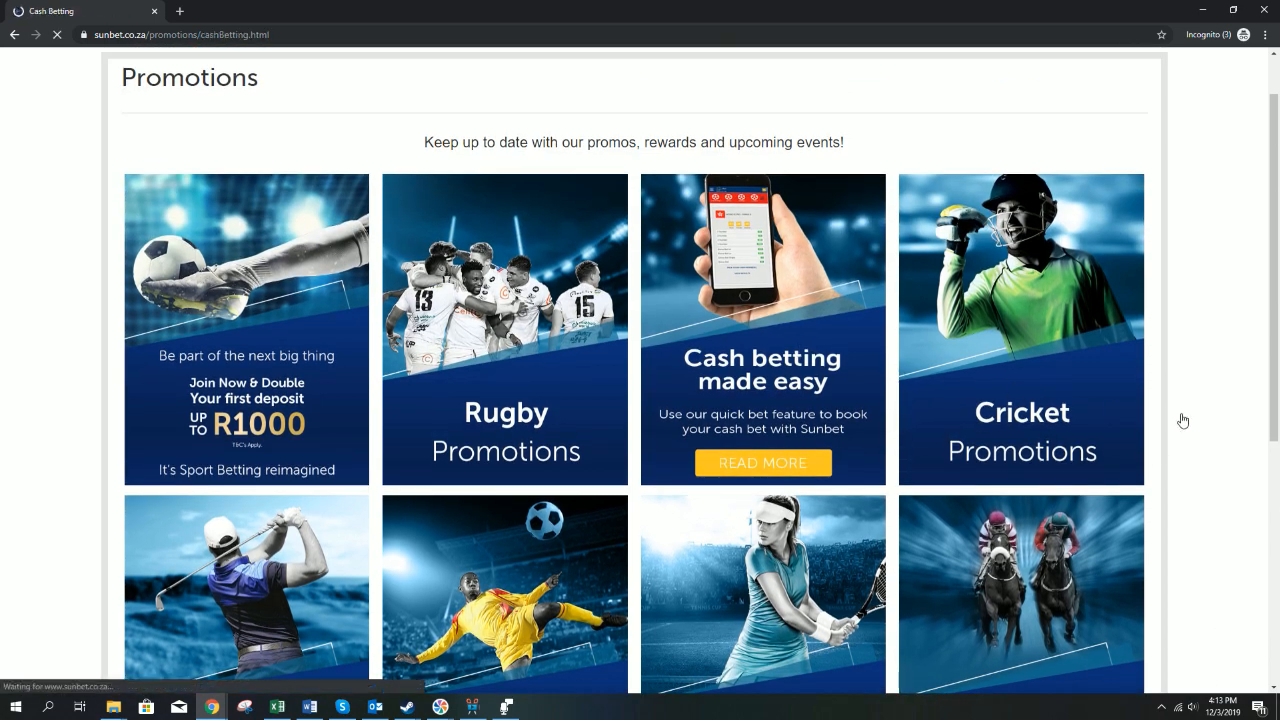
{"action": "left_click", "coordinate": [763, 462]}
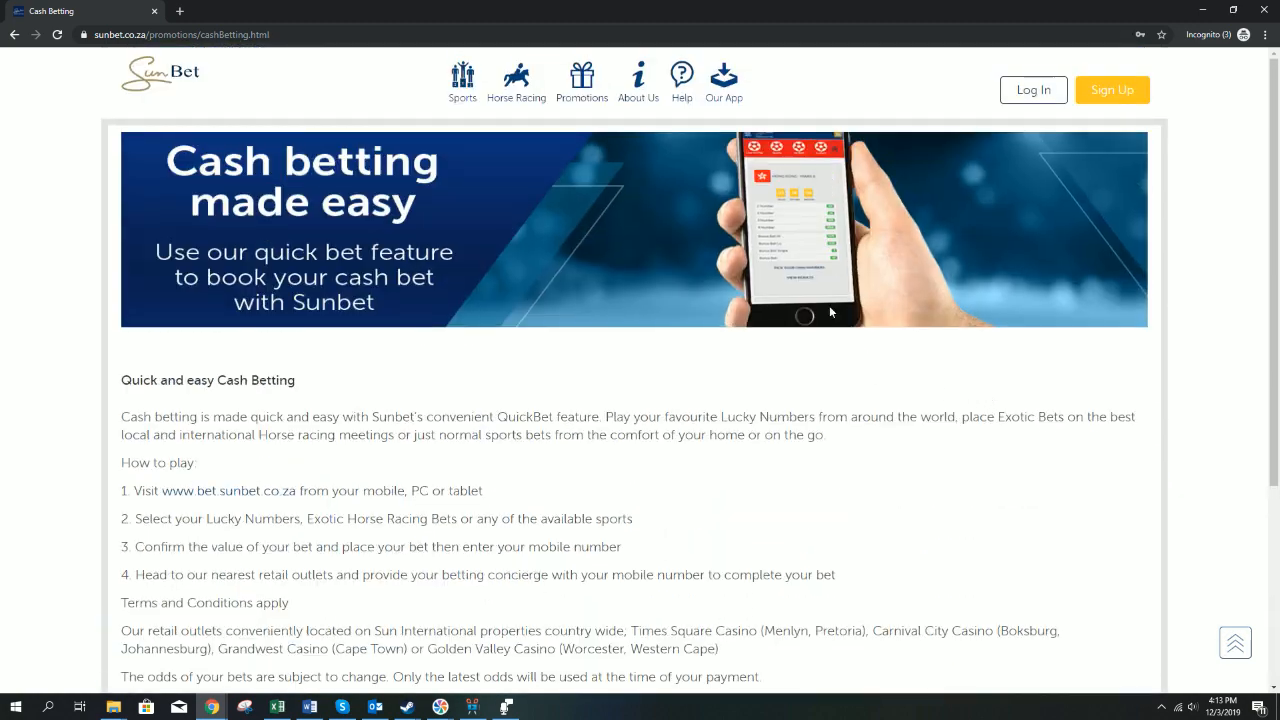
{"action": "left_click", "coordinate": [638, 80]}
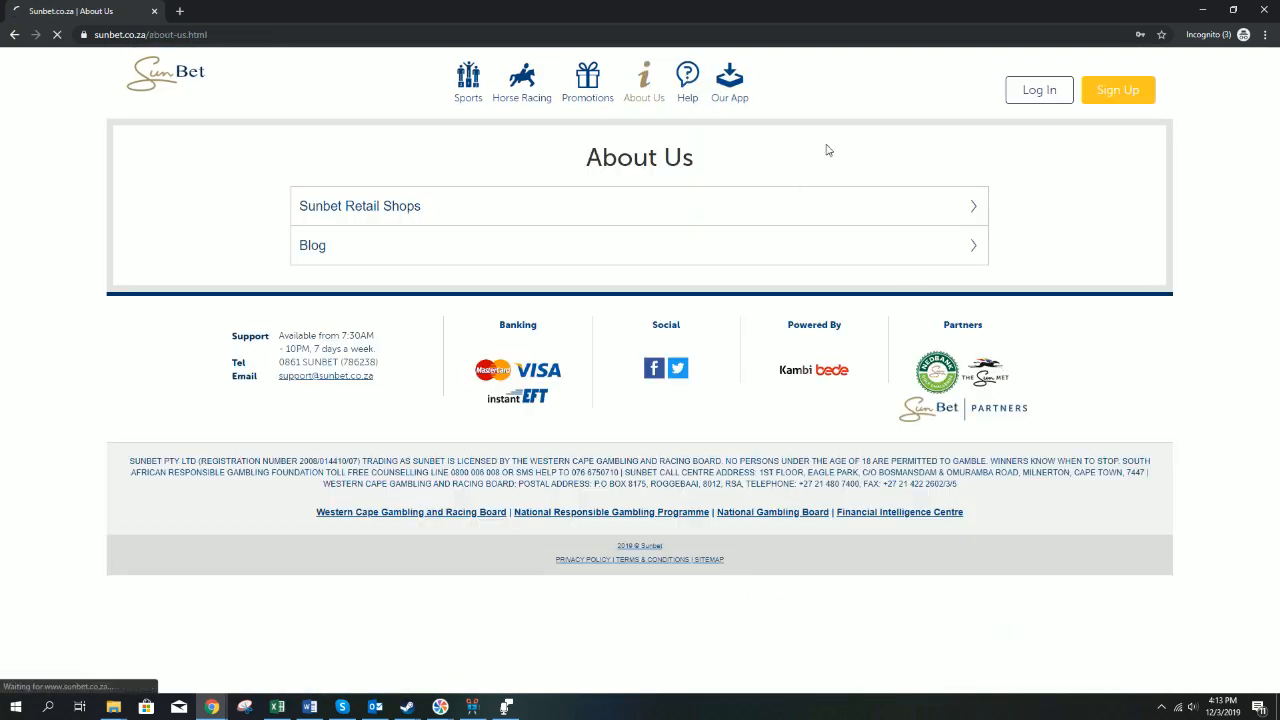
Step: View Sunbet's Help and Our App pages, then scroll the Sports overview
{"action": "left_click", "coordinate": [689, 80]}
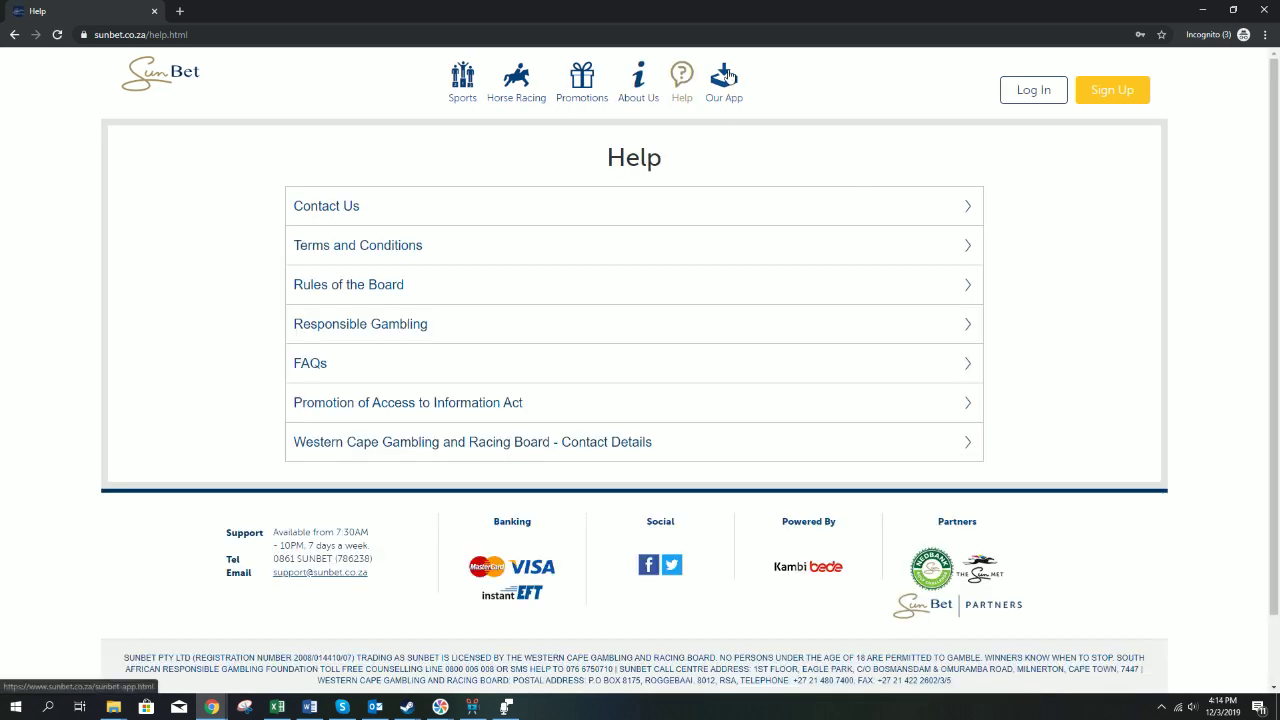
{"action": "left_click", "coordinate": [724, 80]}
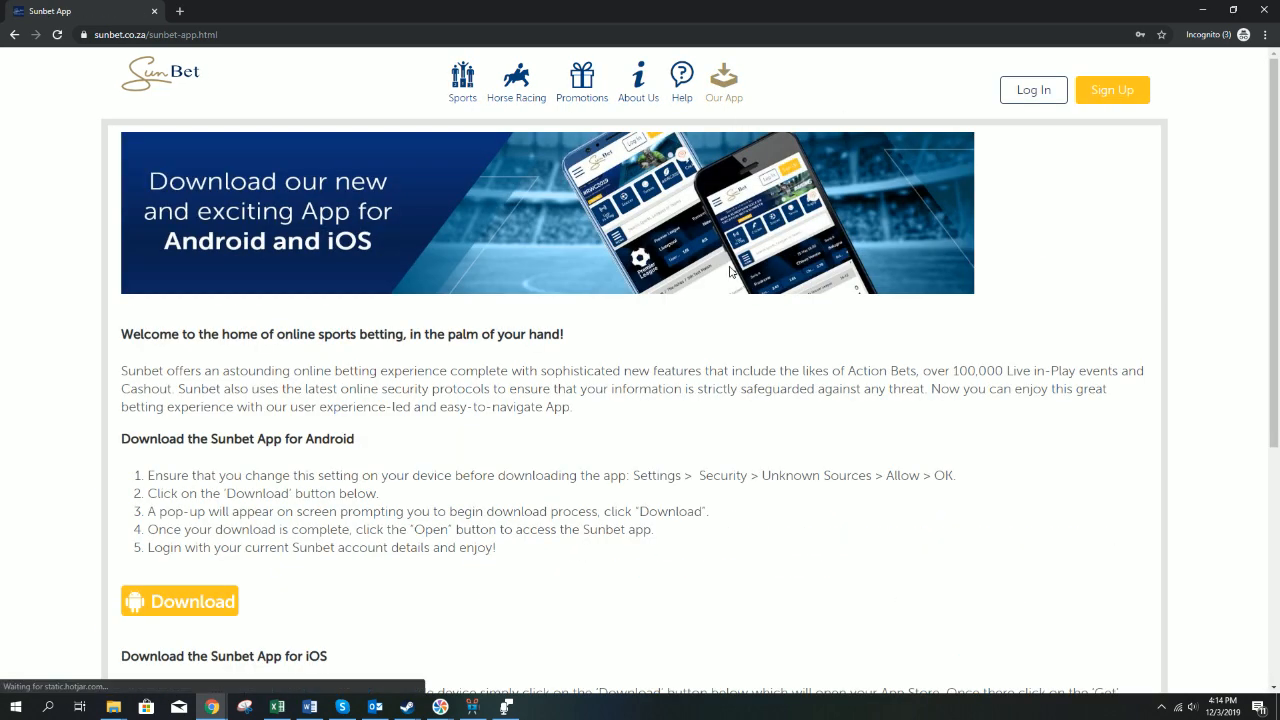
{"action": "mouse_move", "coordinate": [460, 80]}
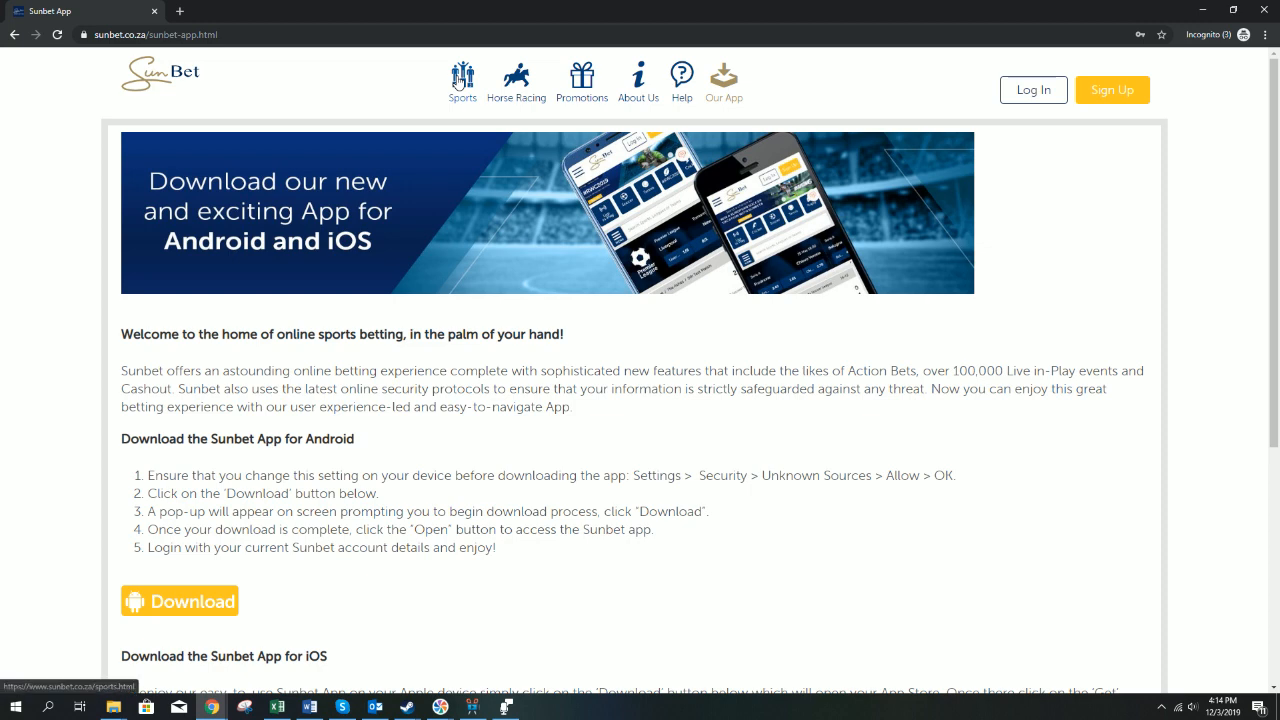
{"action": "left_click", "coordinate": [461, 75]}
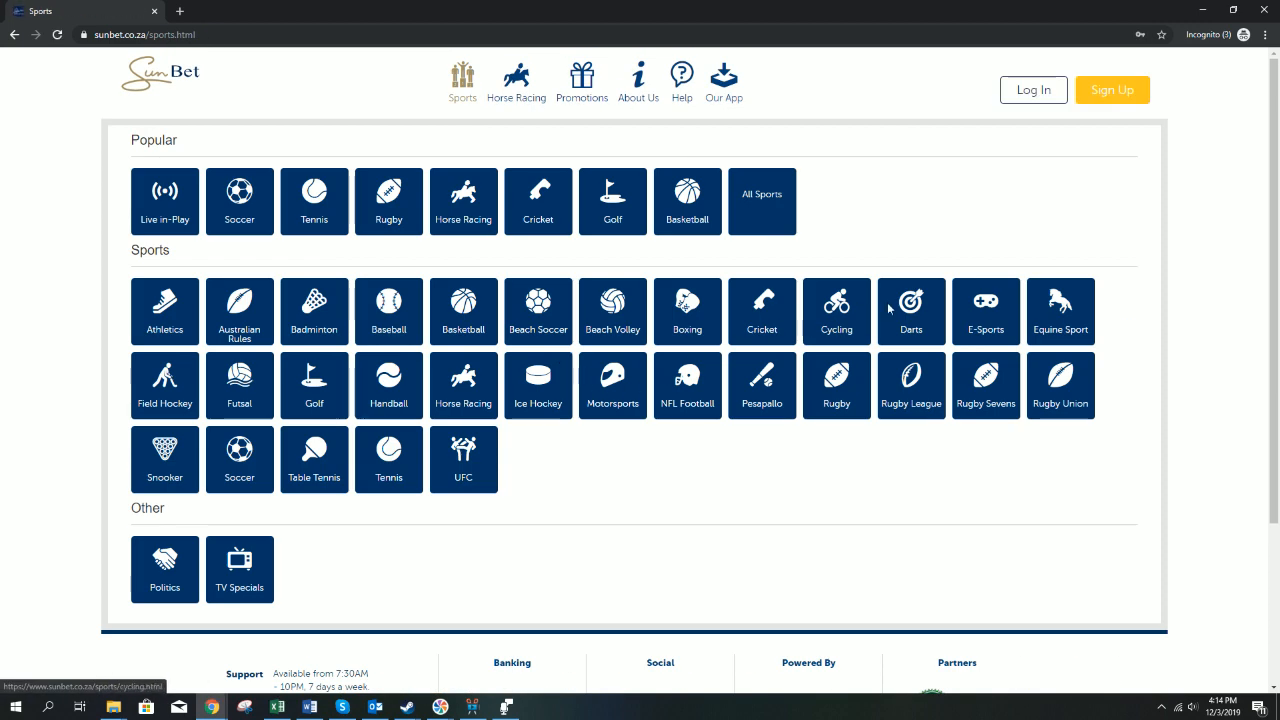
{"action": "scroll", "scroll_direction": "down", "scroll_amount": 3}
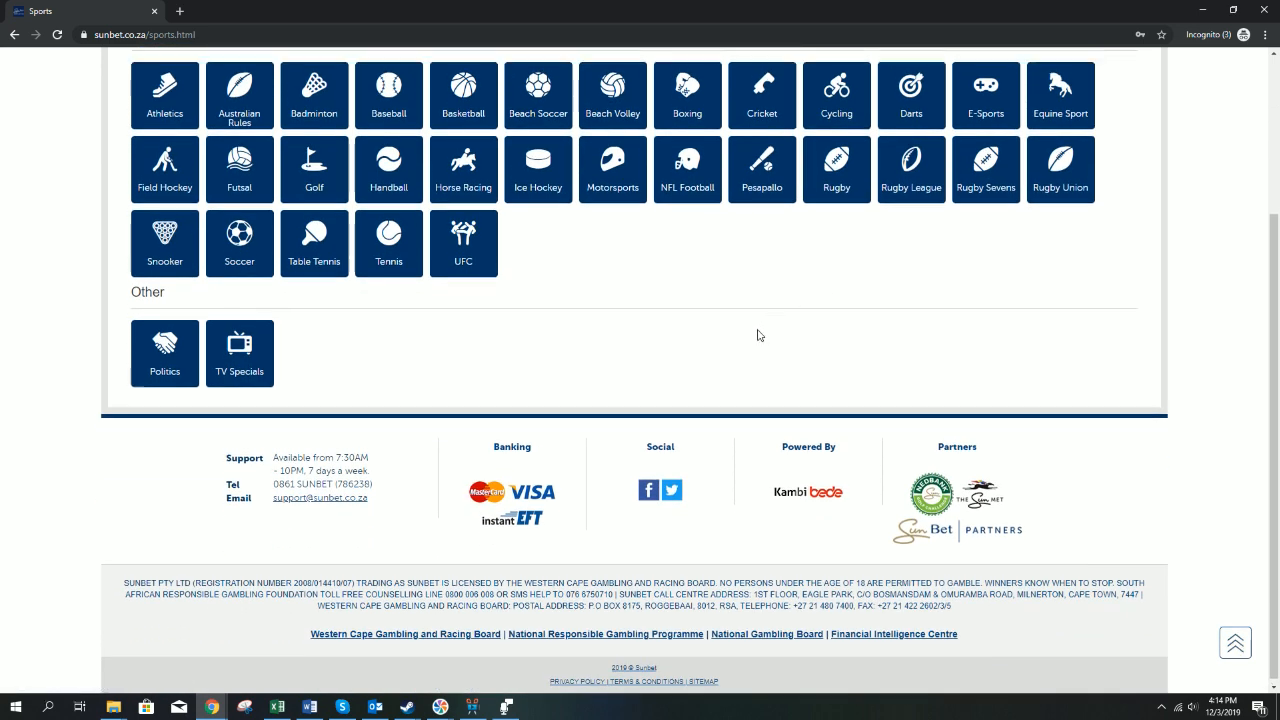
{"action": "scroll", "scroll_direction": "up", "scroll_amount": 3}
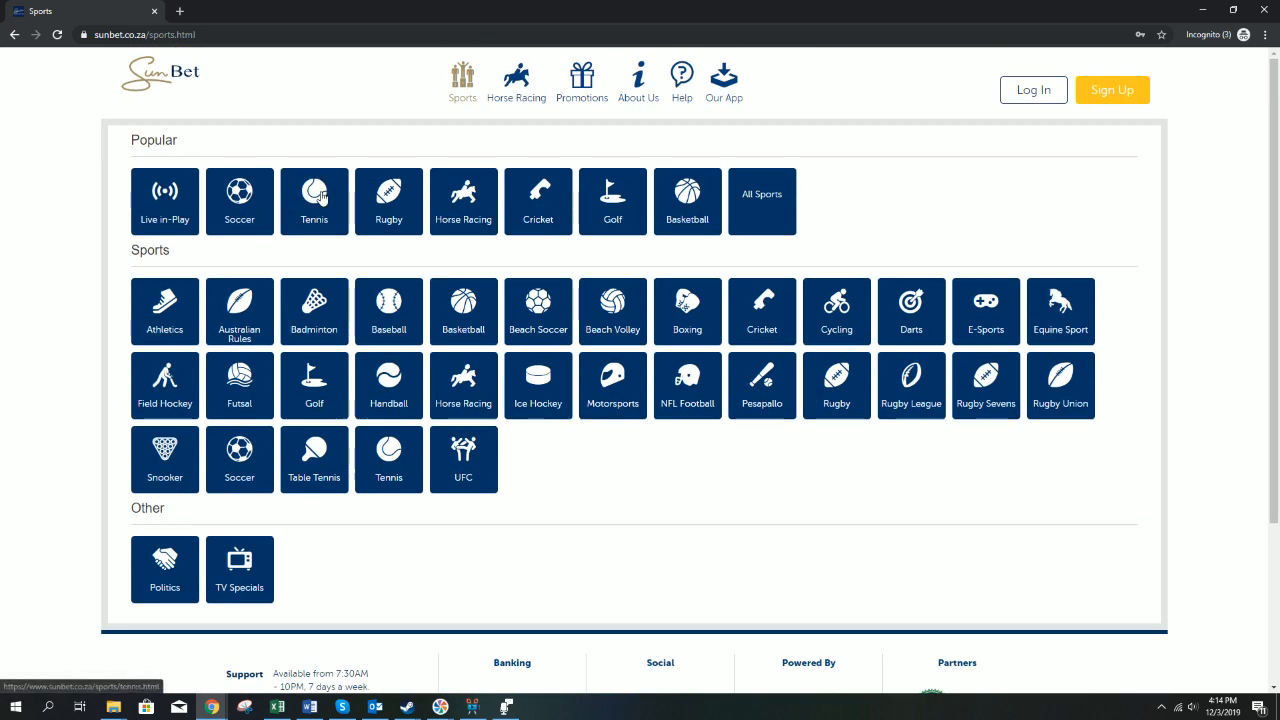
Step: Browse the tennis betting page and fixtures, then return to the Sports overview
{"action": "left_click", "coordinate": [313, 201]}
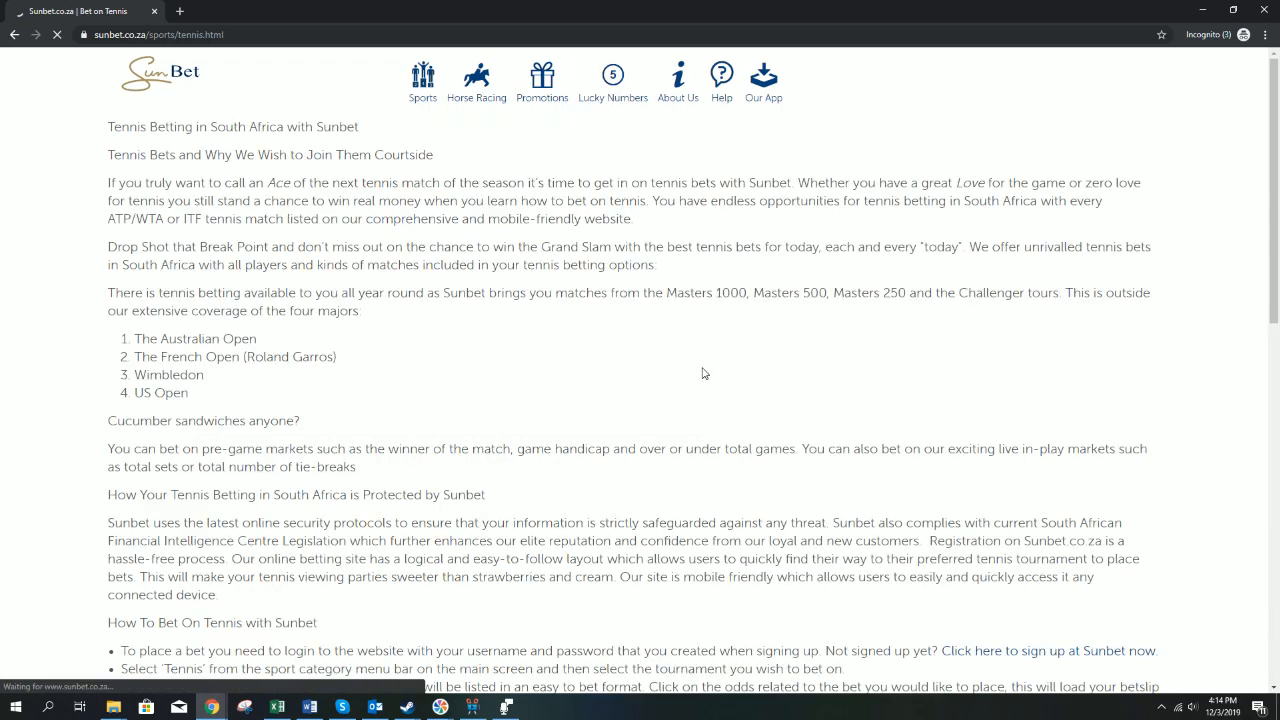
{"action": "scroll", "scroll_direction": "down", "scroll_amount": 3}
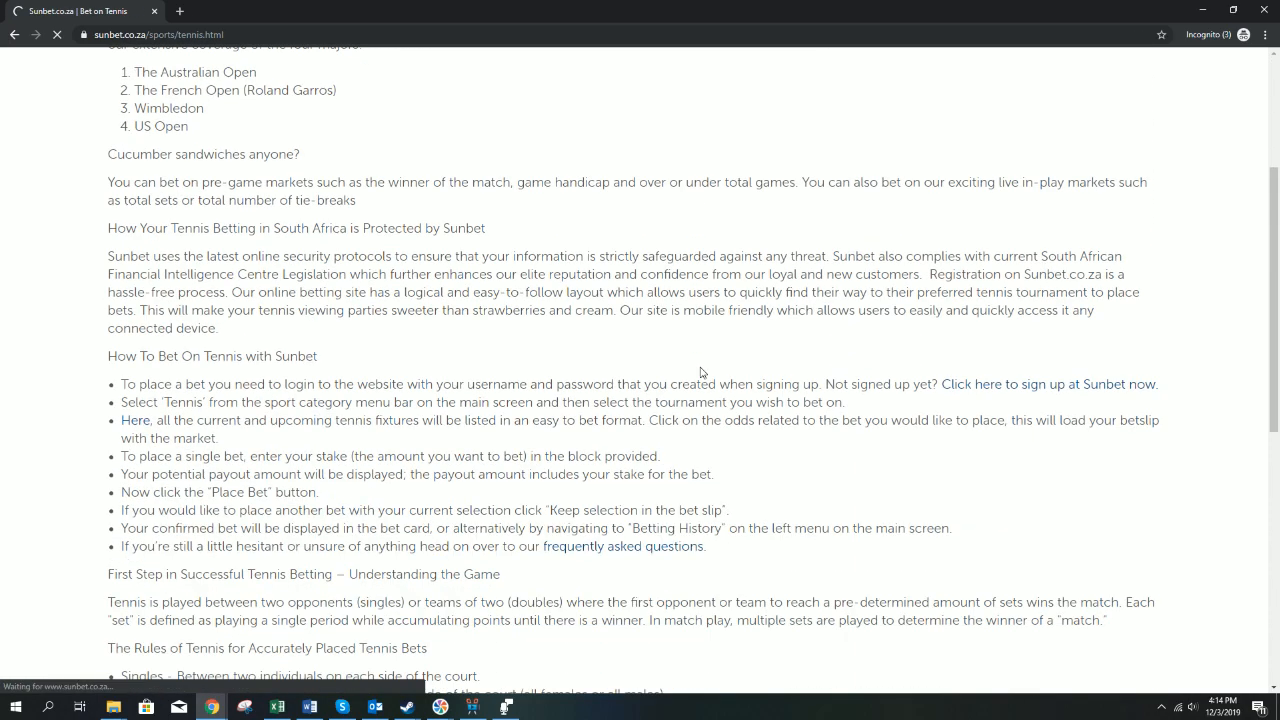
{"action": "scroll", "scroll_direction": "down", "scroll_amount": 3}
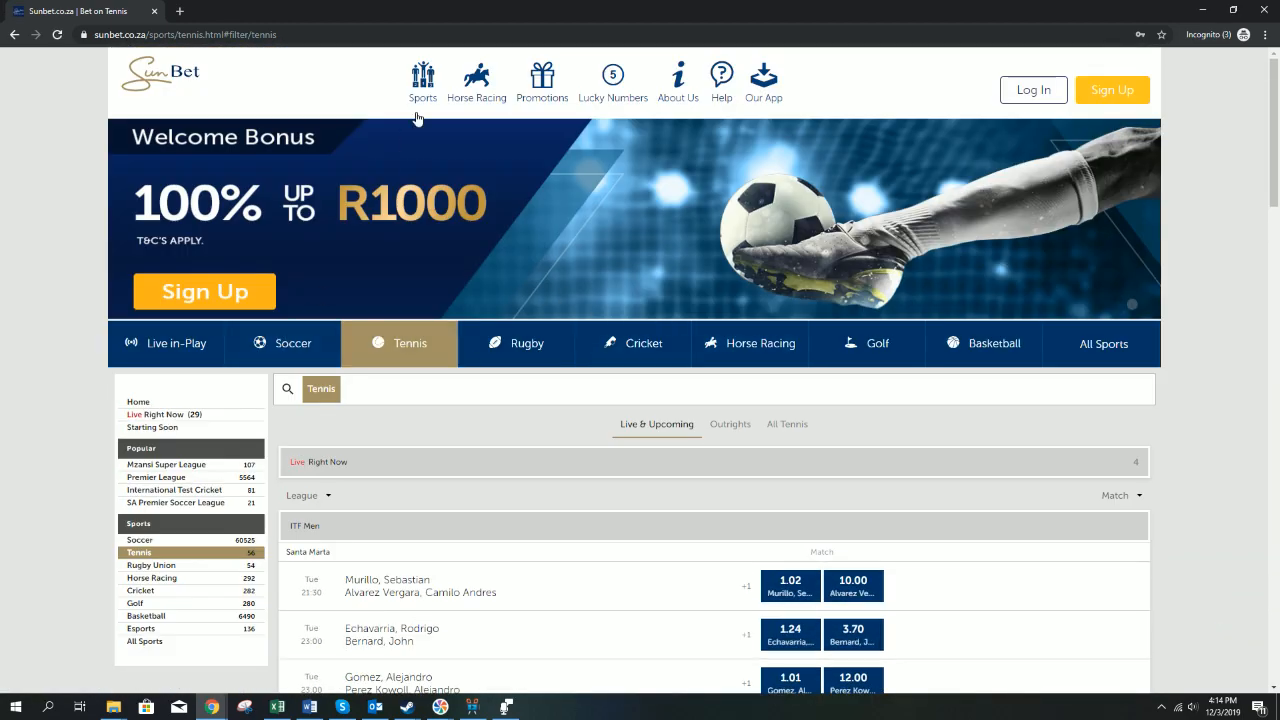
{"action": "left_click", "coordinate": [422, 82]}
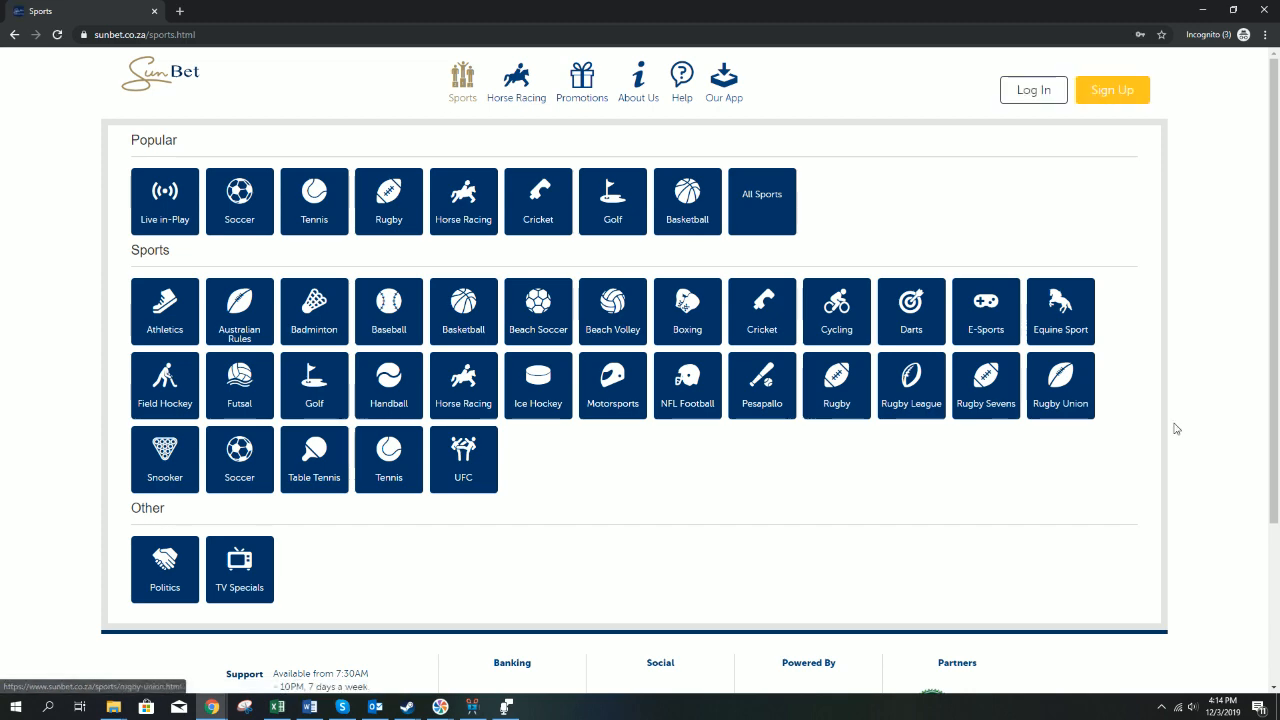
{"action": "scroll", "scroll_direction": "down", "scroll_amount": 3}
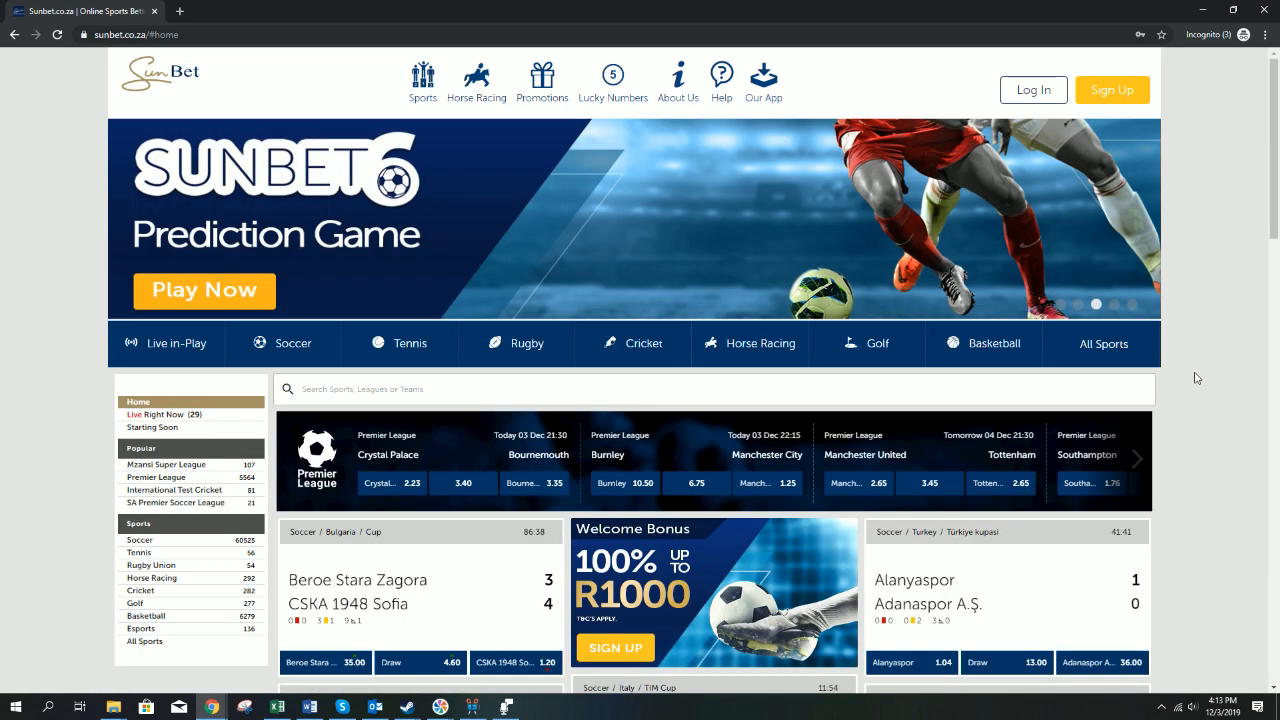
Step: Scroll the Sunbet home page past the Prediction Game banner to the live match cards
{"action": "scroll", "scroll_direction": "down", "scroll_amount": 3}
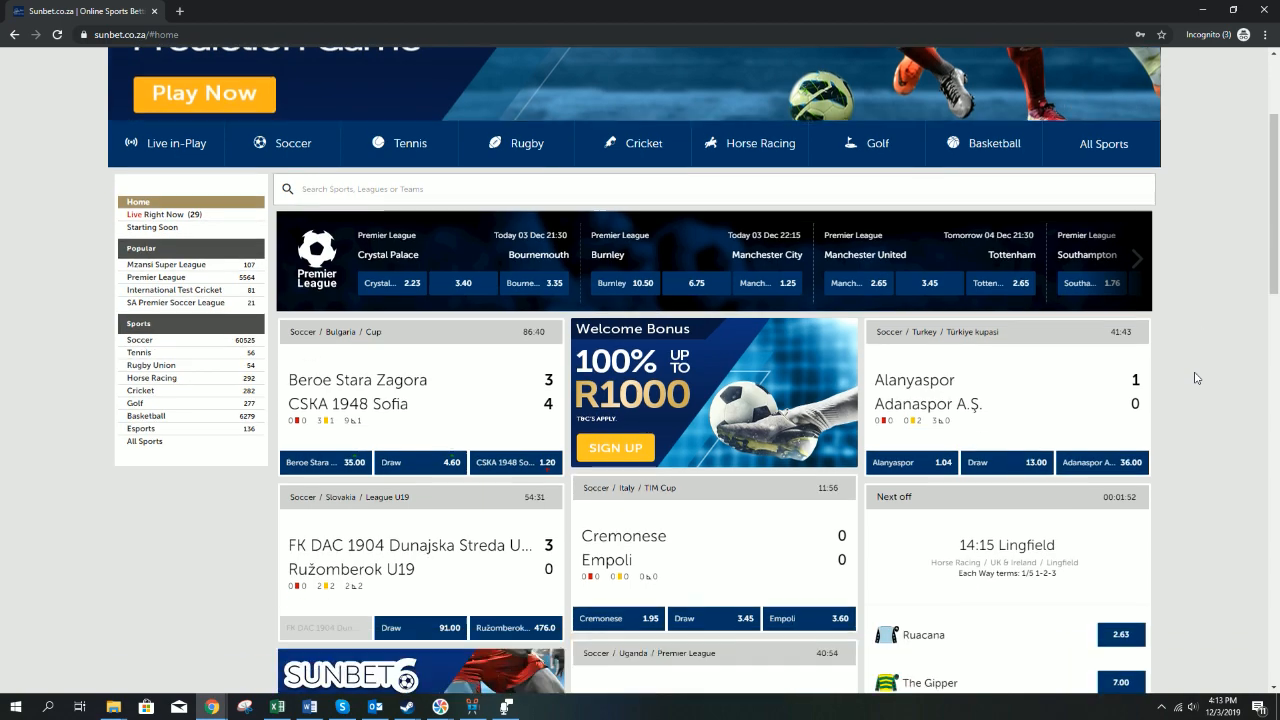
{"action": "scroll", "scroll_direction": "down", "scroll_amount": 3}
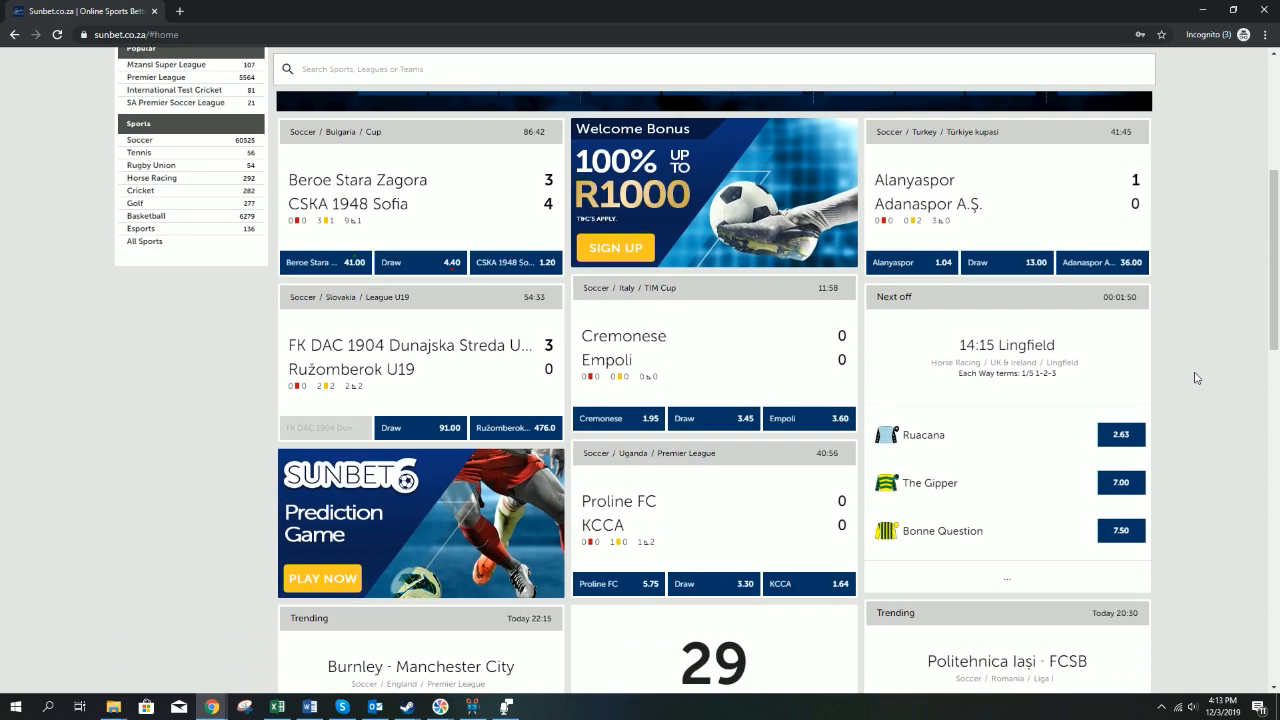
{"action": "scroll", "scroll_direction": "down", "scroll_amount": 3}
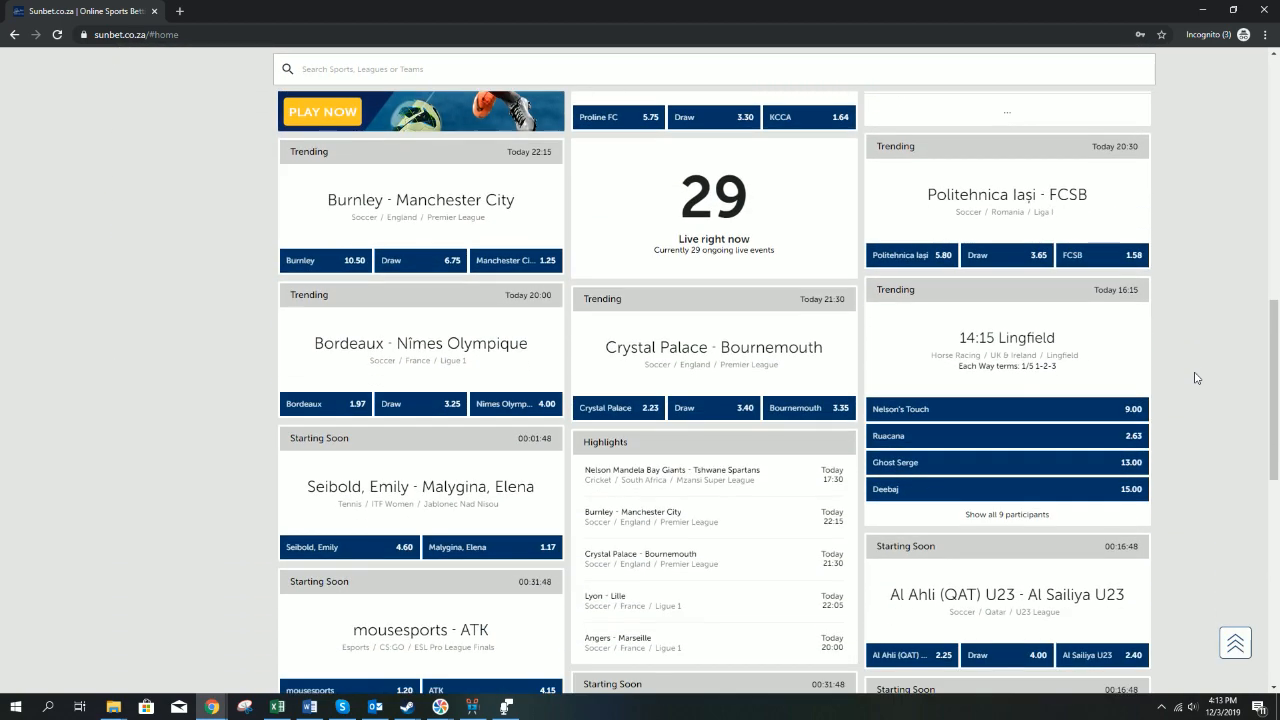
{"action": "scroll", "scroll_direction": "down", "scroll_amount": 3}
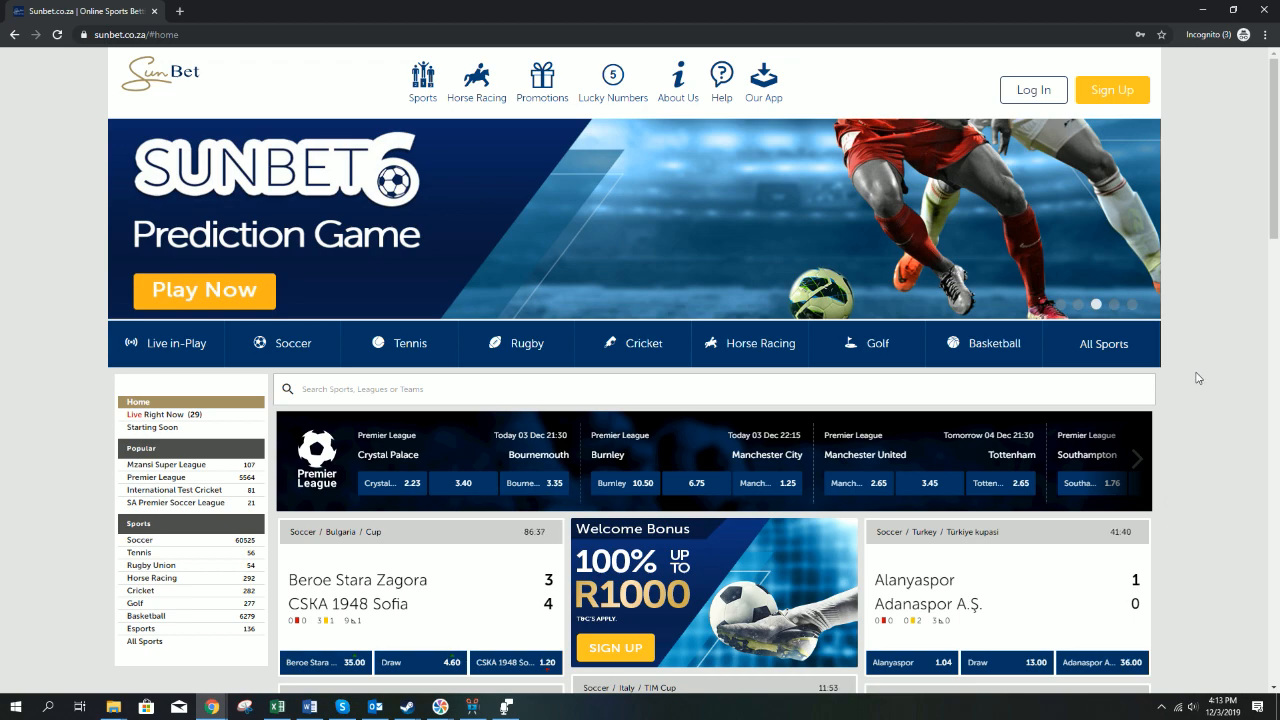
{"action": "scroll", "scroll_direction": "down", "scroll_amount": 3}
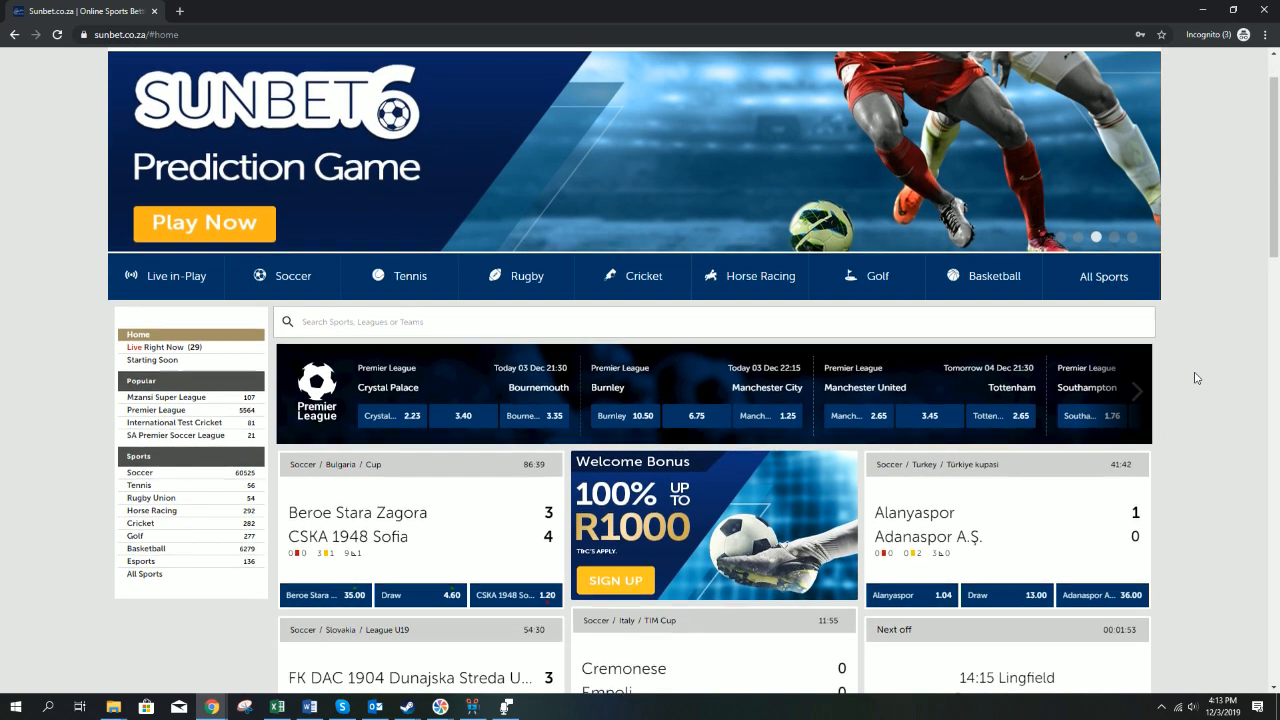
{"action": "scroll", "scroll_direction": "down", "scroll_amount": 3}
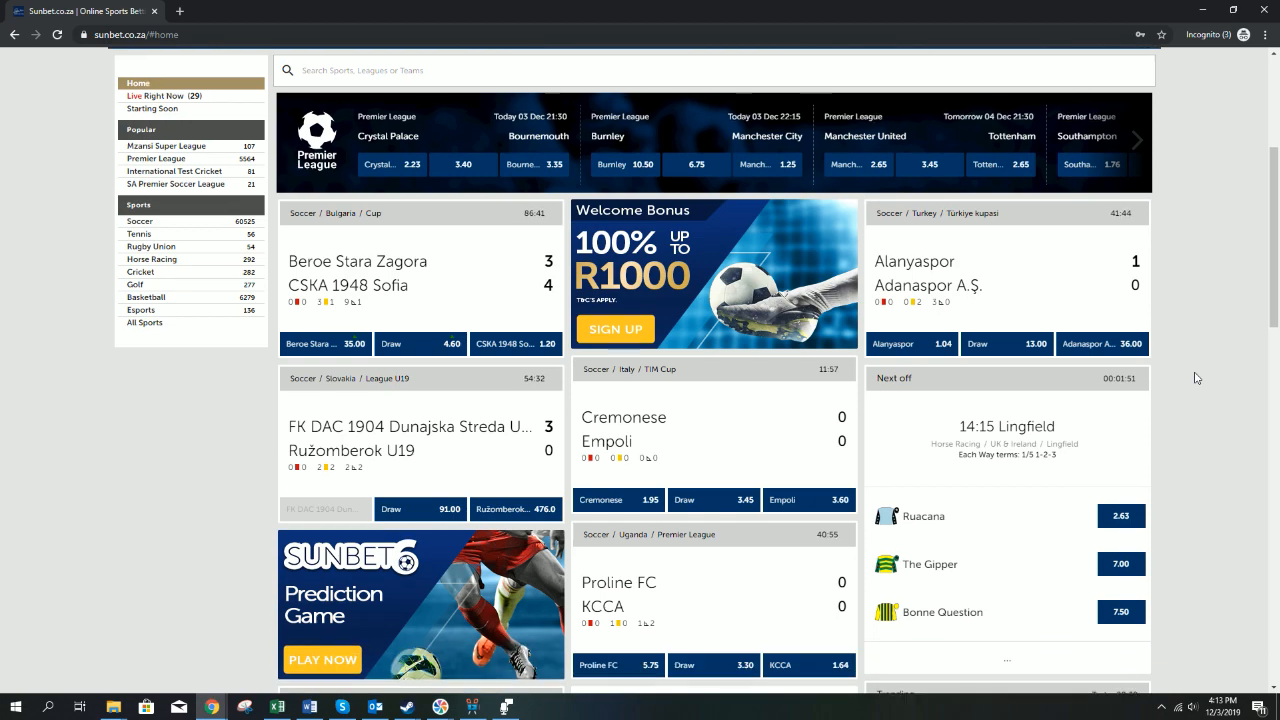
{"action": "scroll", "scroll_direction": "down", "scroll_amount": 3}
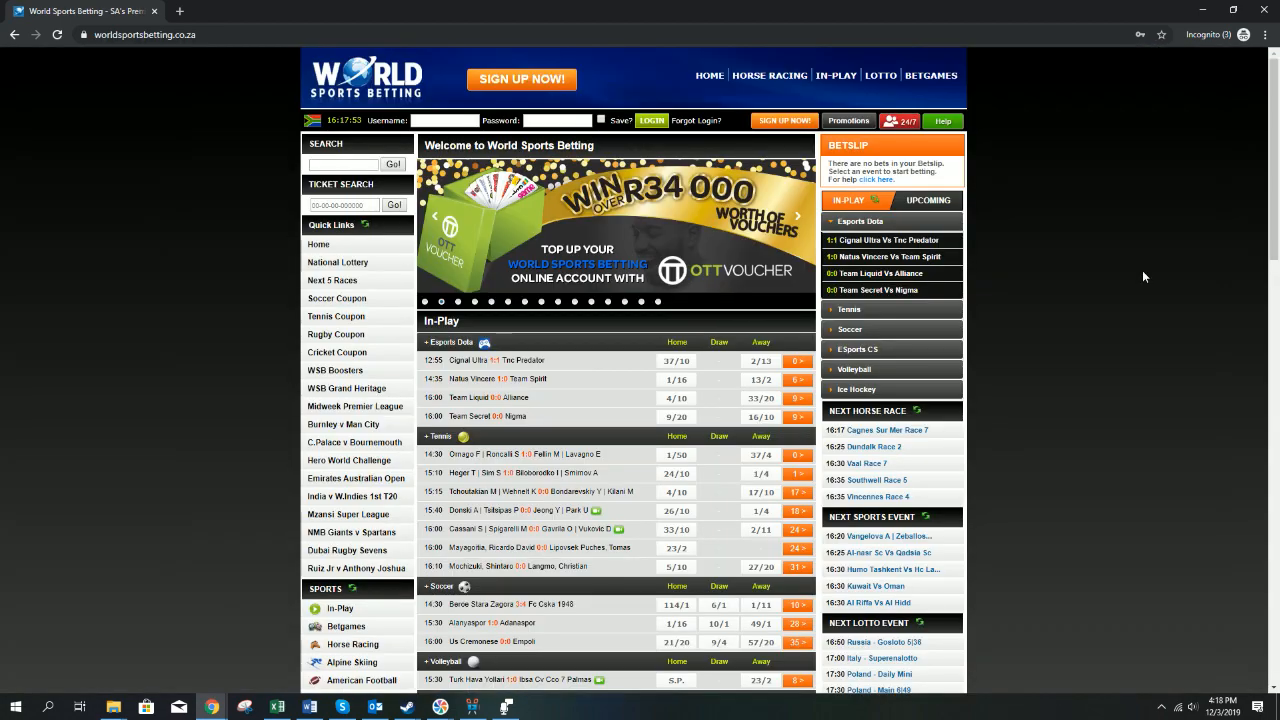
Step: Browse the World Sports Betting home page and switch the featured banner match
{"action": "scroll", "scroll_direction": "down", "scroll_amount": 3}
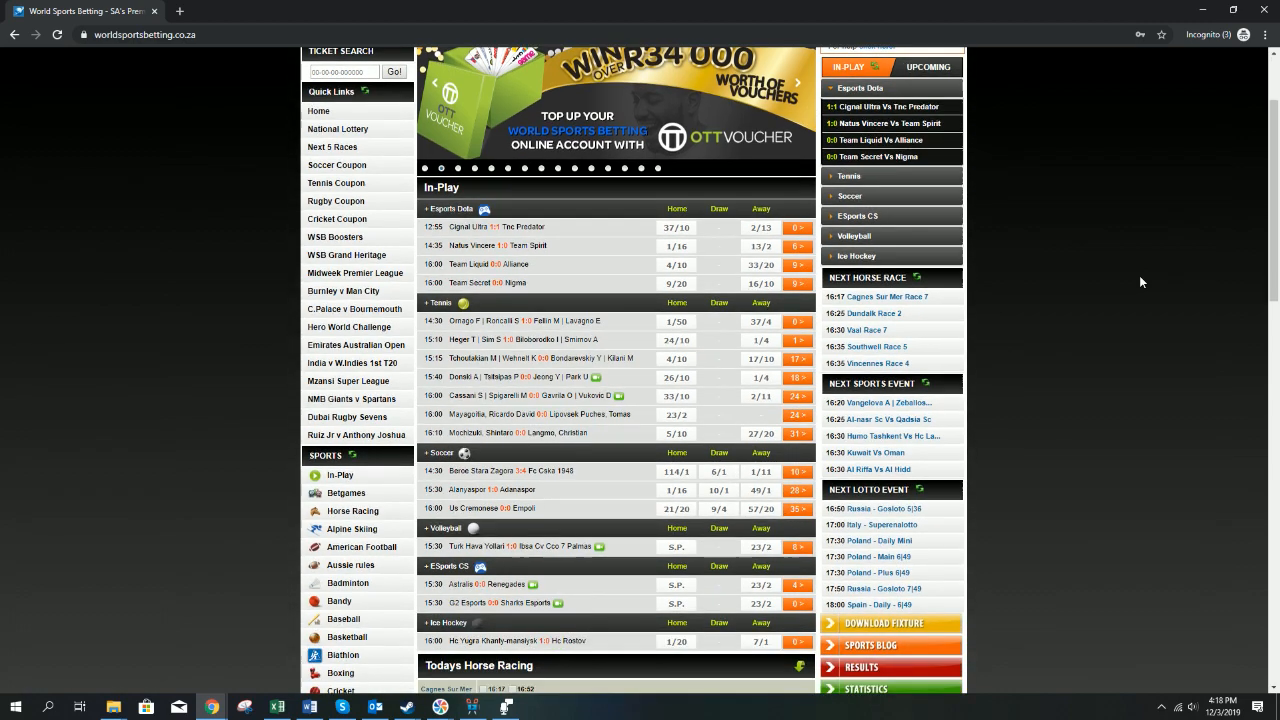
{"action": "scroll", "scroll_direction": "down", "scroll_amount": 3}
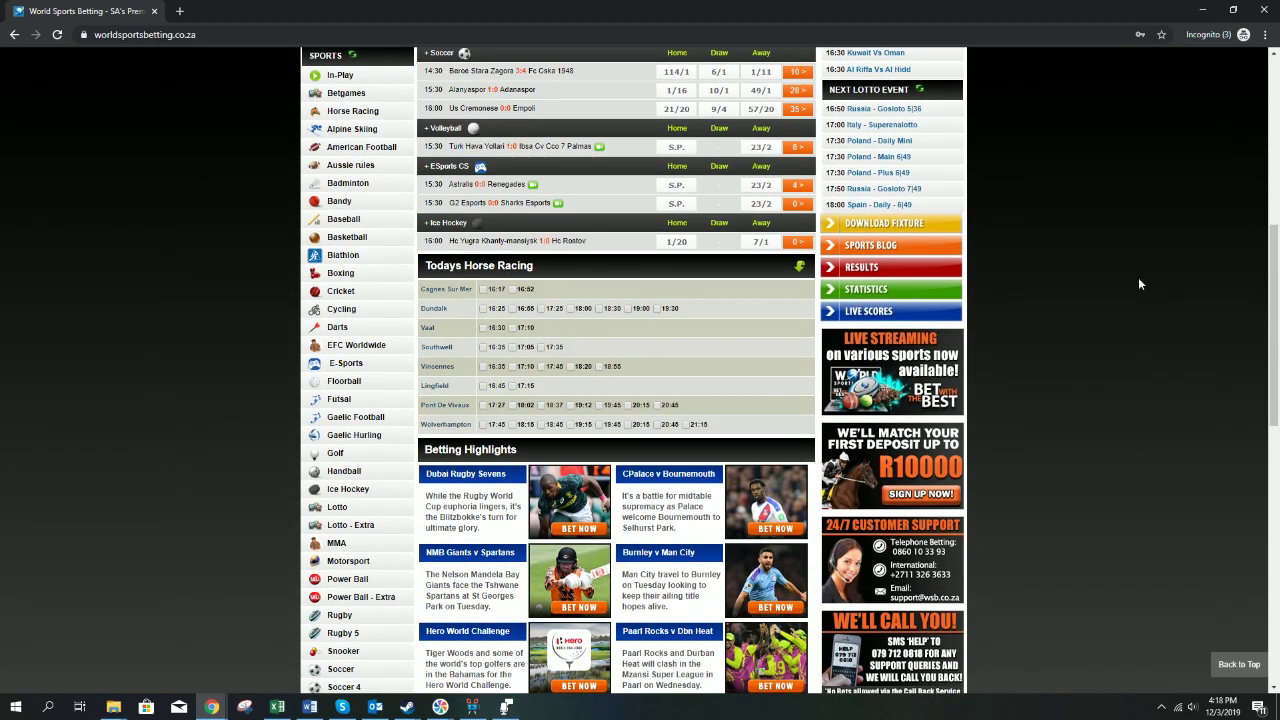
{"action": "scroll", "scroll_direction": "down", "scroll_amount": 3}
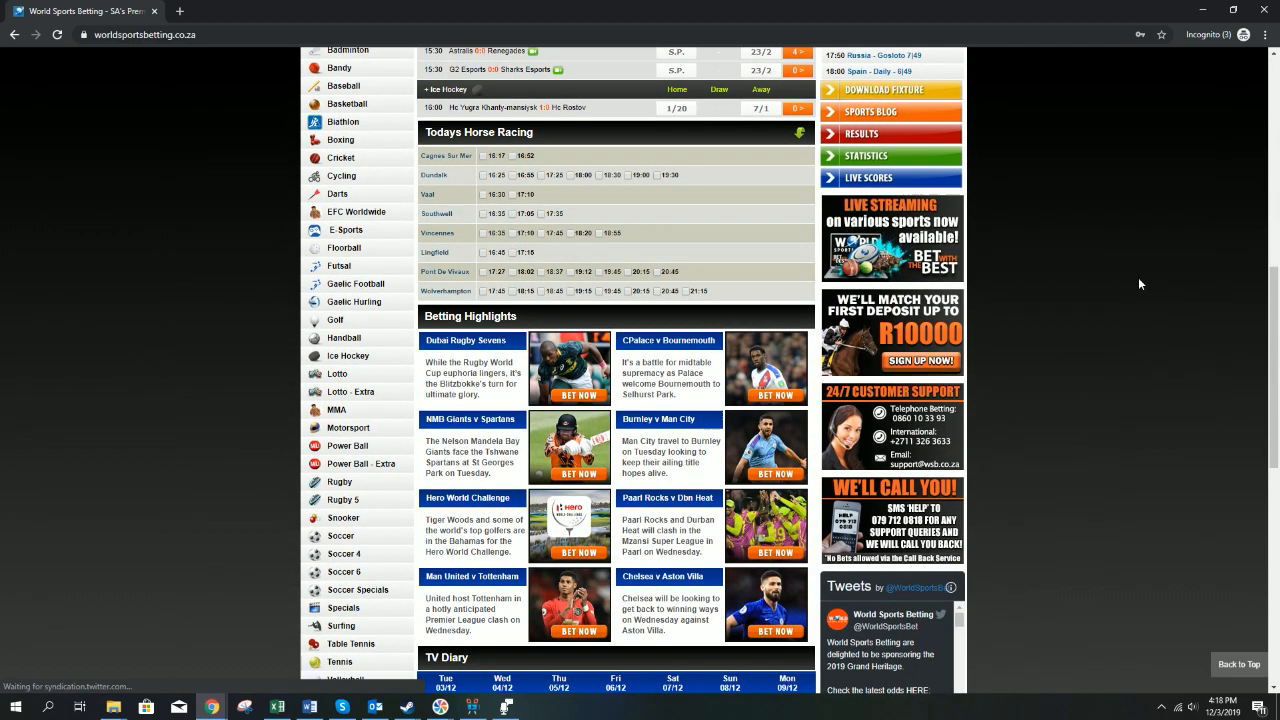
{"action": "scroll", "scroll_direction": "down", "scroll_amount": 3}
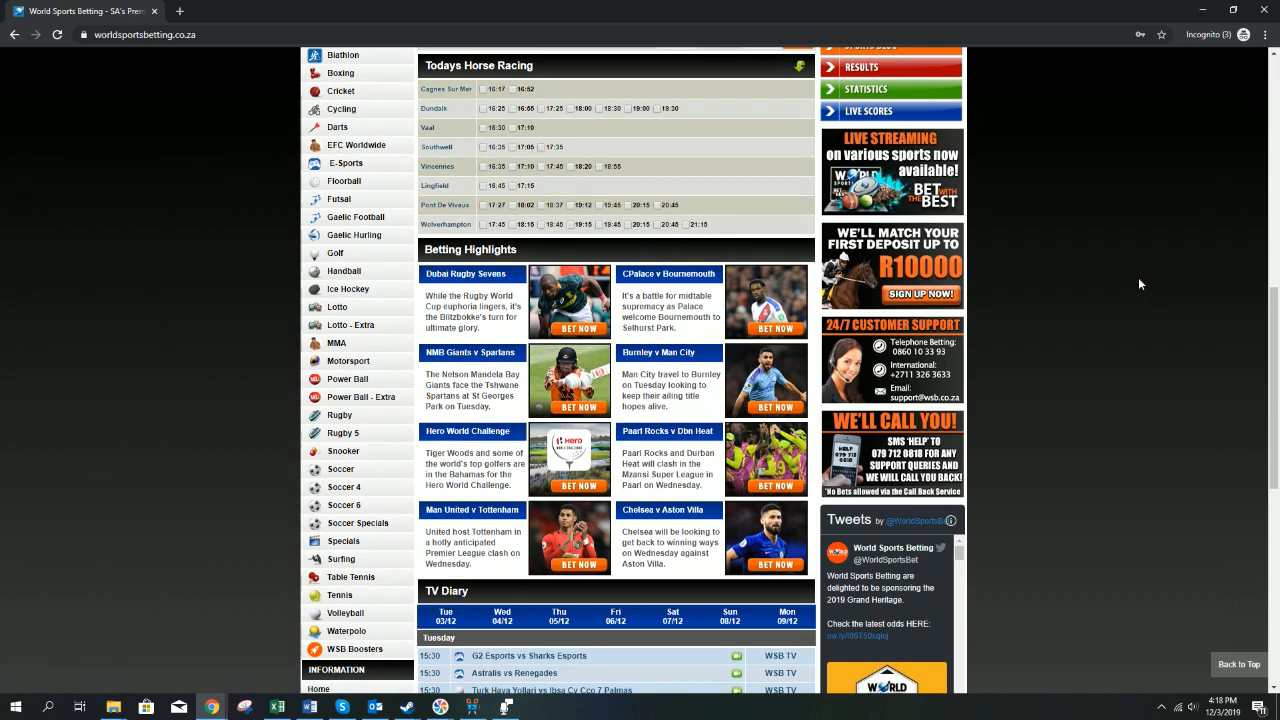
{"action": "scroll", "scroll_direction": "down", "scroll_amount": 3}
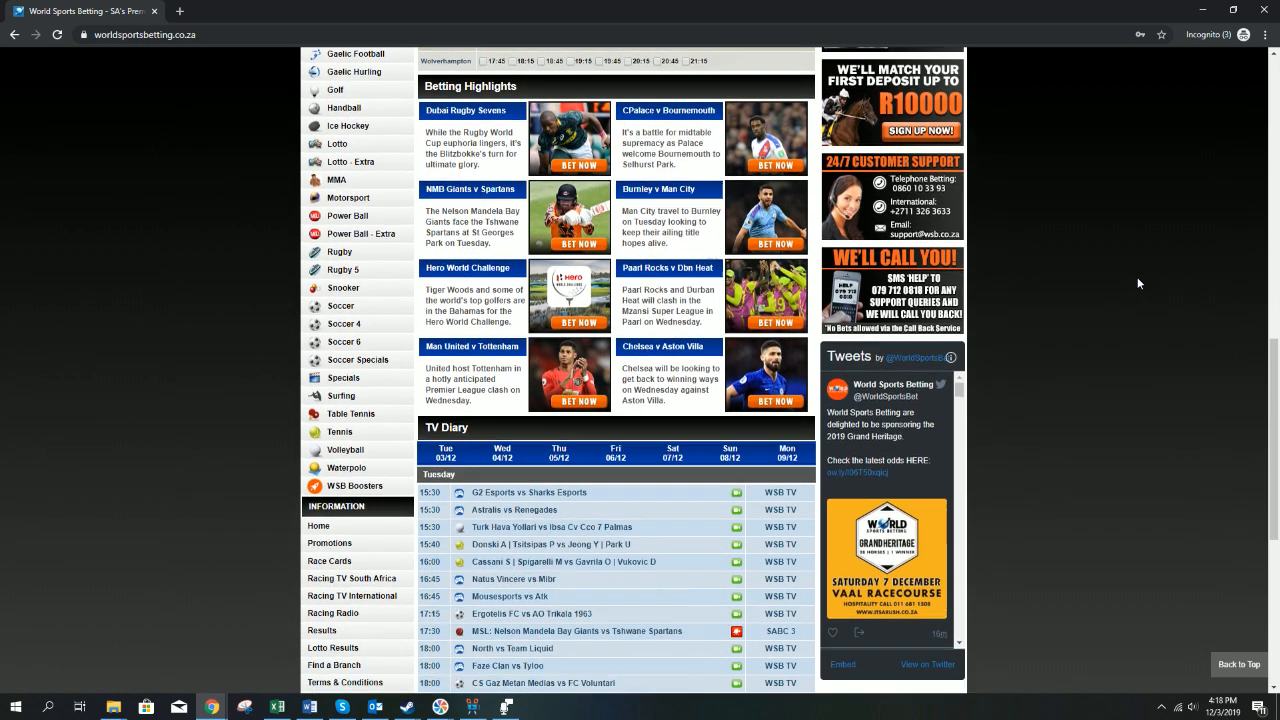
{"action": "scroll", "scroll_direction": "down", "scroll_amount": 3}
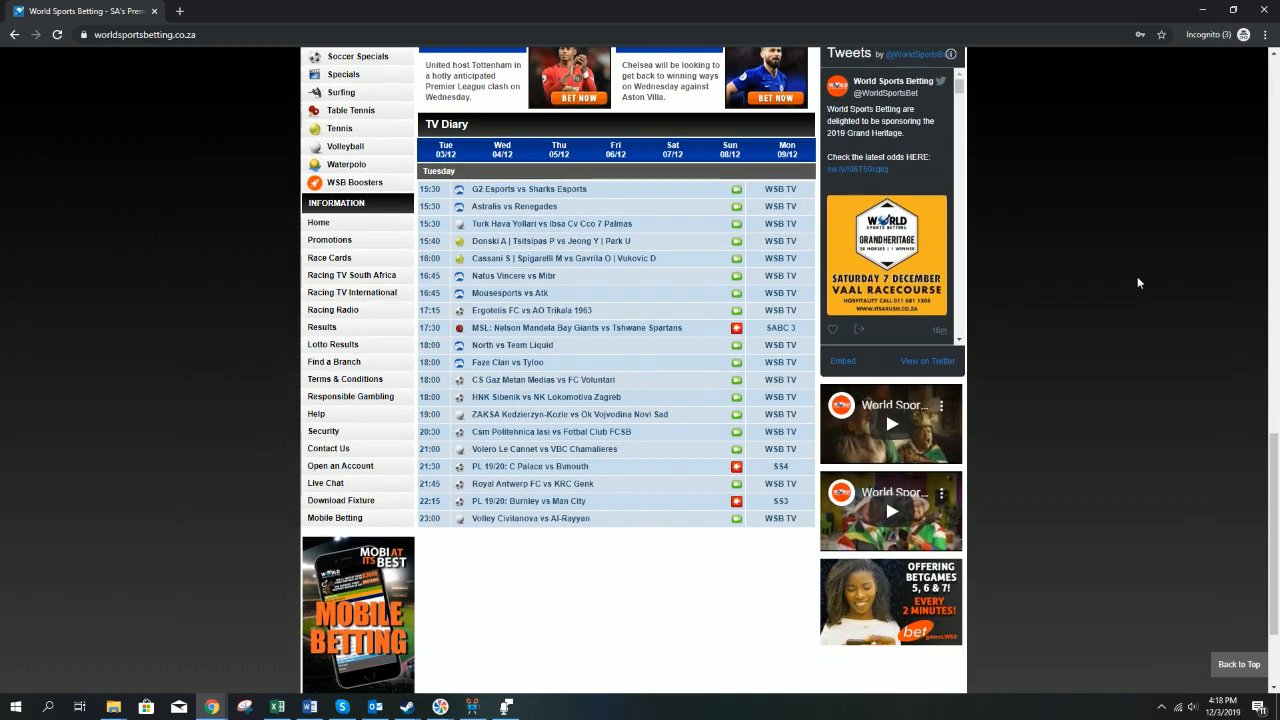
{"action": "scroll", "scroll_direction": "down", "scroll_amount": 3}
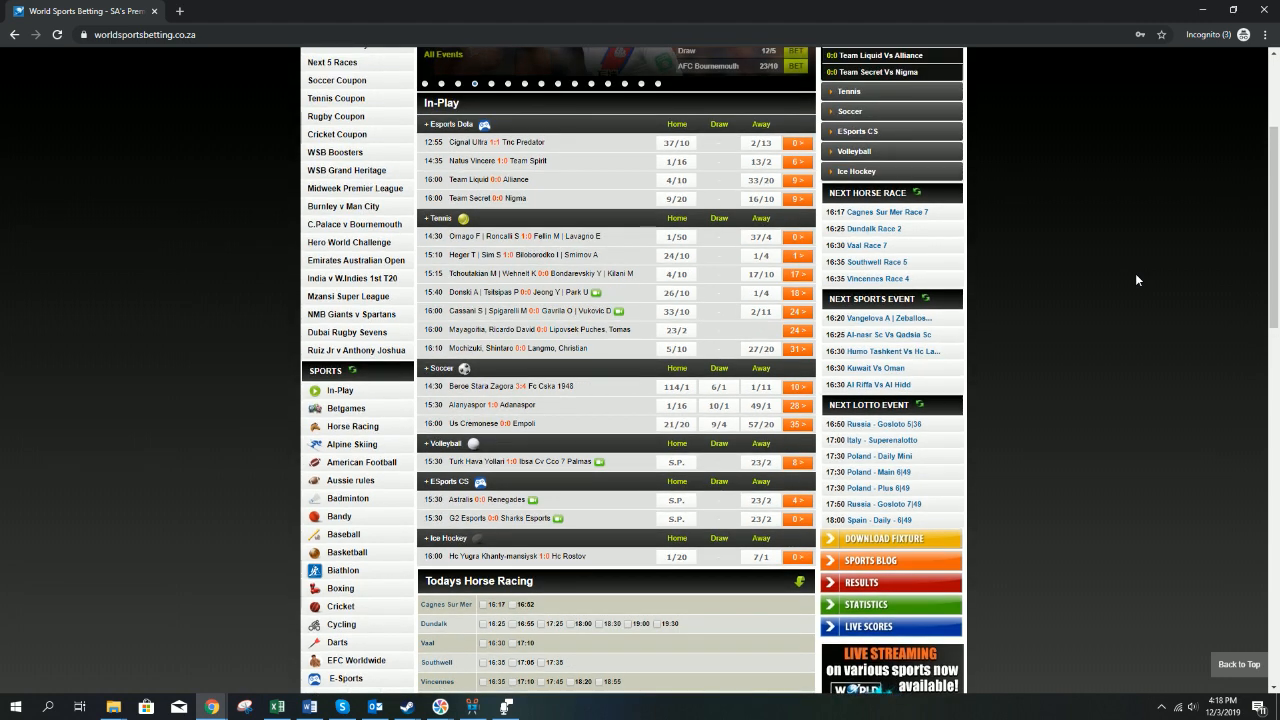
{"action": "scroll", "scroll_direction": "up", "scroll_amount": 3}
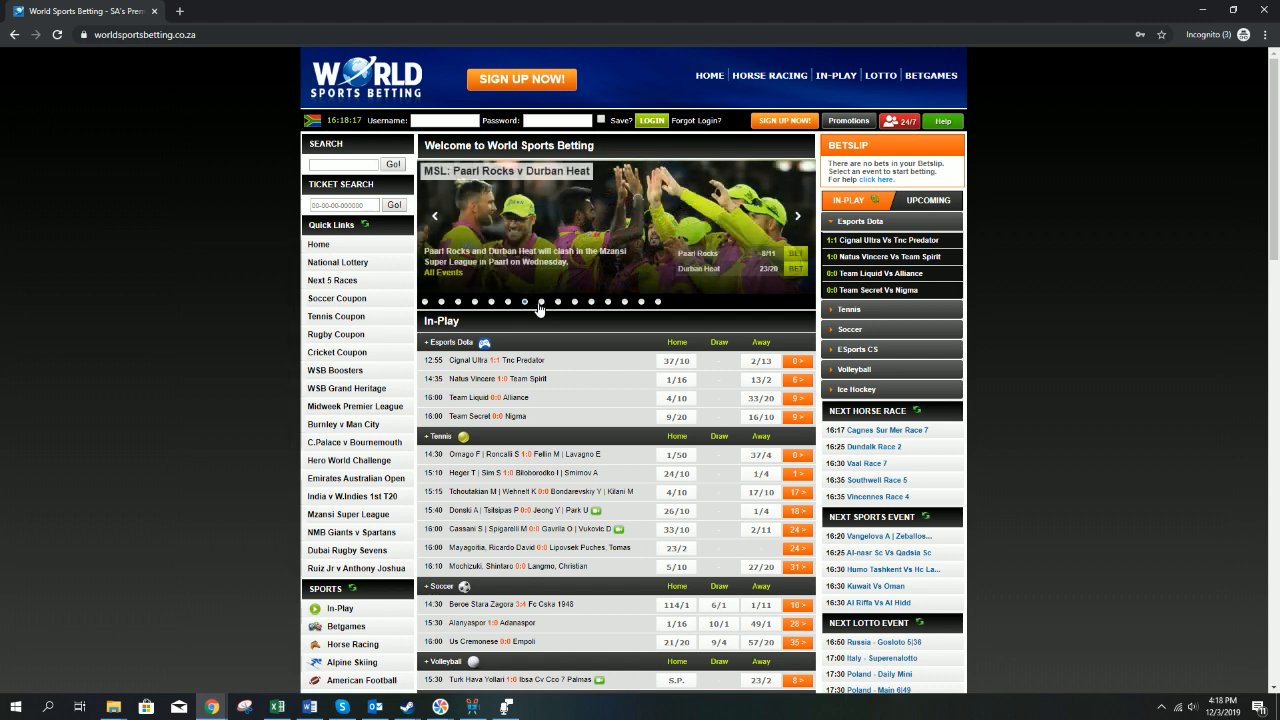
{"action": "left_click", "coordinate": [337, 262]}
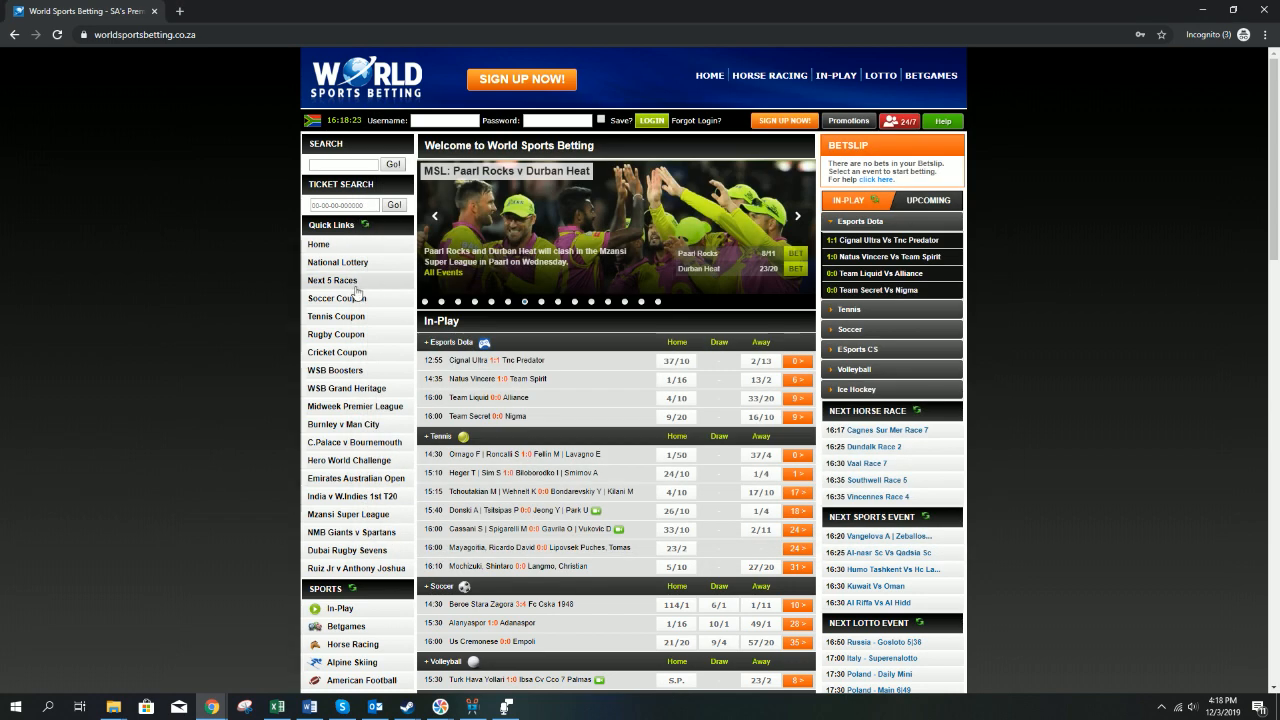
Step: View the Next 5 Races, the soccer coupon with Al-Nasr SC vs Qadsia SC, and the tennis coupon
{"action": "left_click", "coordinate": [332, 280]}
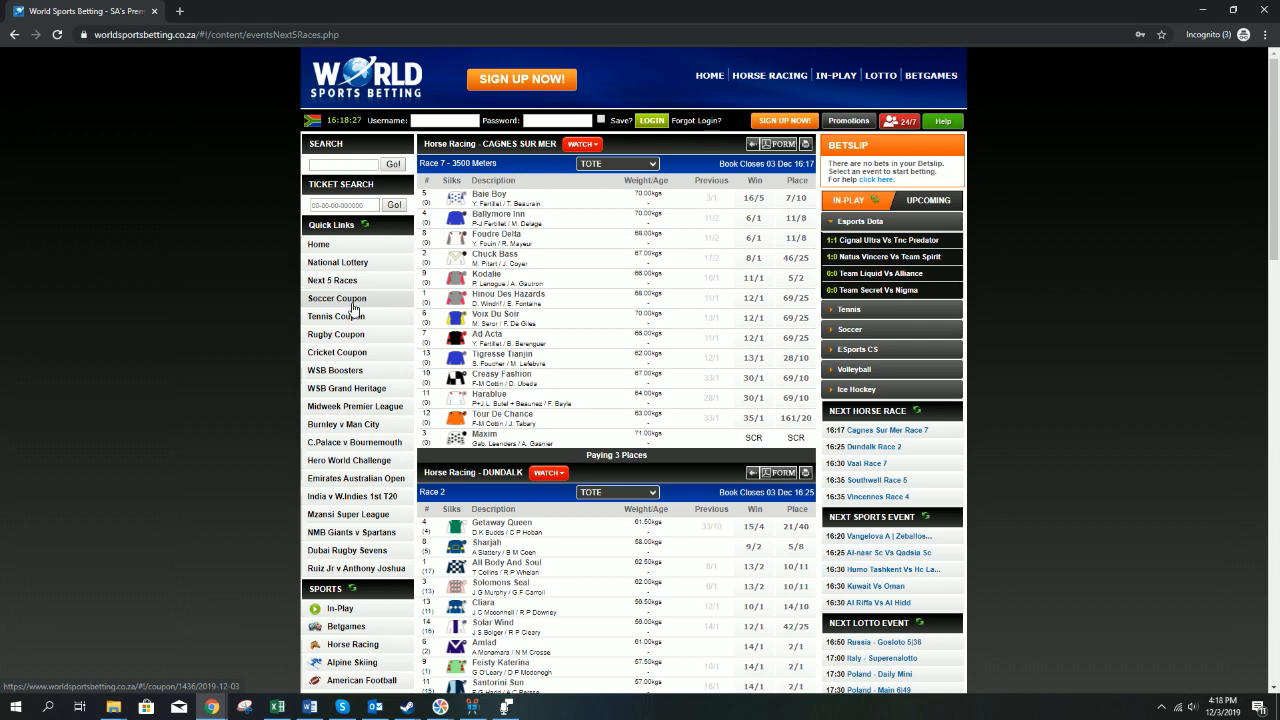
{"action": "left_click", "coordinate": [337, 298]}
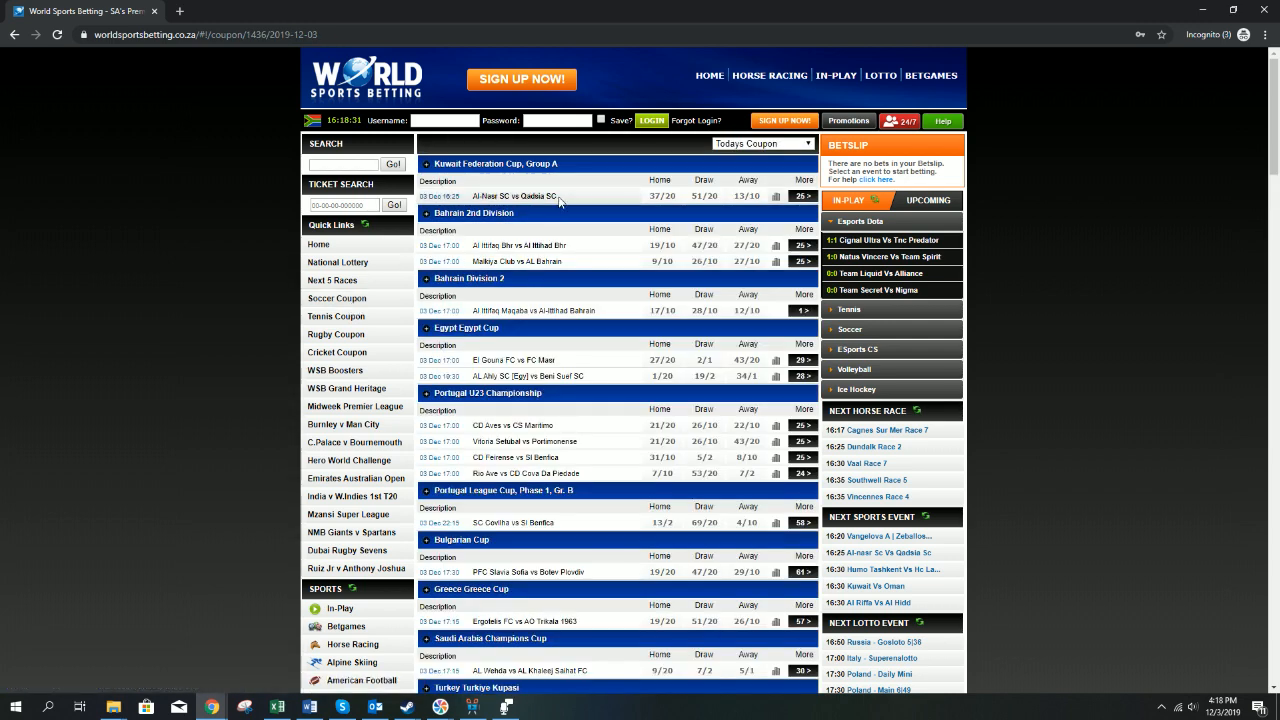
{"action": "left_click", "coordinate": [503, 196]}
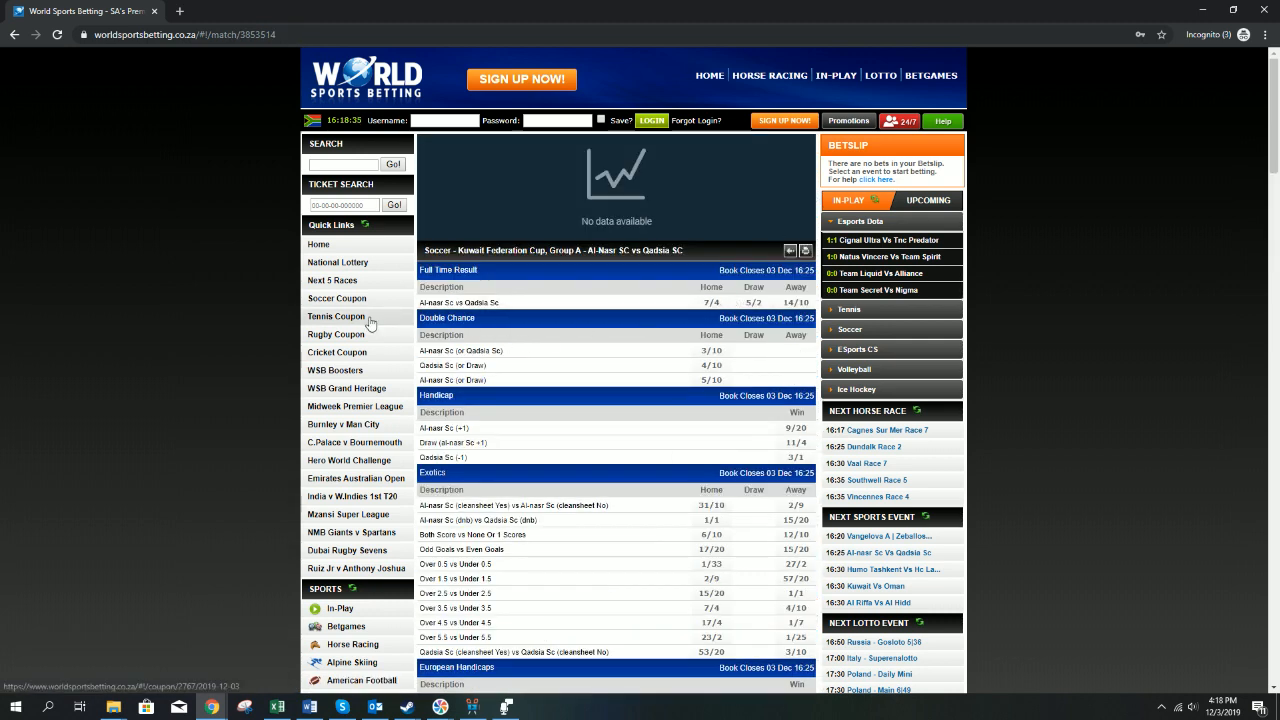
{"action": "left_click", "coordinate": [336, 316]}
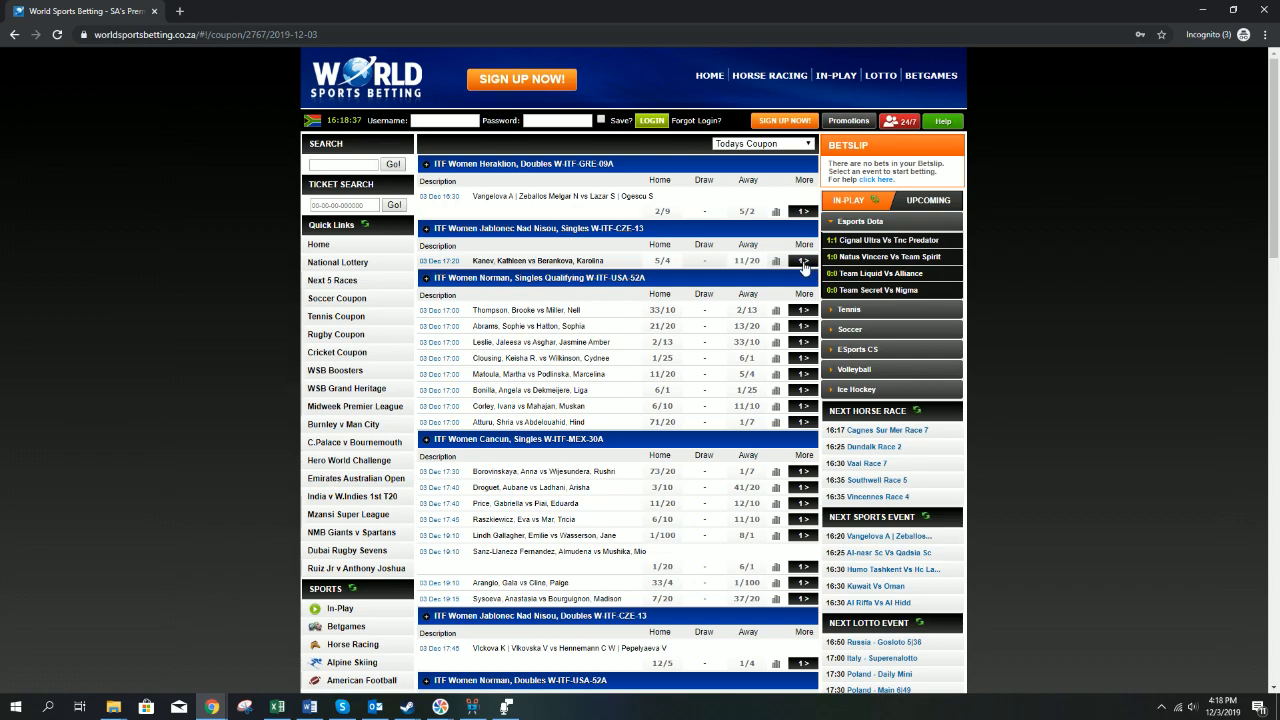
{"action": "scroll", "scroll_direction": "down", "scroll_amount": 3}
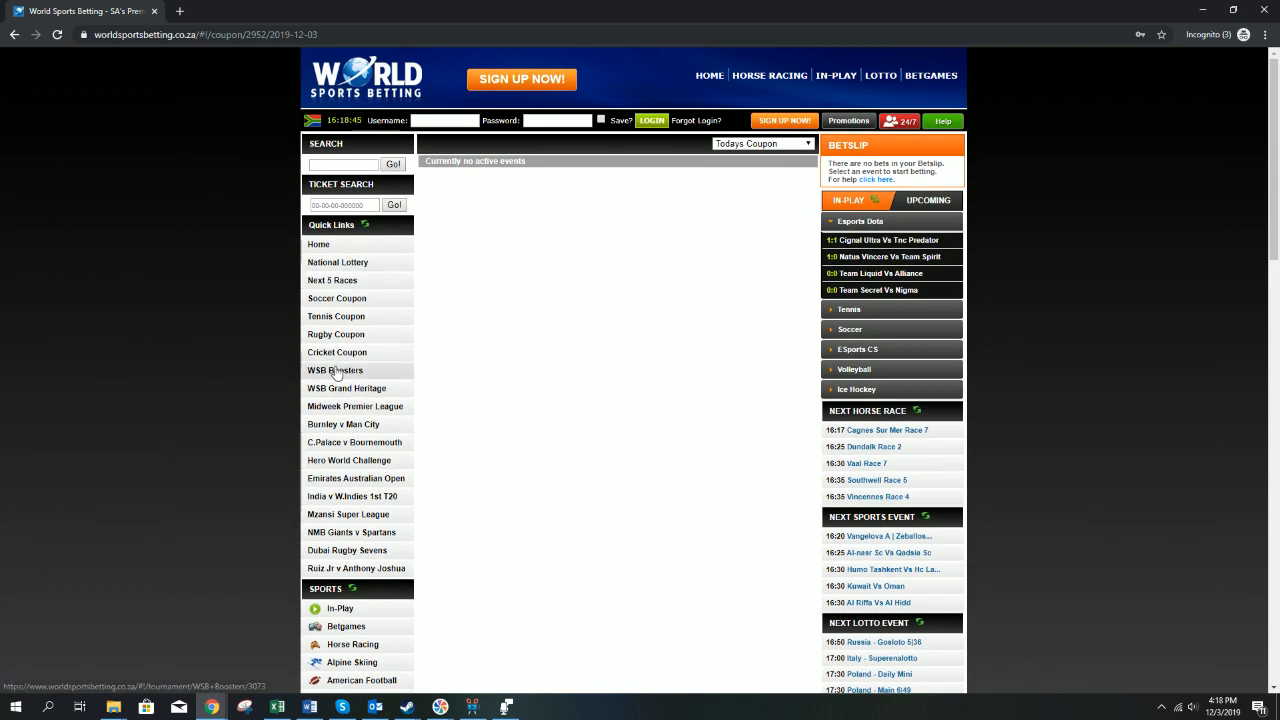
Step: Open the WSB Boosters and Proudly South A Booster odds, then the C.Palace v Bournemouth match
{"action": "left_click", "coordinate": [335, 370]}
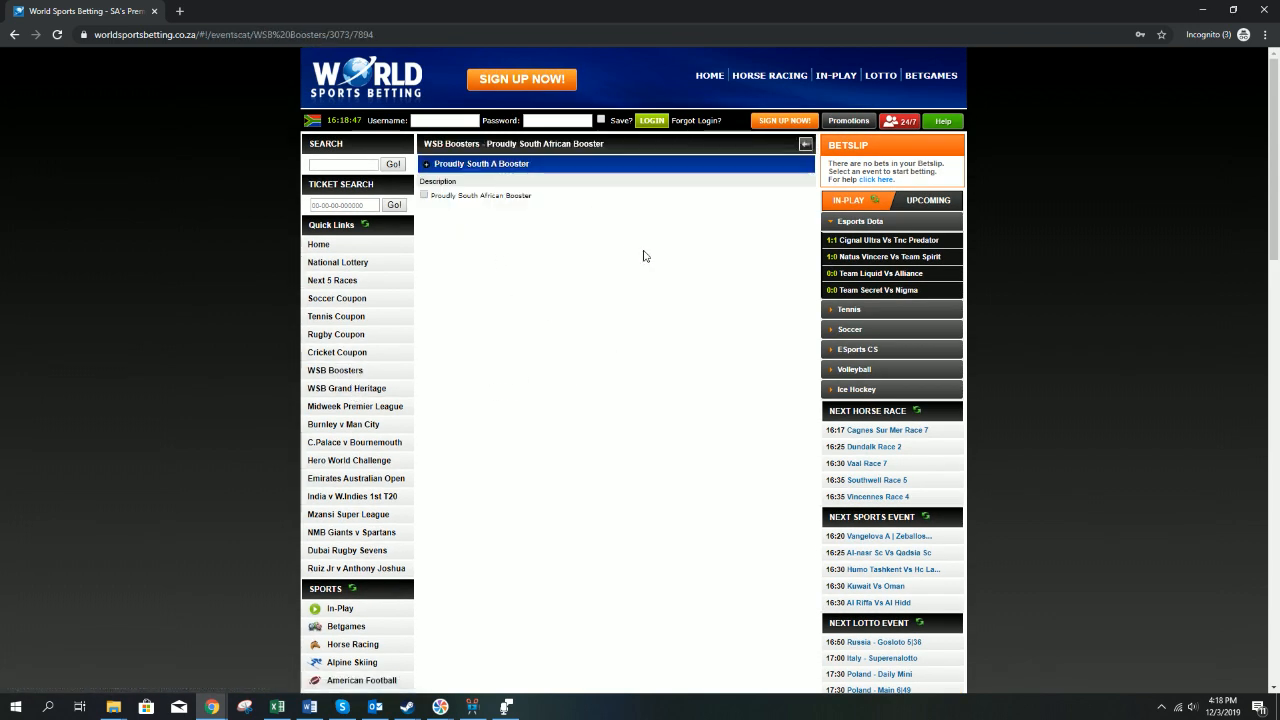
{"action": "left_click", "coordinate": [480, 163]}
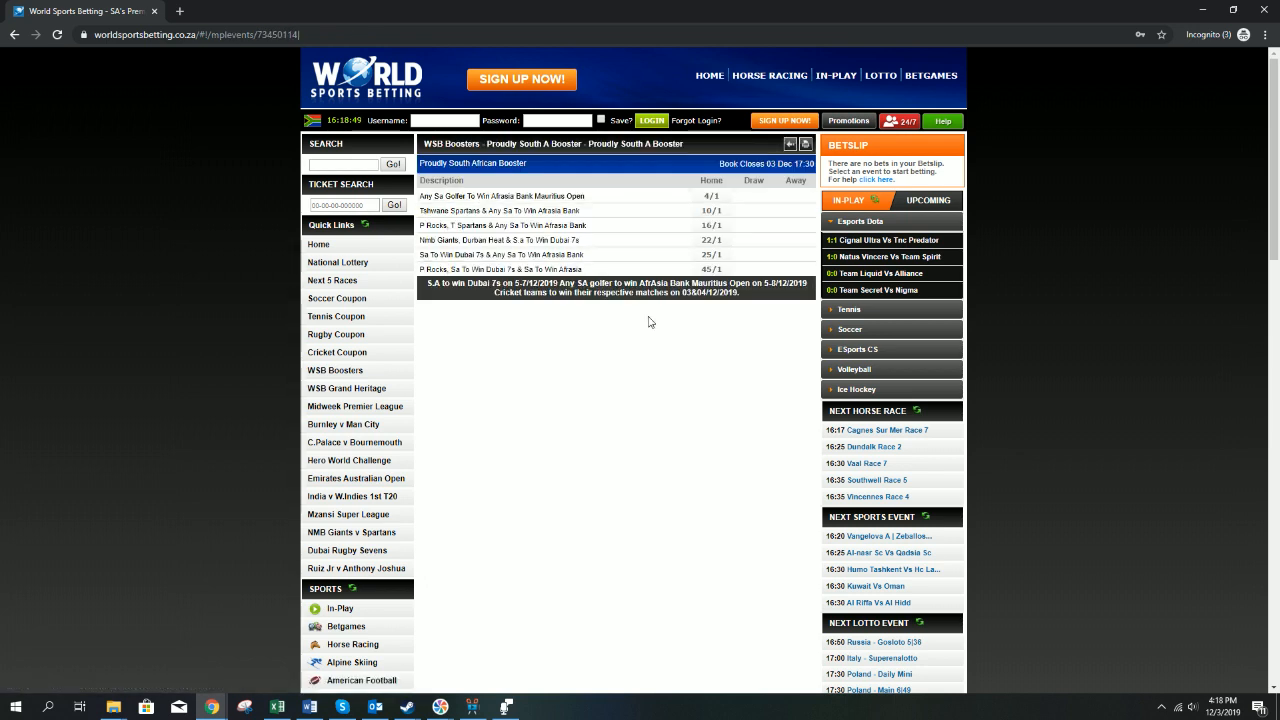
{"action": "mouse_move", "coordinate": [352, 413]}
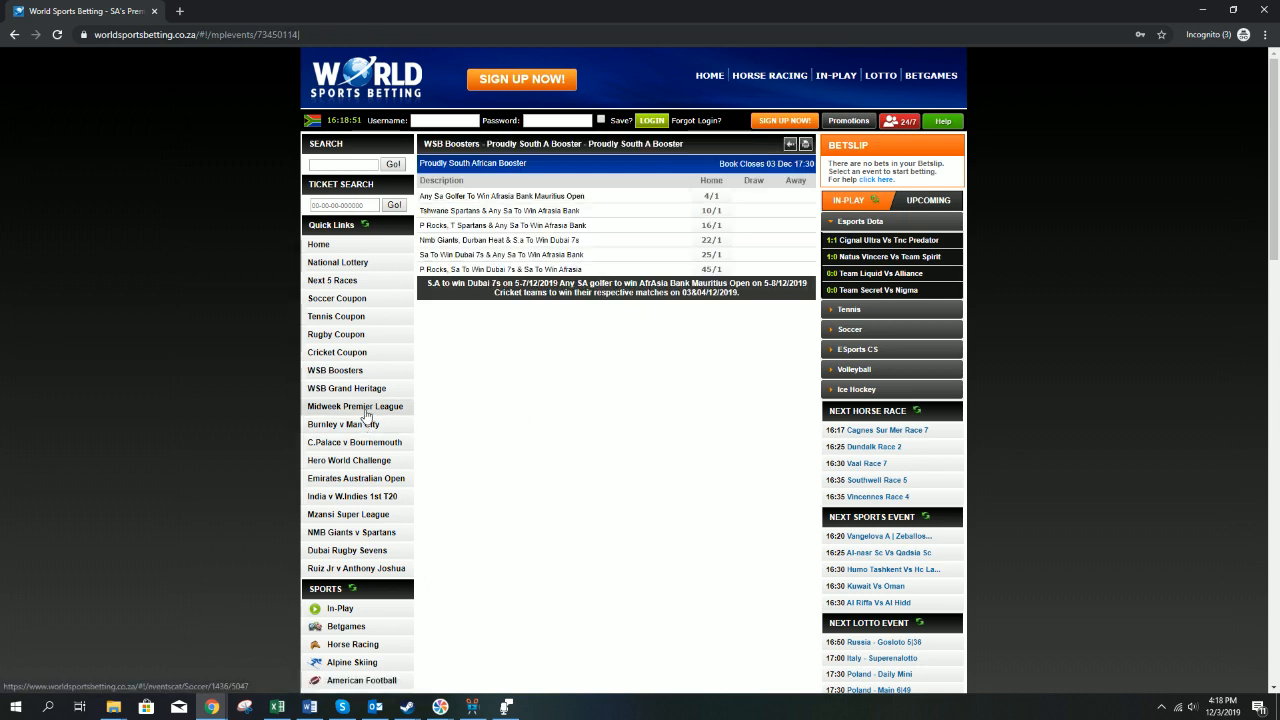
{"action": "left_click", "coordinate": [355, 406]}
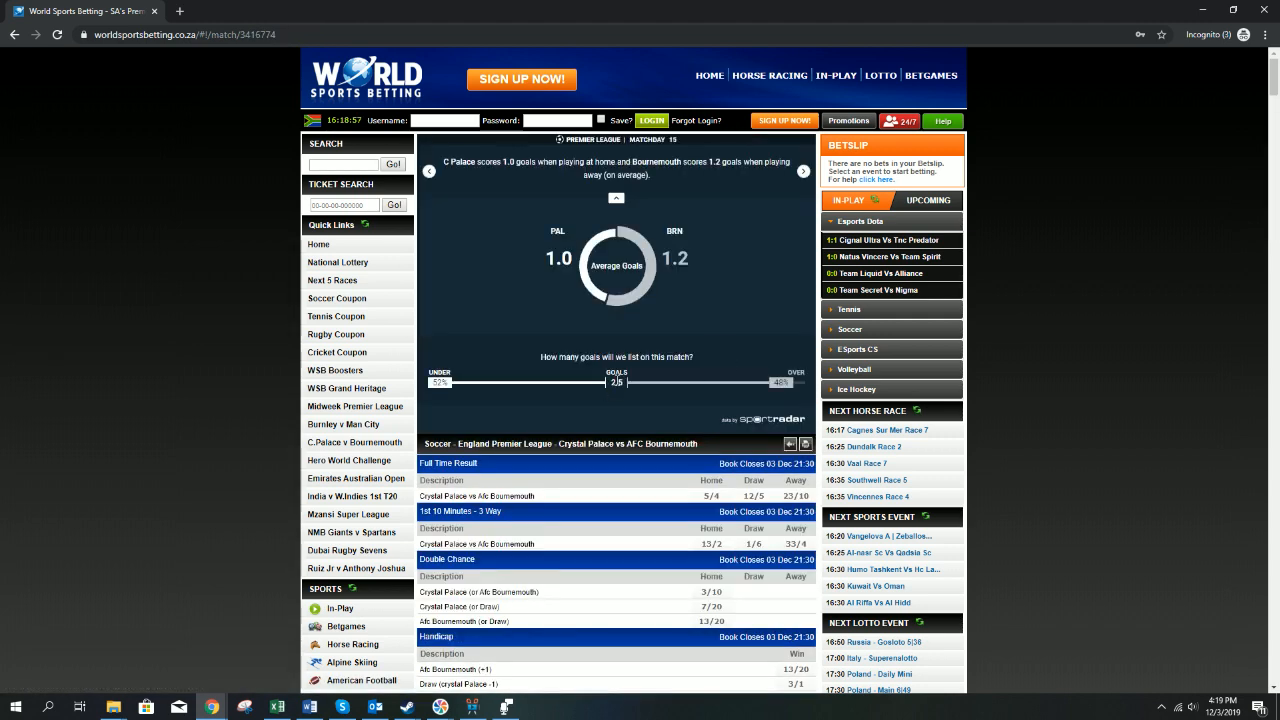
Step: Cycle the match statistics, then open Promotions showing the FICA R100 free bet voucher
{"action": "left_click", "coordinate": [803, 171]}
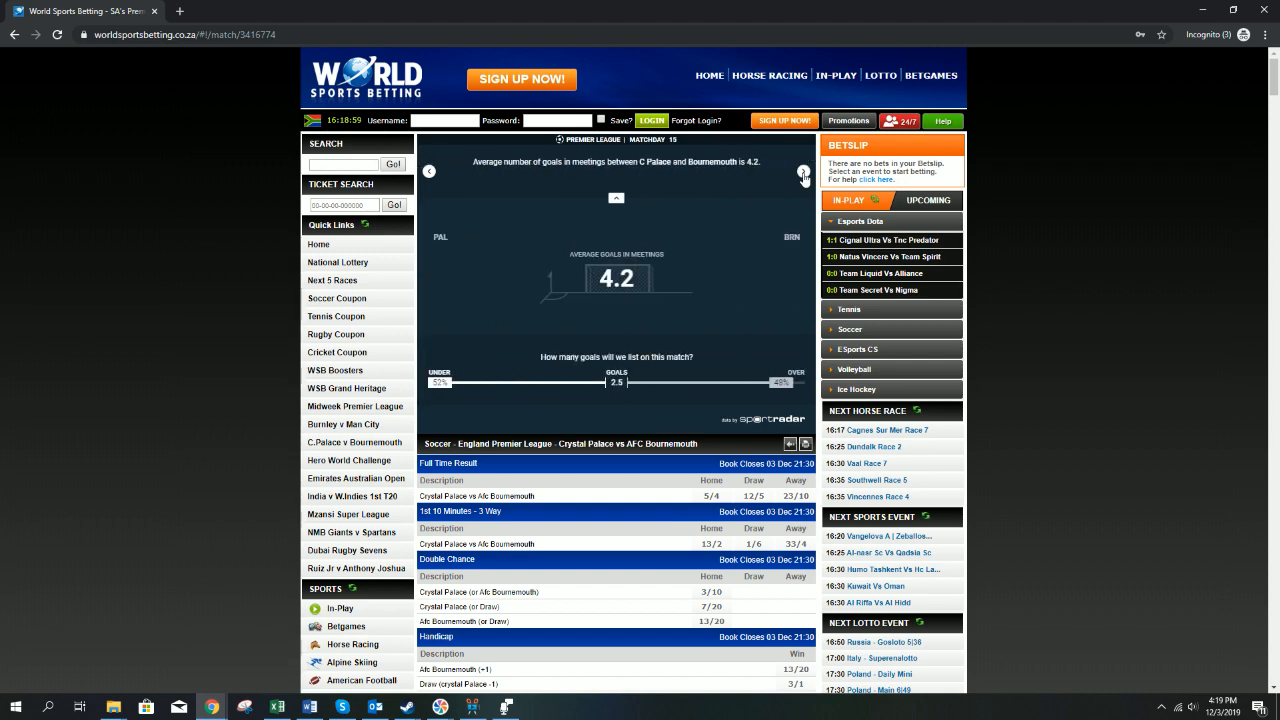
{"action": "left_click", "coordinate": [802, 171]}
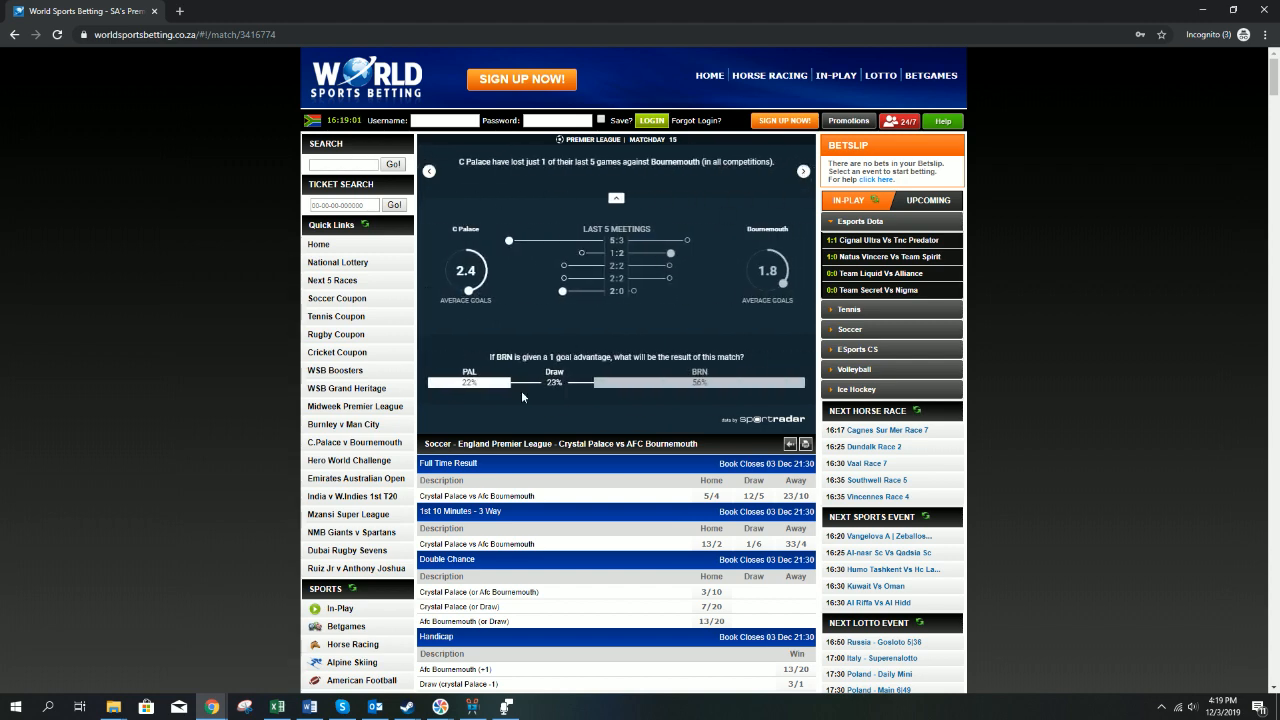
{"action": "scroll", "scroll_direction": "down", "scroll_amount": 3}
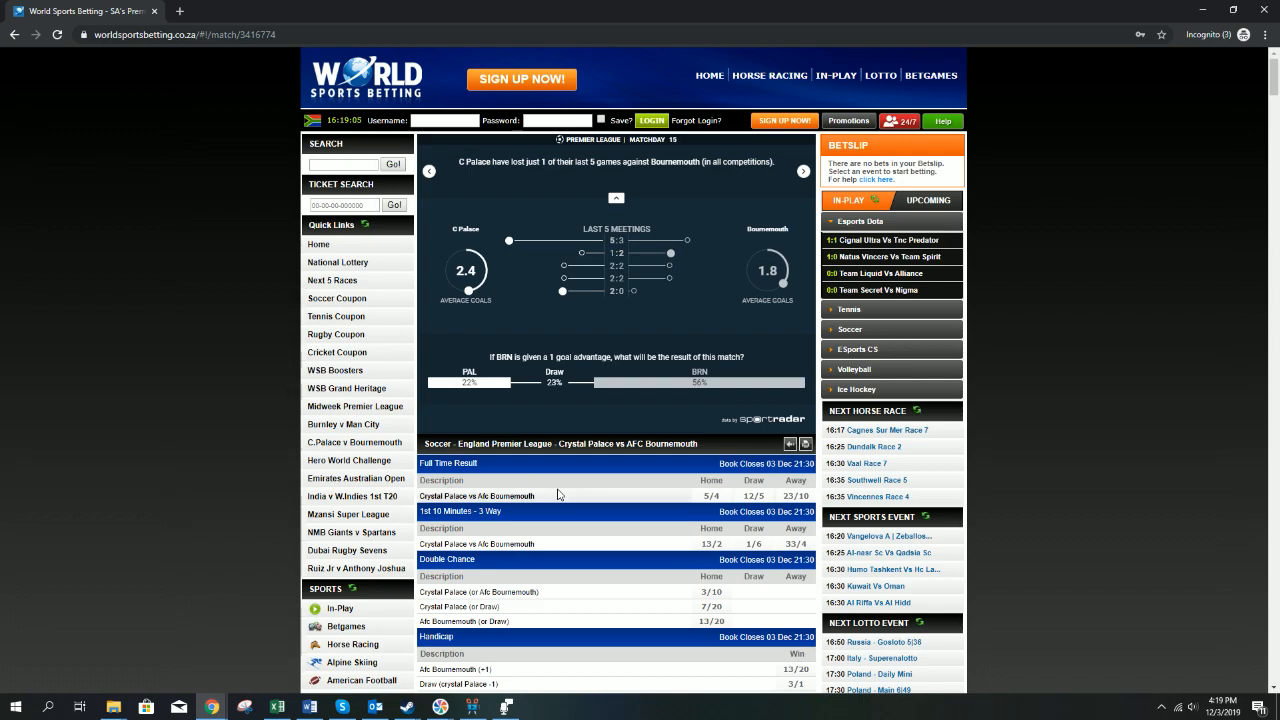
{"action": "scroll", "scroll_direction": "down", "scroll_amount": 3}
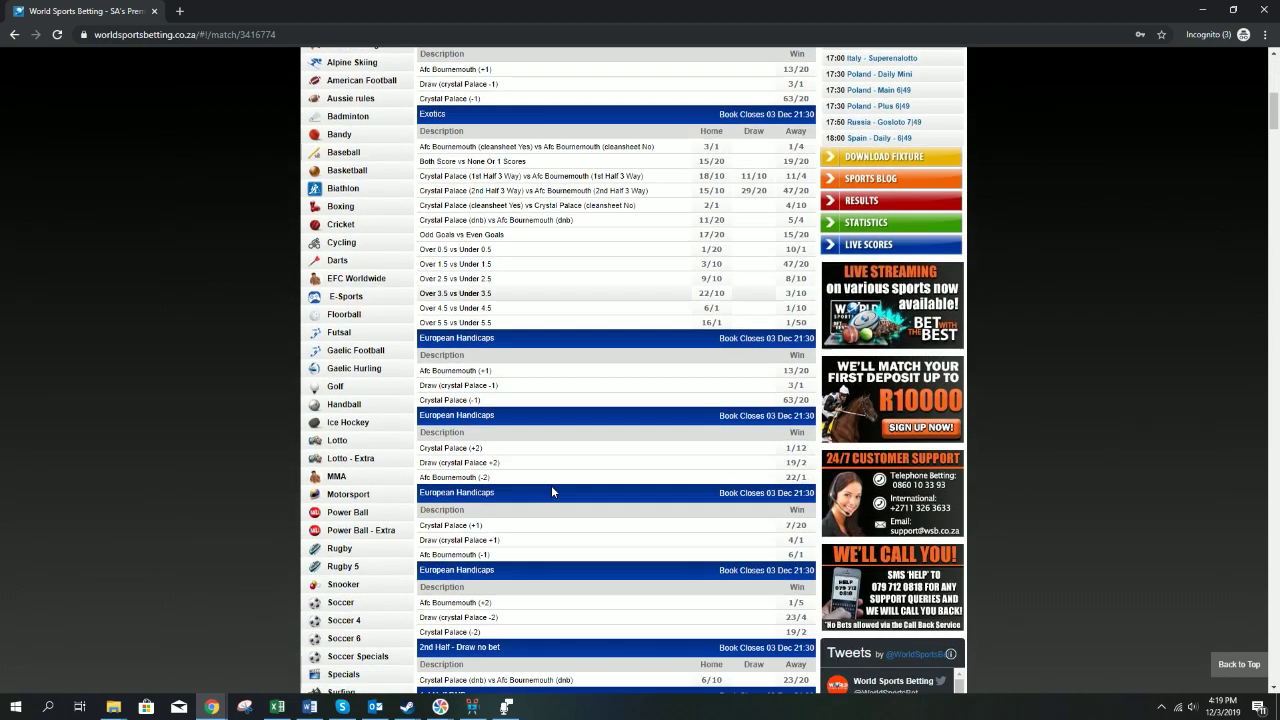
{"action": "scroll", "scroll_direction": "down", "scroll_amount": 3}
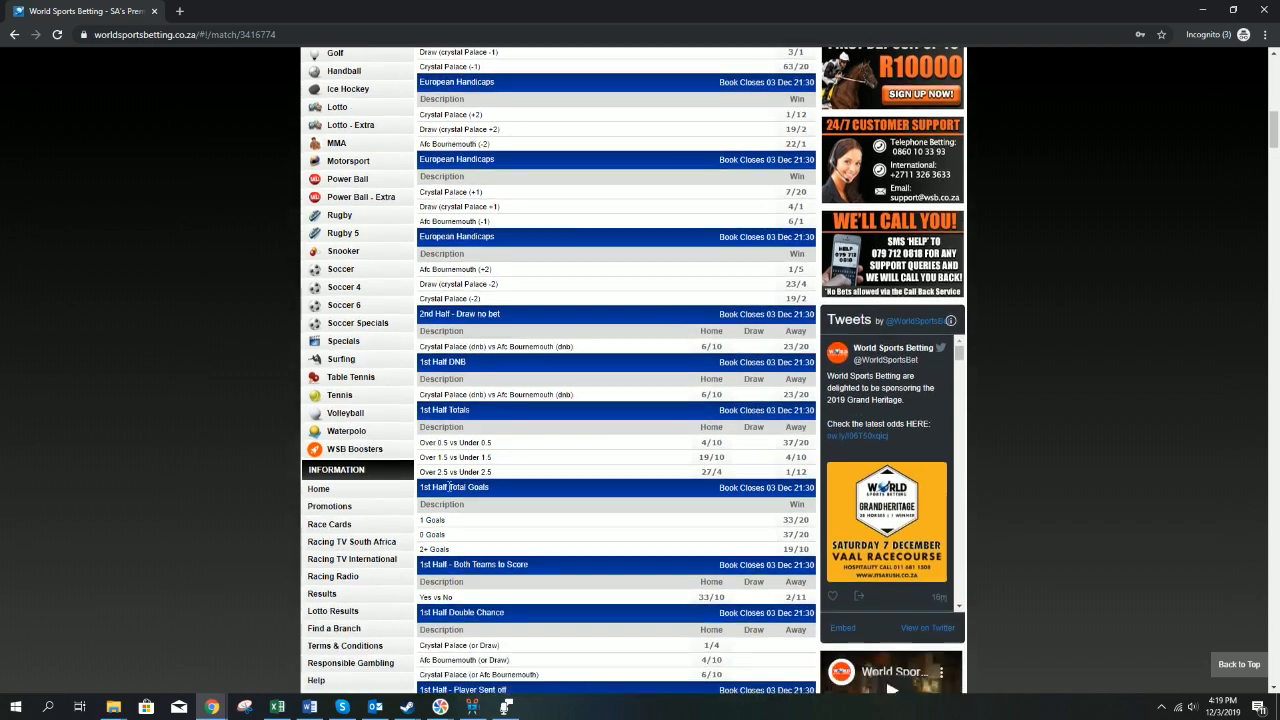
{"action": "left_click", "coordinate": [329, 506]}
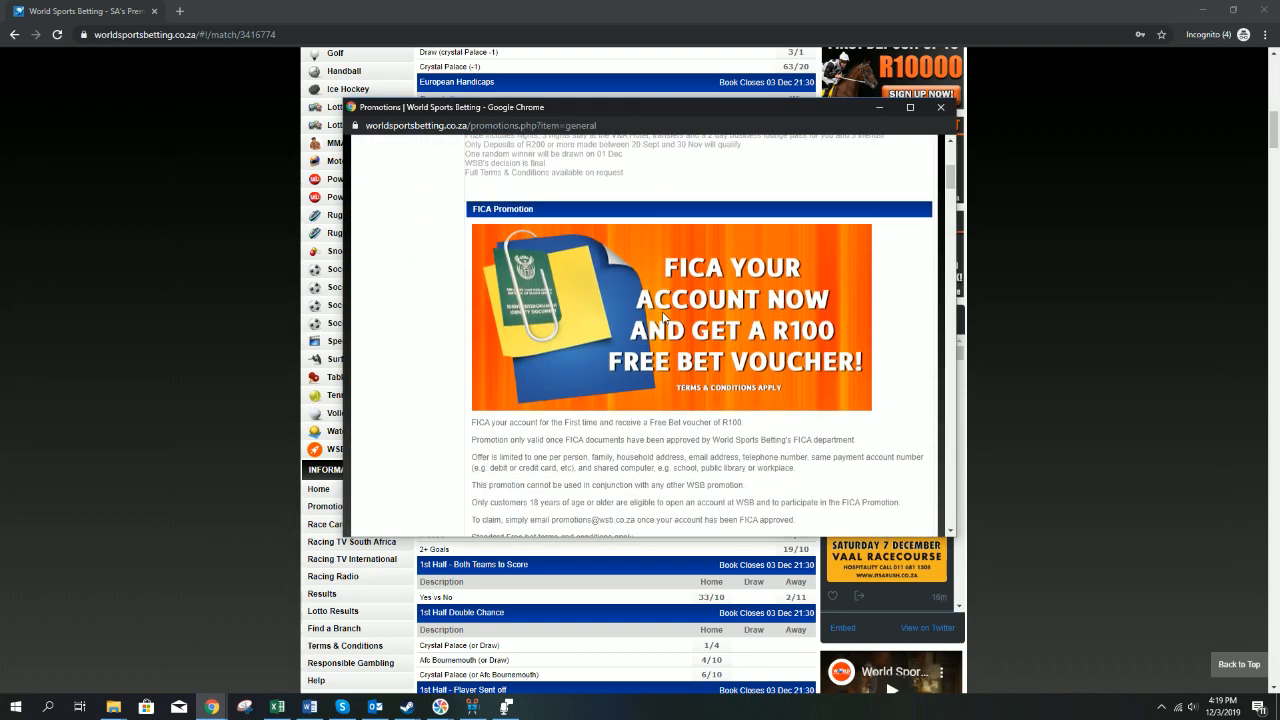
Step: Scroll through the general promotions list in the promotions window
{"action": "scroll", "scroll_direction": "down", "scroll_amount": 3}
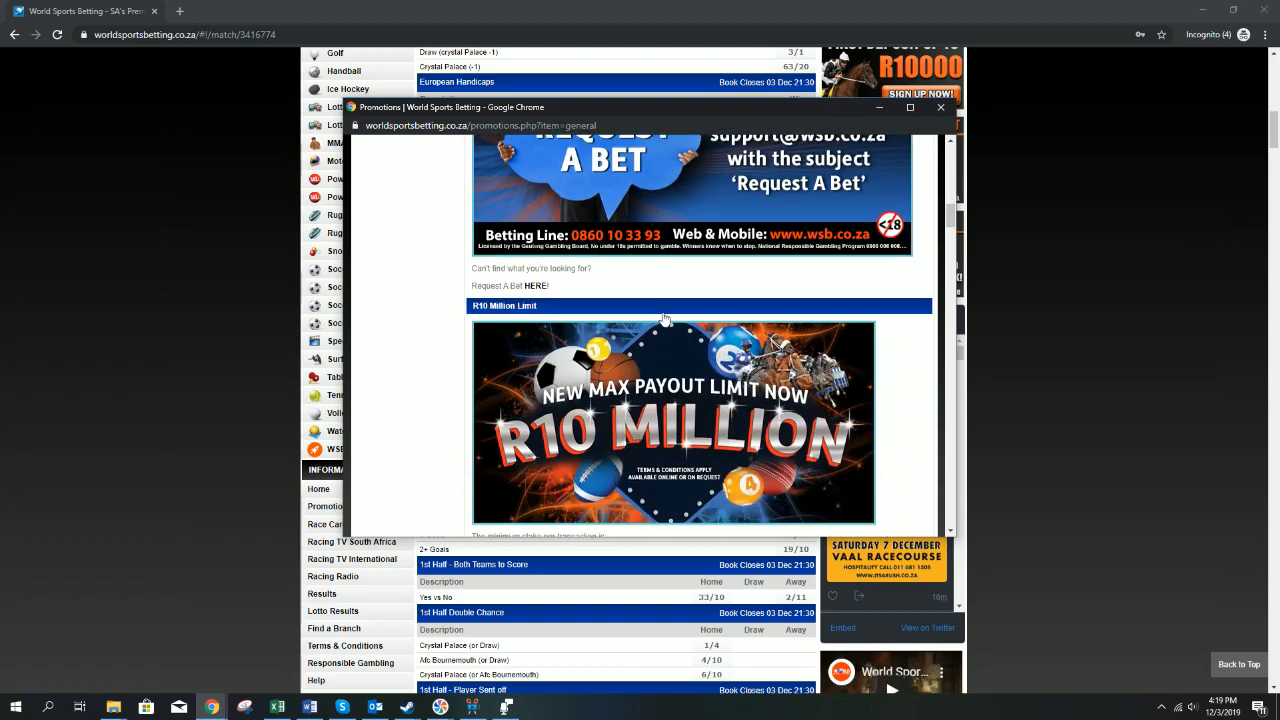
{"action": "scroll", "scroll_direction": "down", "scroll_amount": 3}
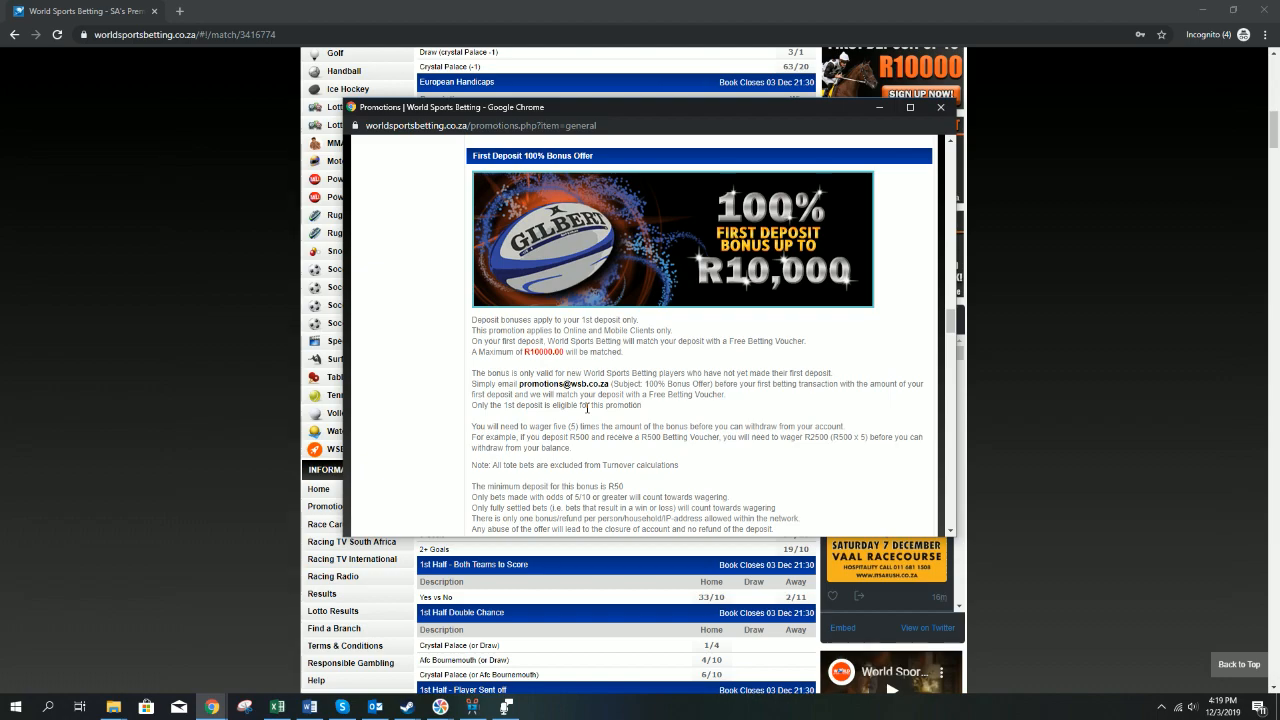
{"action": "scroll", "scroll_direction": "down", "scroll_amount": 3}
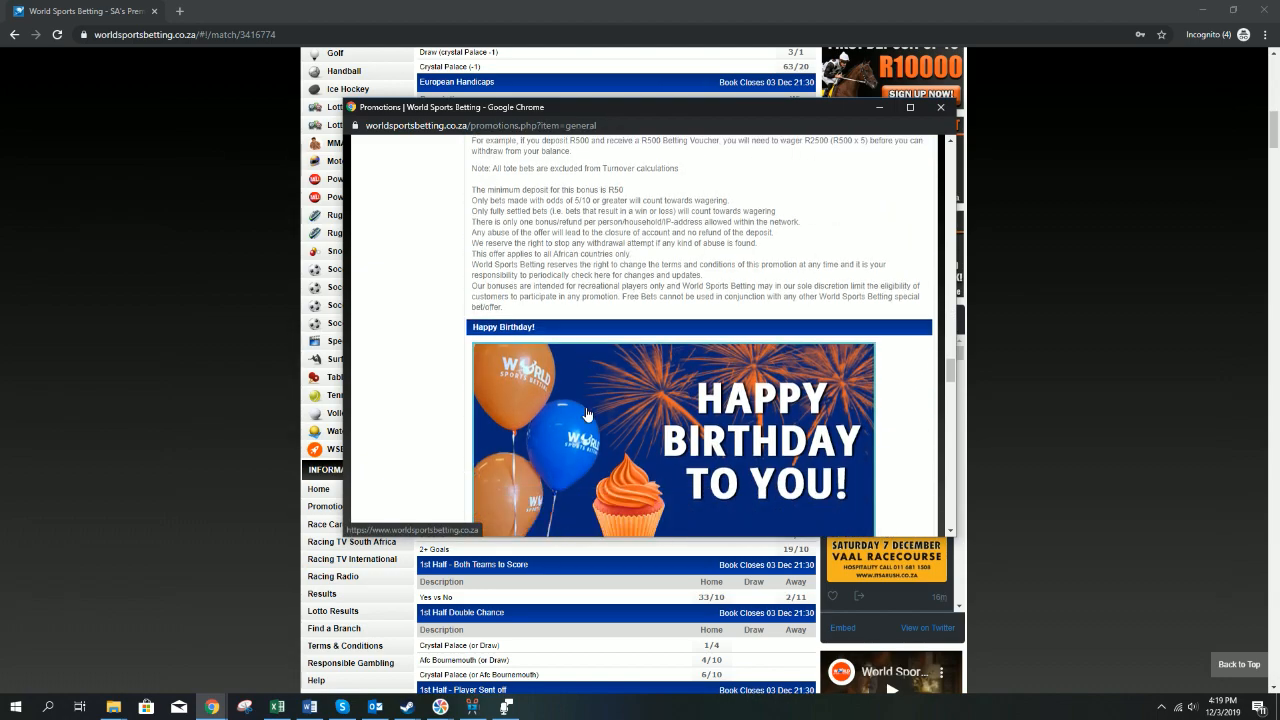
{"action": "scroll", "scroll_direction": "down", "scroll_amount": 3}
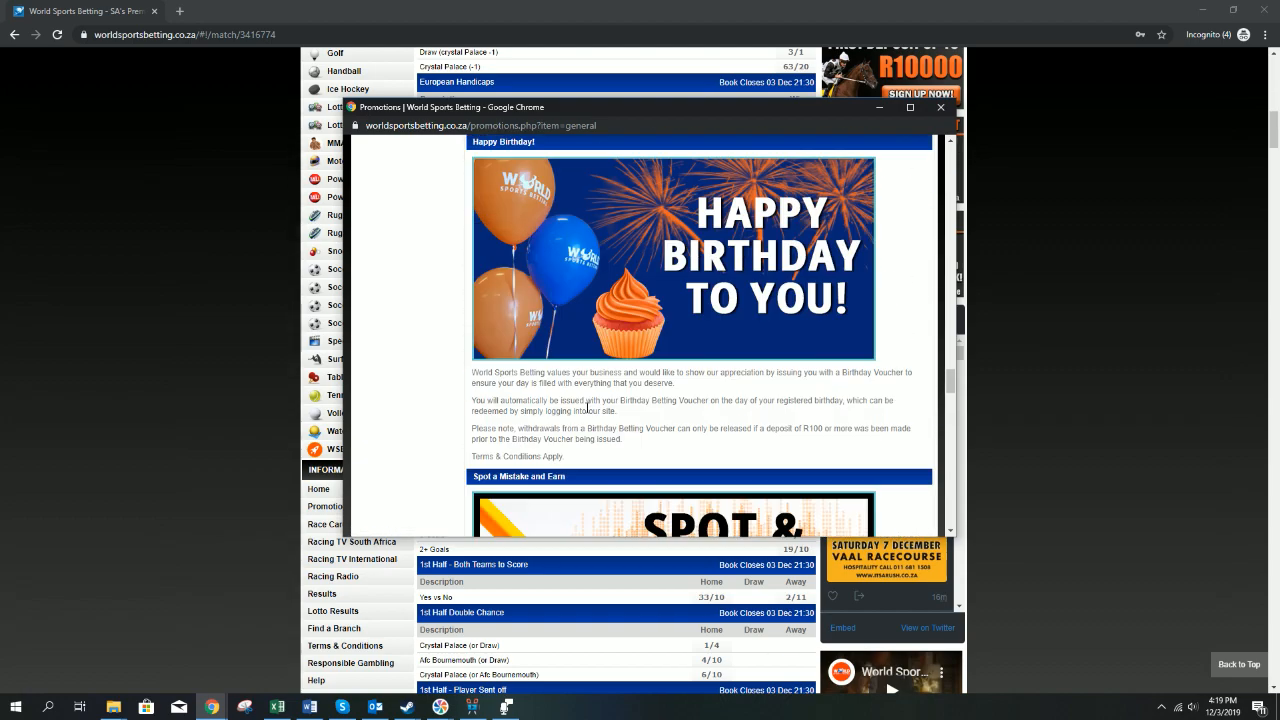
{"action": "scroll", "scroll_direction": "down", "scroll_amount": 3}
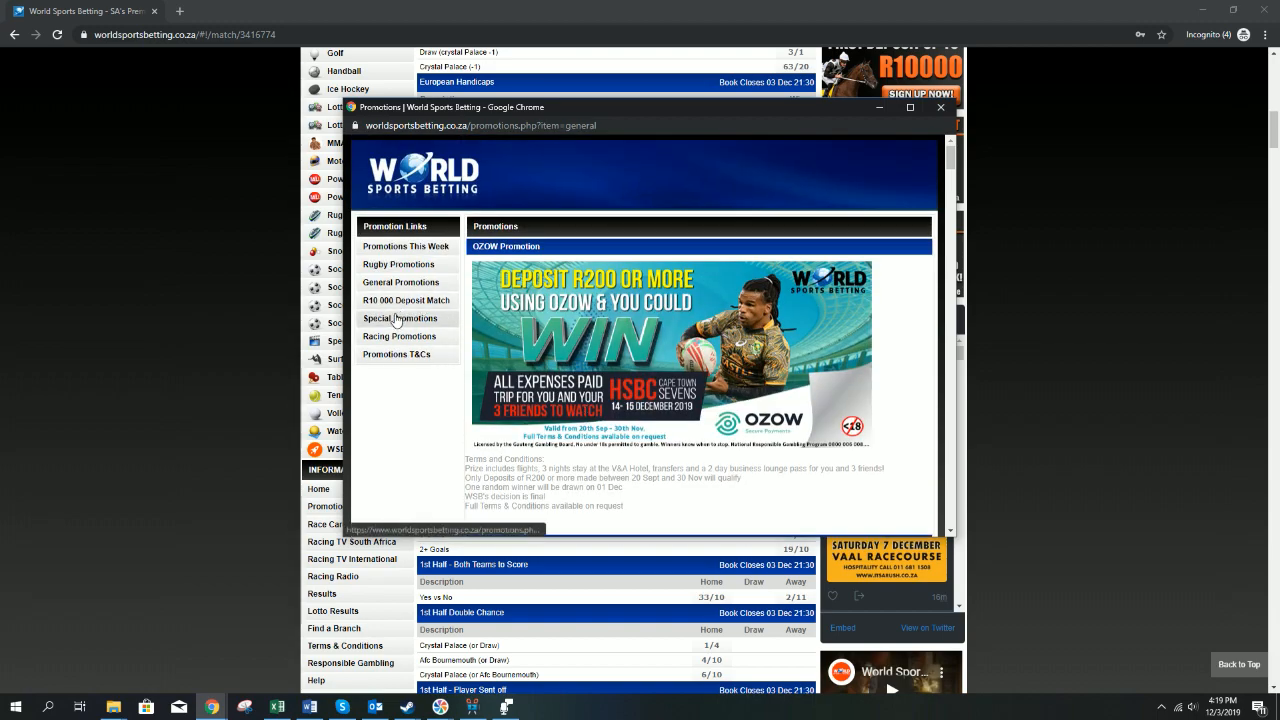
Step: View the special promotions and free bet terms, then close the promotions window
{"action": "left_click", "coordinate": [401, 318]}
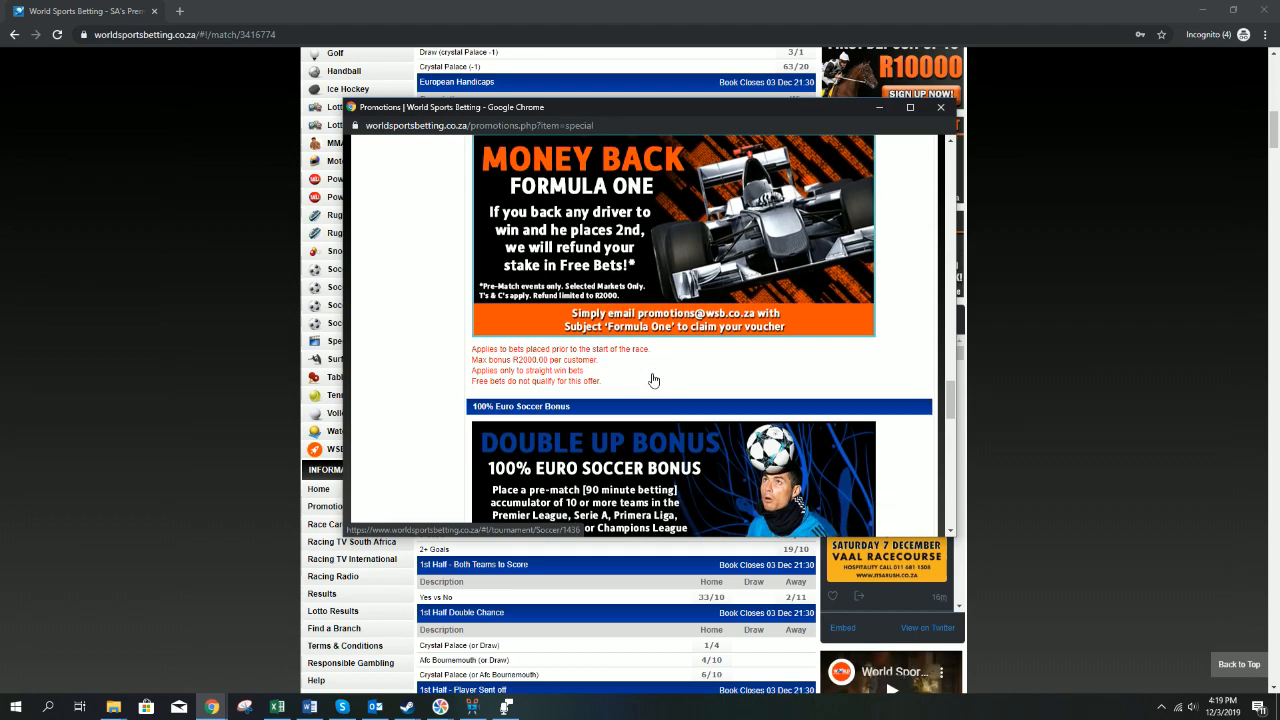
{"action": "scroll", "scroll_direction": "down", "scroll_amount": 3}
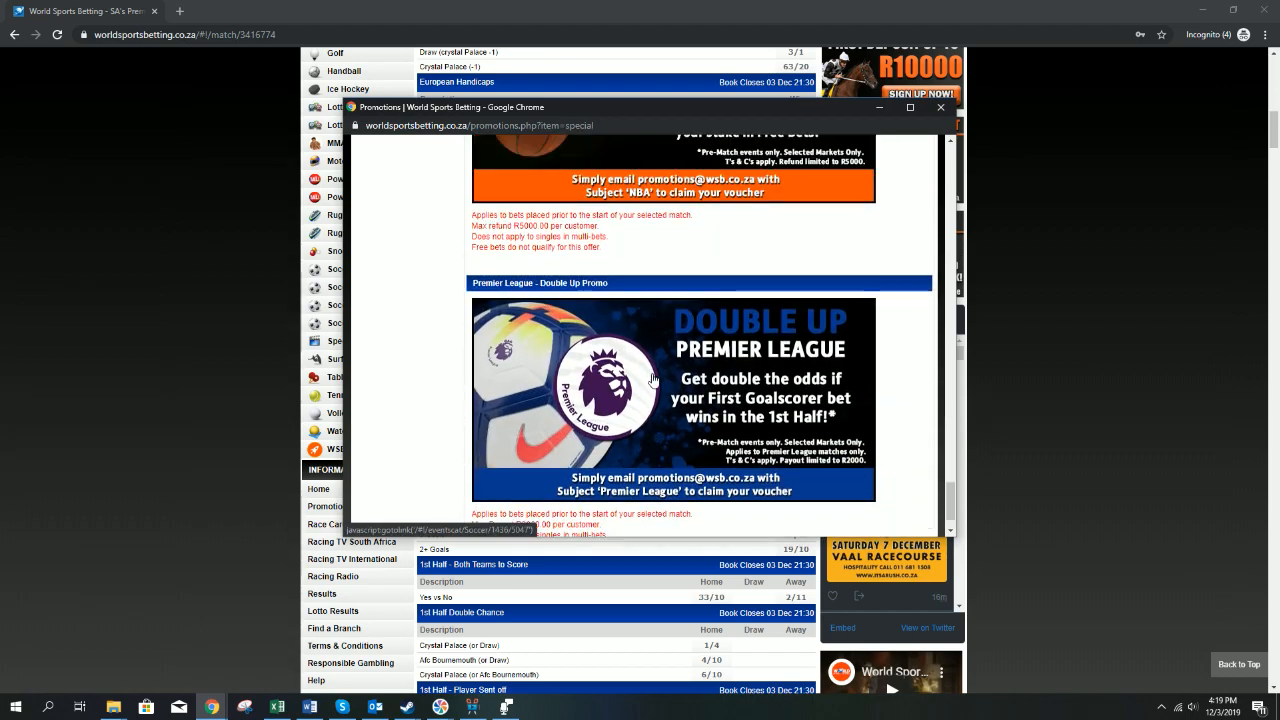
{"action": "scroll", "scroll_direction": "down", "scroll_amount": 3}
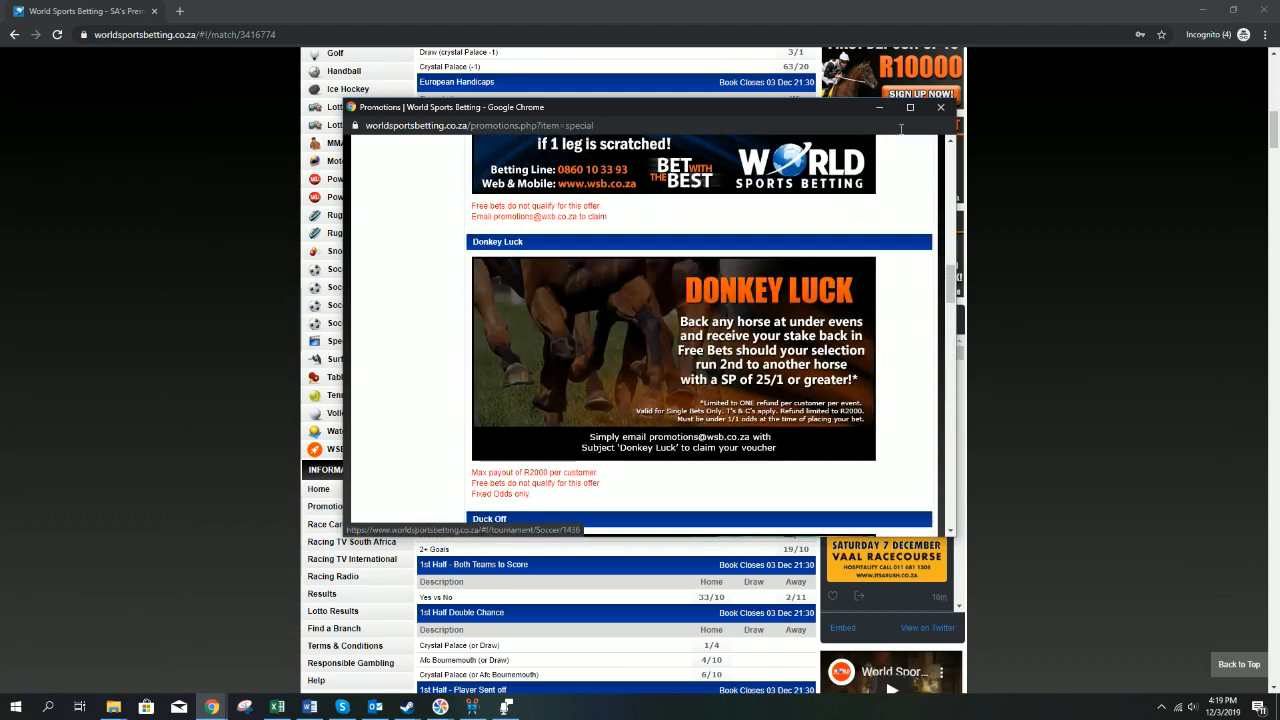
{"action": "left_click", "coordinate": [941, 107]}
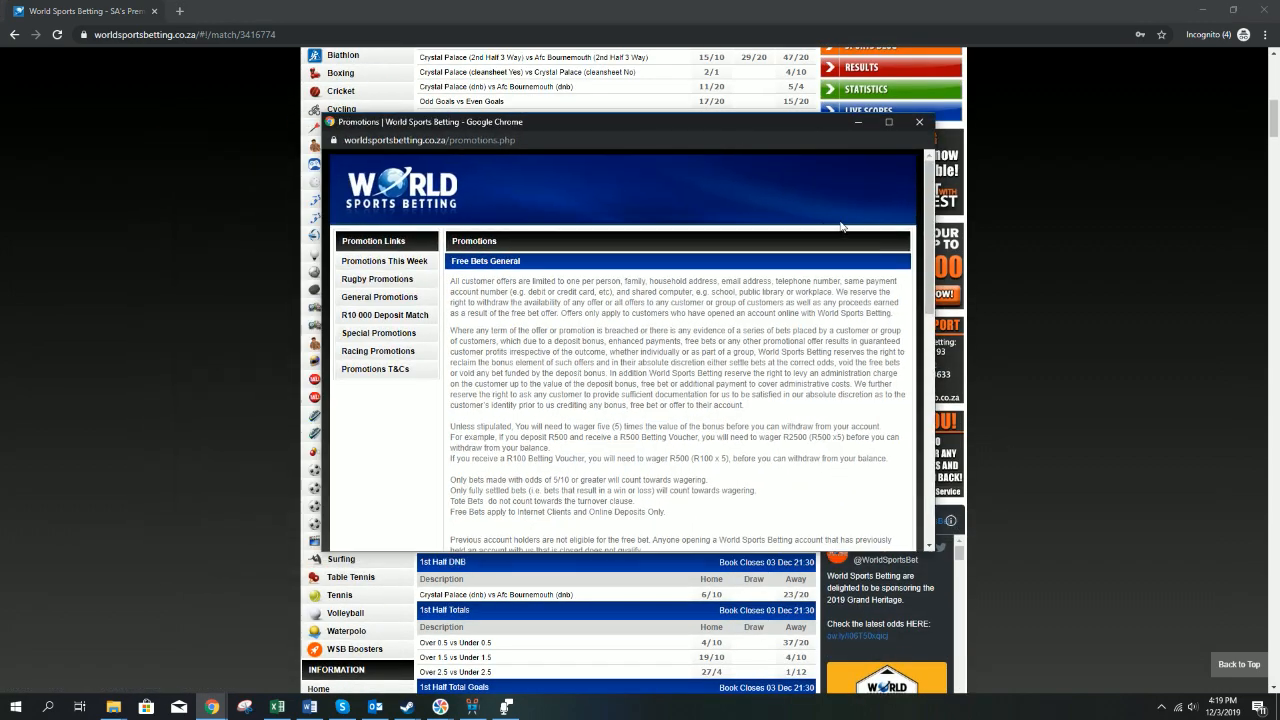
{"action": "scroll", "scroll_direction": "down", "scroll_amount": 3}
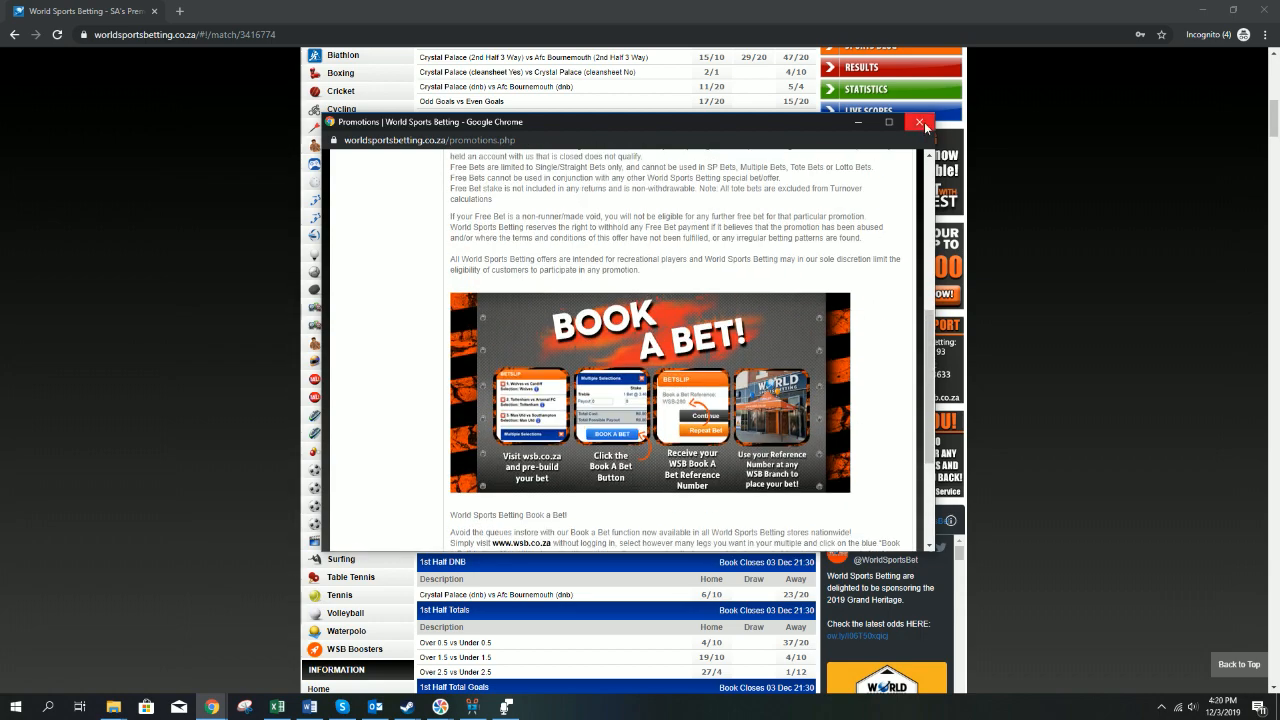
{"action": "left_click", "coordinate": [924, 121]}
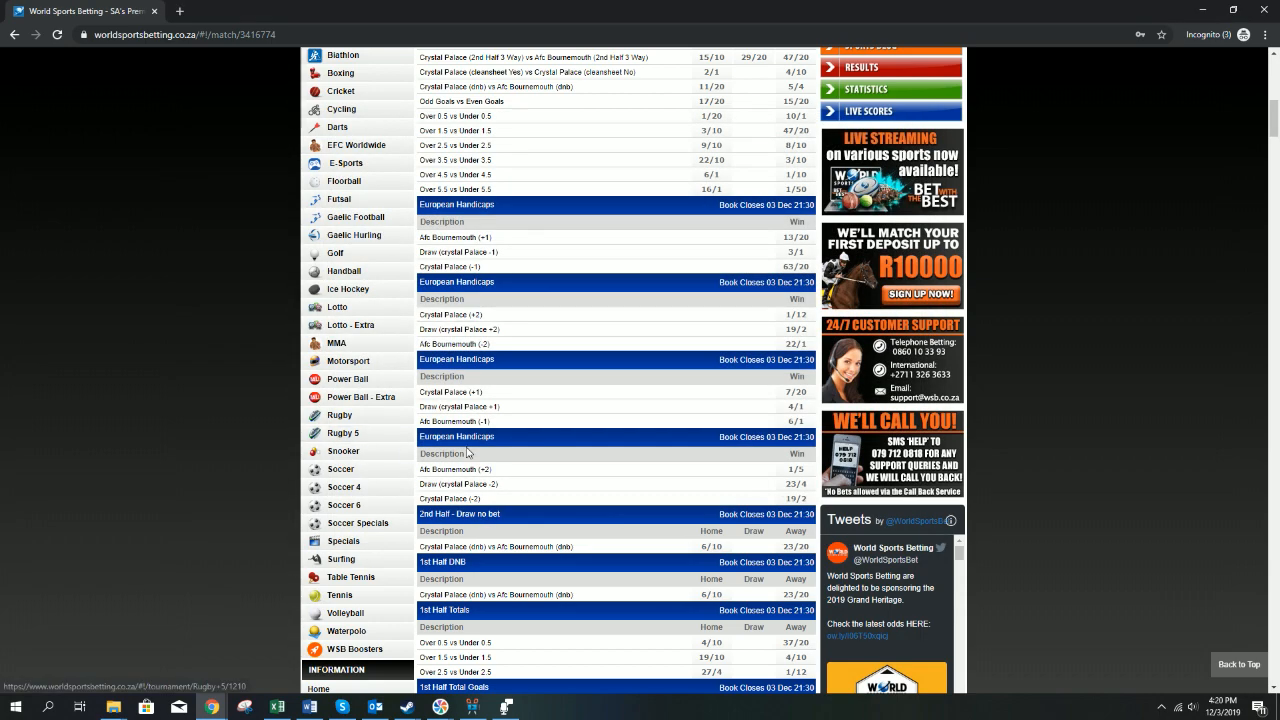
Step: Try the Racing TV South Africa stream, dismiss its login prompt, and go to gbets.co.za
{"action": "scroll", "scroll_direction": "down", "scroll_amount": 3}
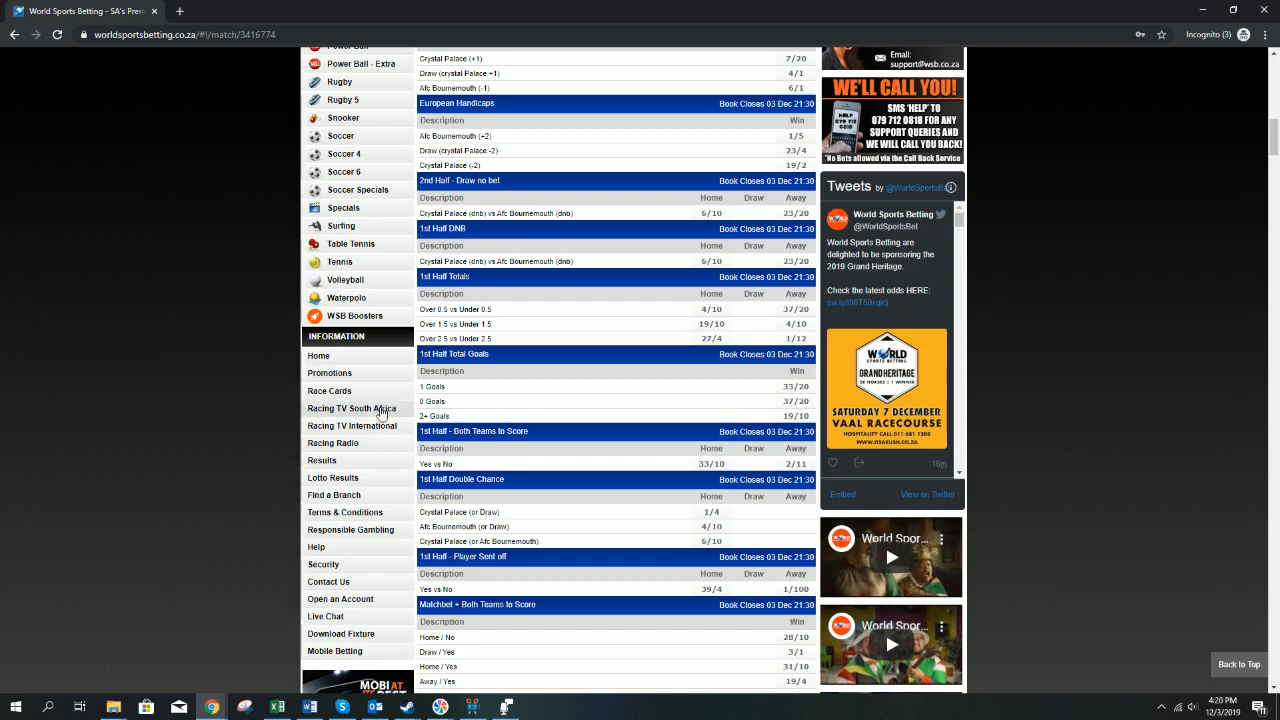
{"action": "left_click", "coordinate": [350, 408]}
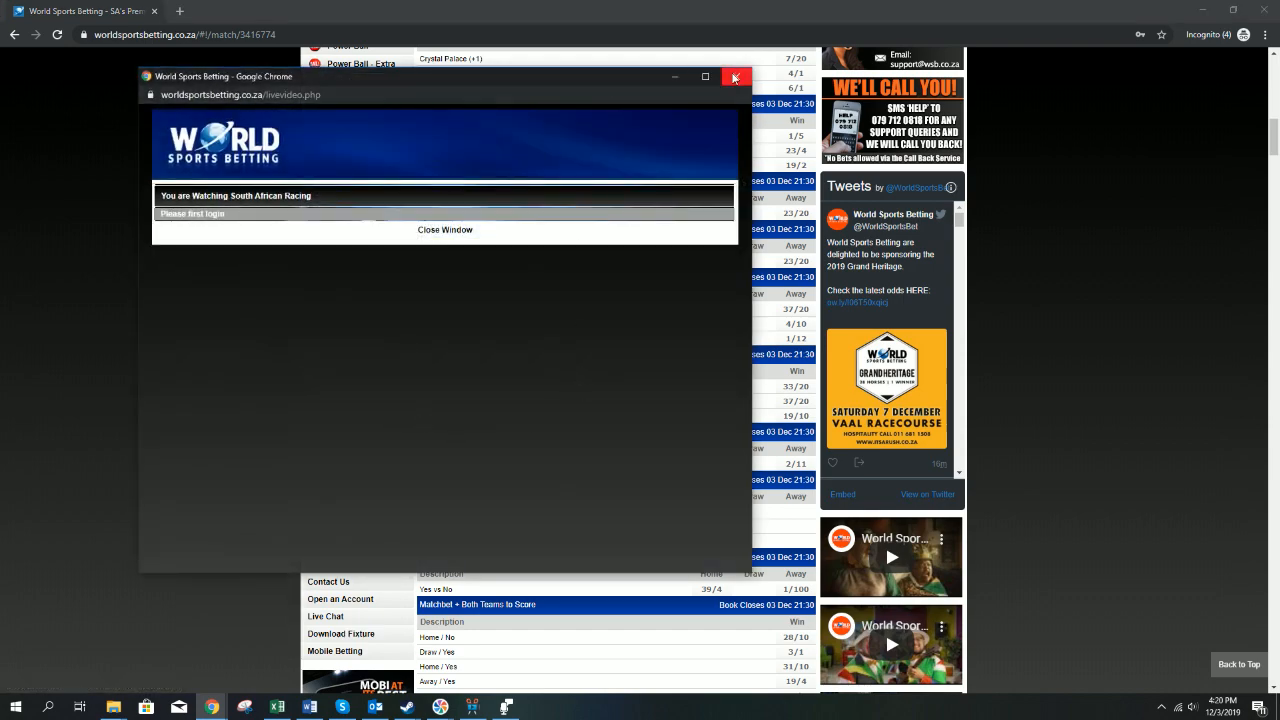
{"action": "left_click", "coordinate": [734, 78]}
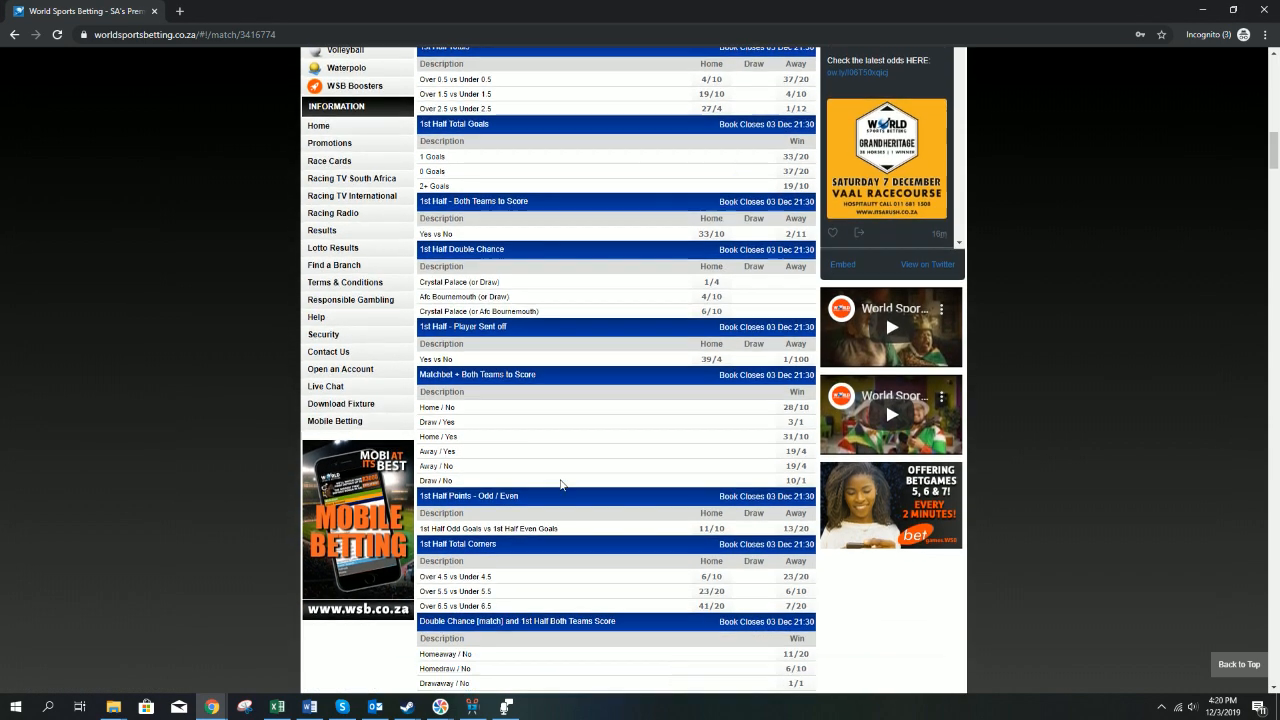
{"action": "left_click", "coordinate": [334, 421]}
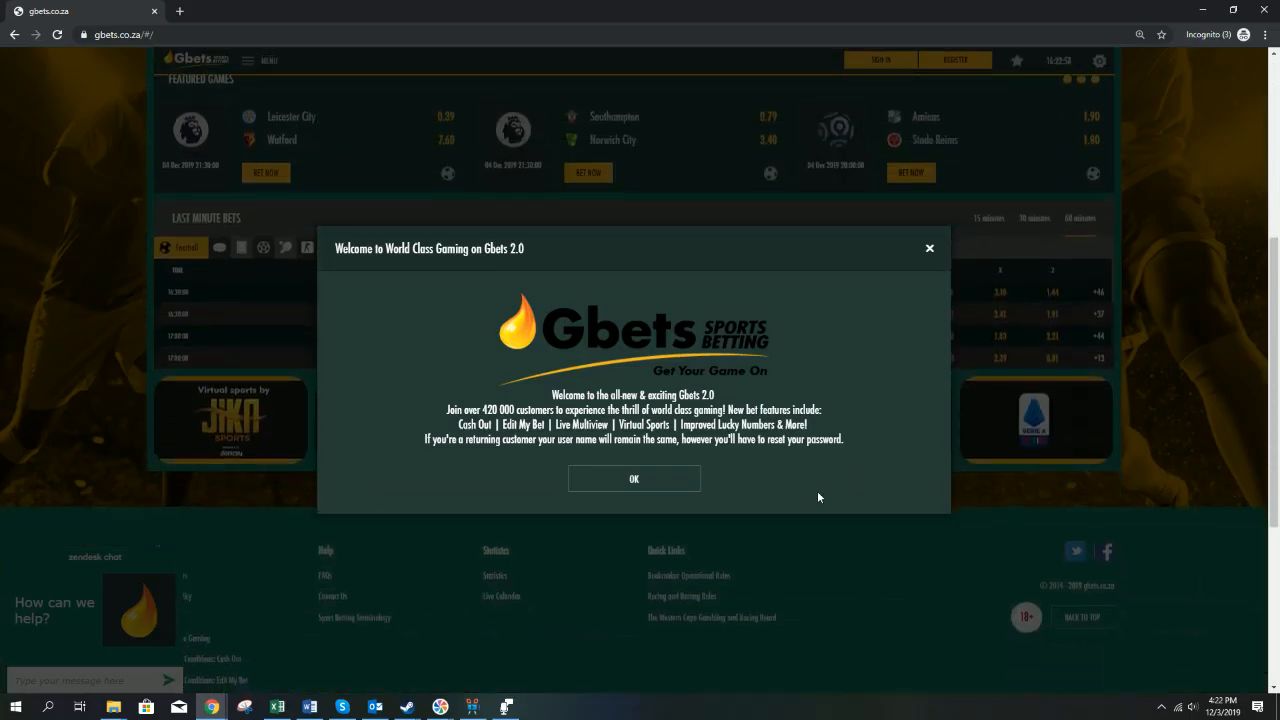
Step: Dismiss the Gbets 2.0 welcome message and browse the virtual games through to BetGames TV
{"action": "left_click", "coordinate": [634, 478]}
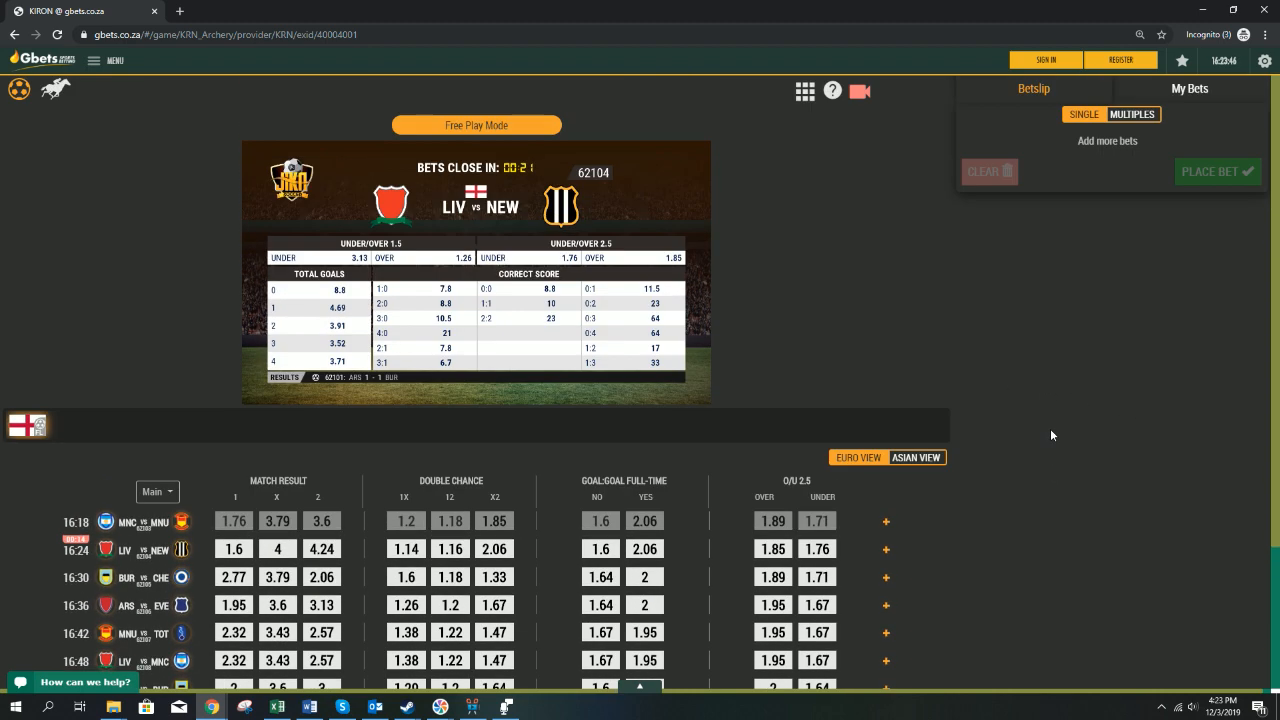
{"action": "mouse_move", "coordinate": [438, 234]}
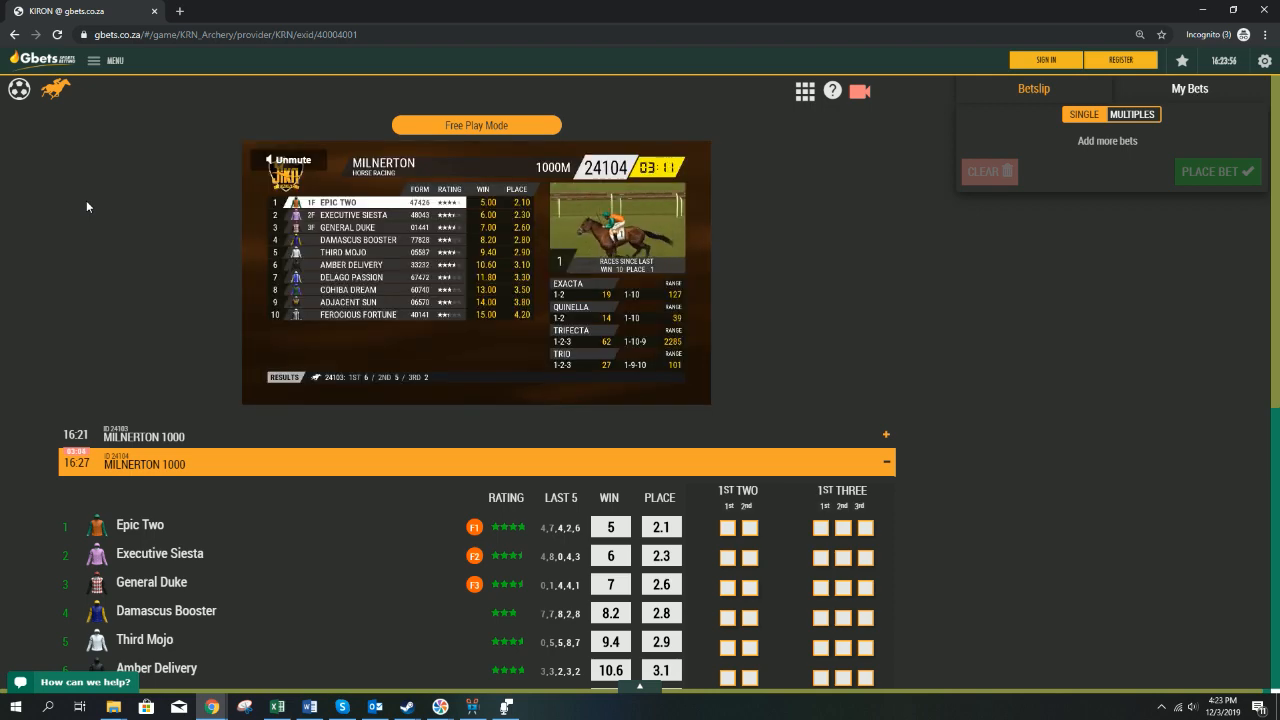
{"action": "scroll", "scroll_direction": "down", "scroll_amount": 3}
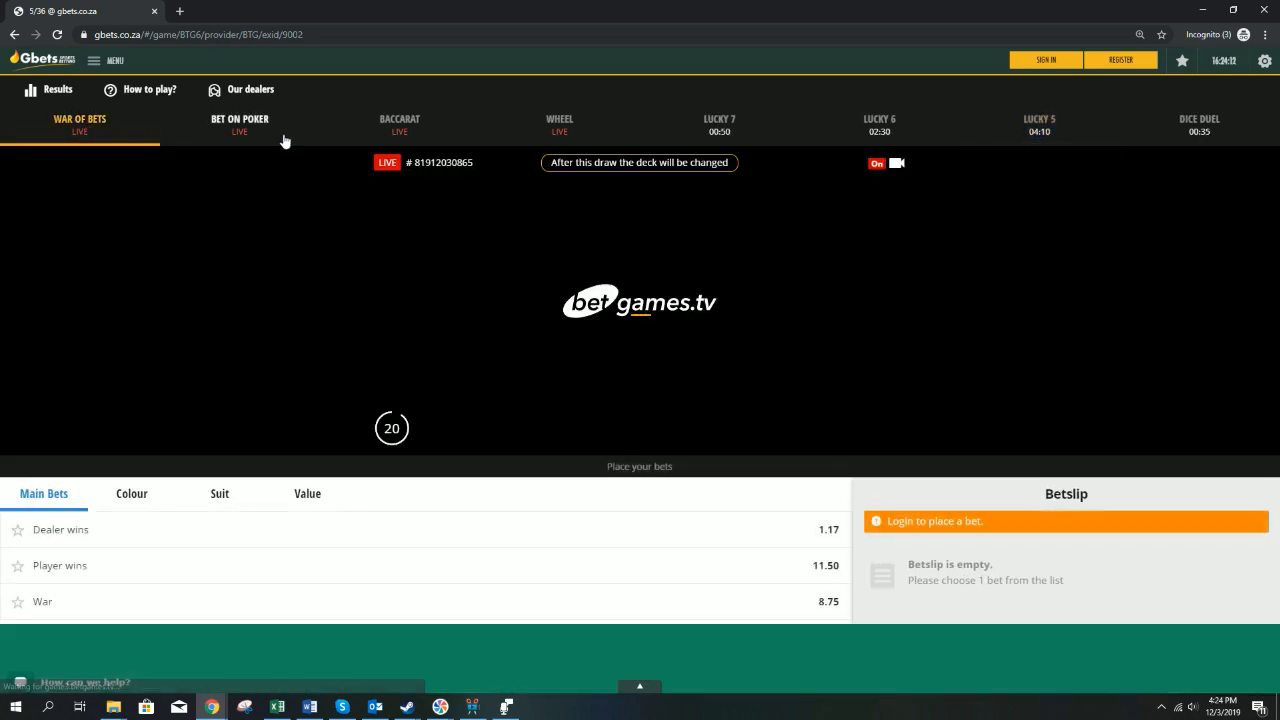
Step: Watch the live Wheel game, then return to the Gbets home page via the logo
{"action": "left_click", "coordinate": [553, 124]}
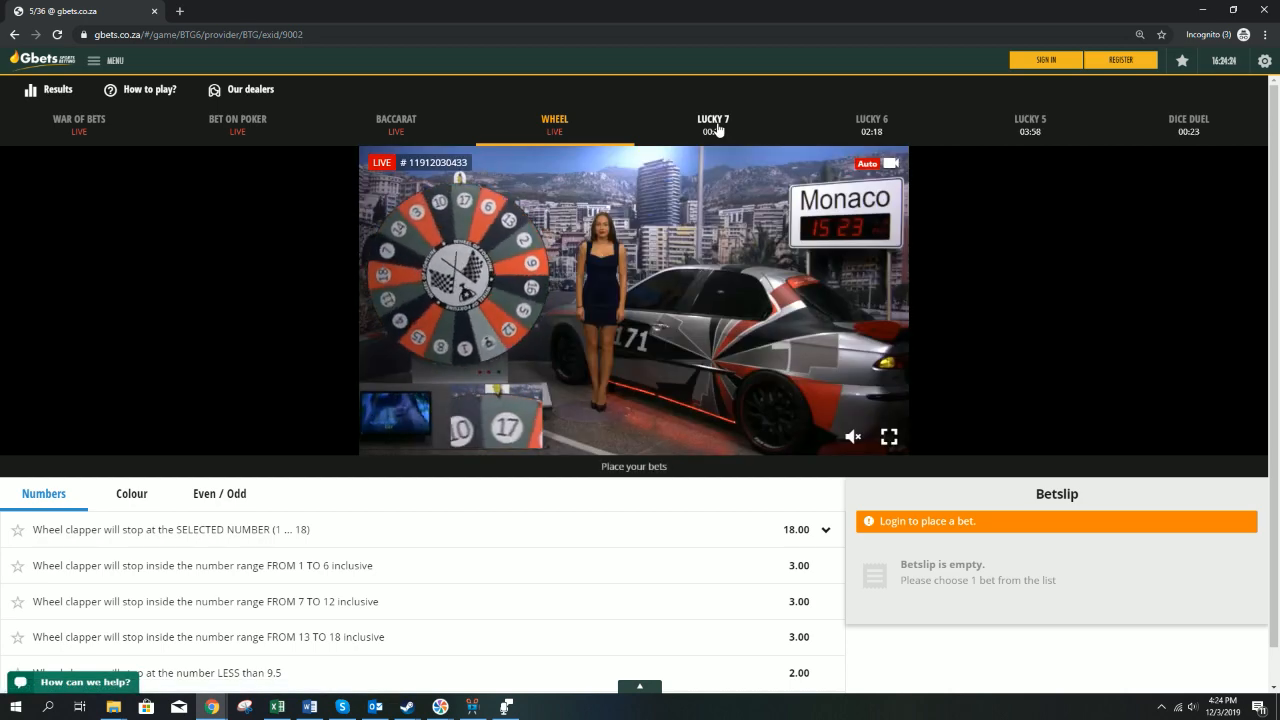
{"action": "left_click", "coordinate": [711, 118]}
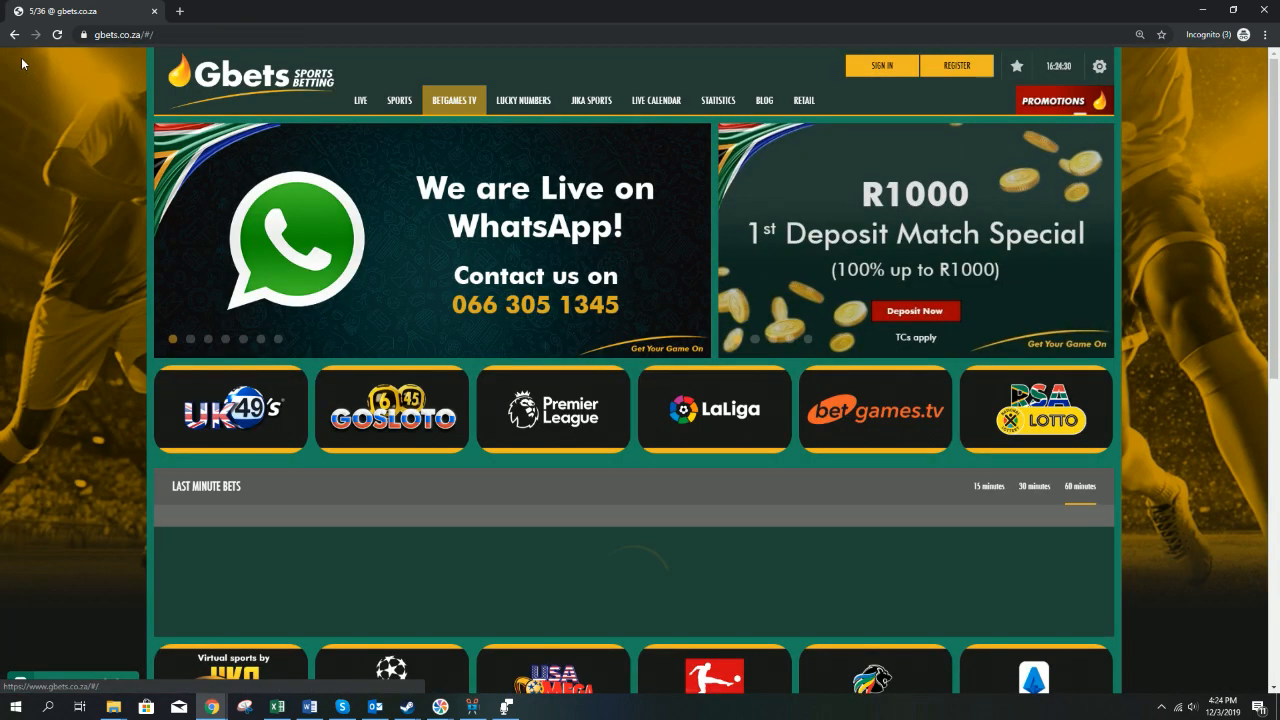
Step: View the Gbets promotions with Cash Out details, then open the R1000 deposit match banner
{"action": "left_click", "coordinate": [716, 99]}
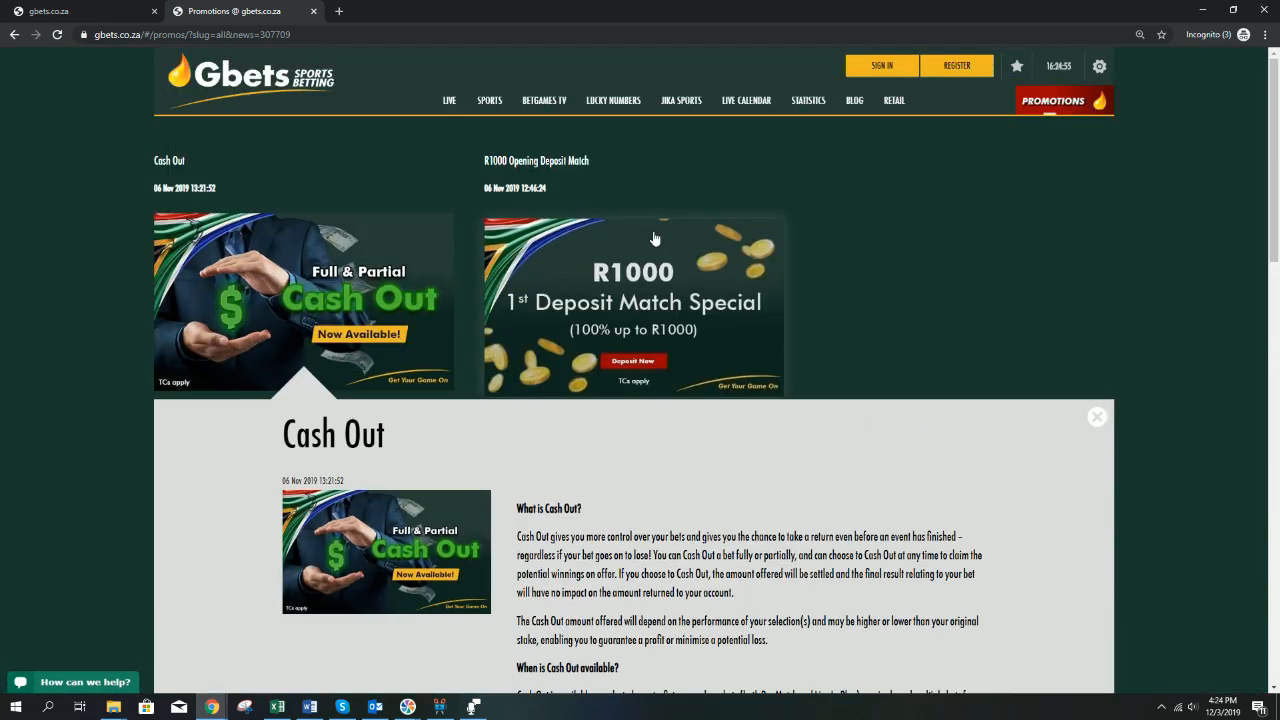
{"action": "left_click", "coordinate": [633, 300]}
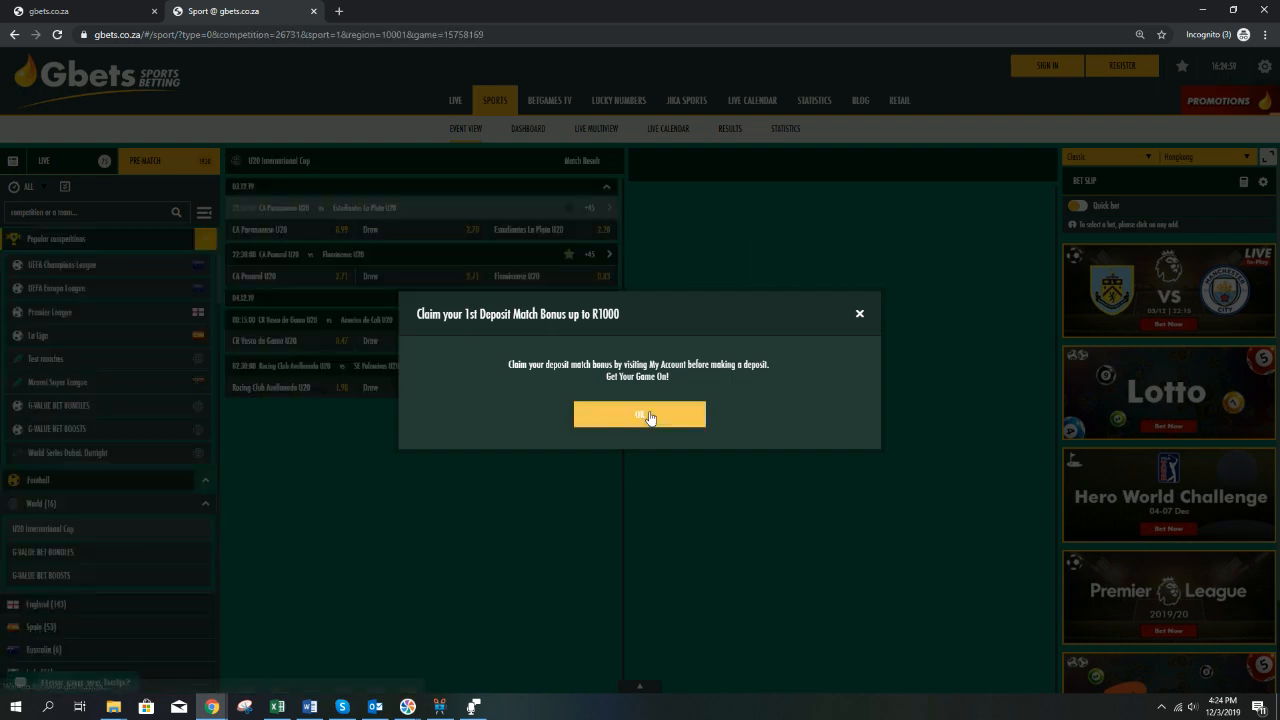
Step: Dismiss the deposit bonus notice and scroll the CA Paranaense U20 vs Estudiantes U20 markets
{"action": "left_click", "coordinate": [639, 413]}
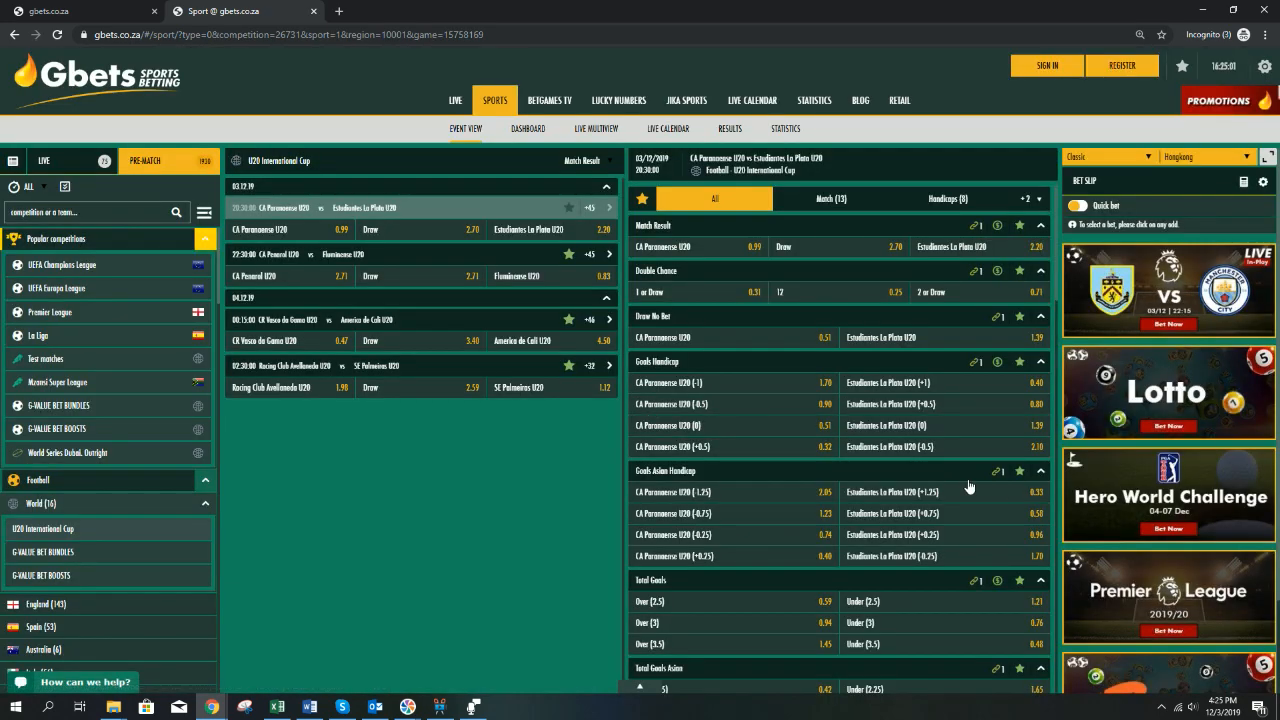
{"action": "scroll", "scroll_direction": "down", "scroll_amount": 3}
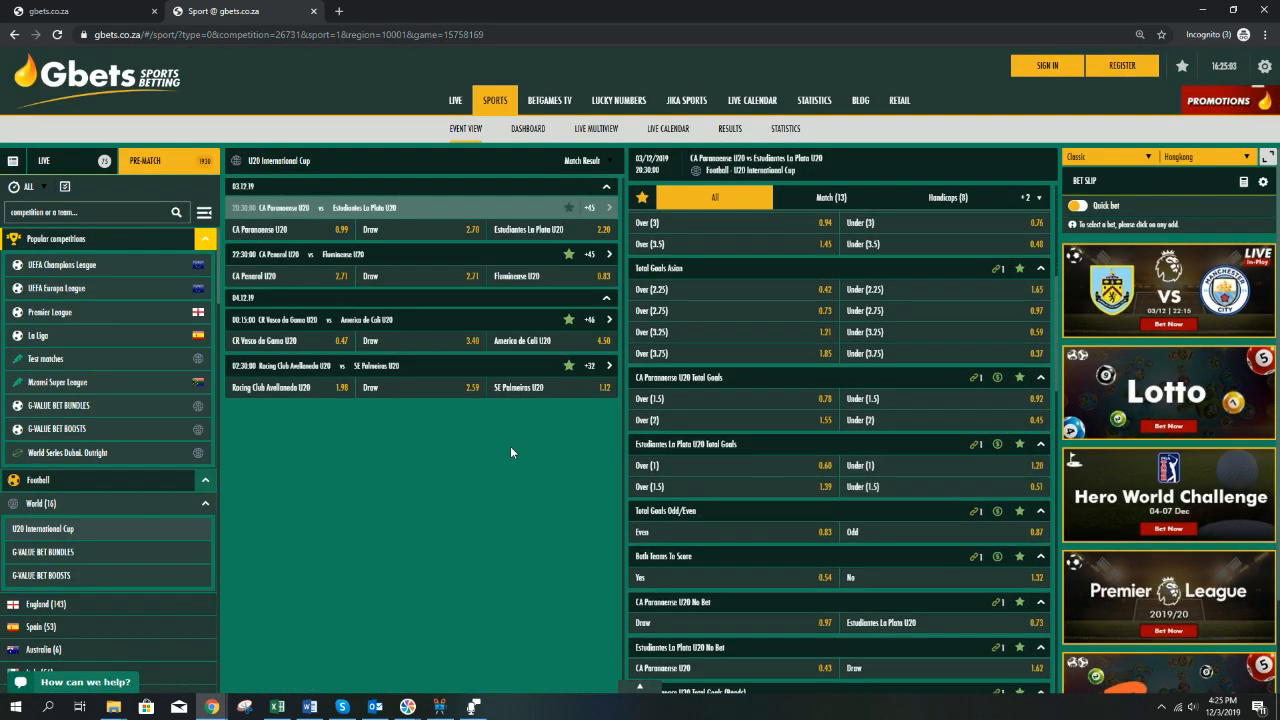
{"action": "mouse_move", "coordinate": [255, 190]}
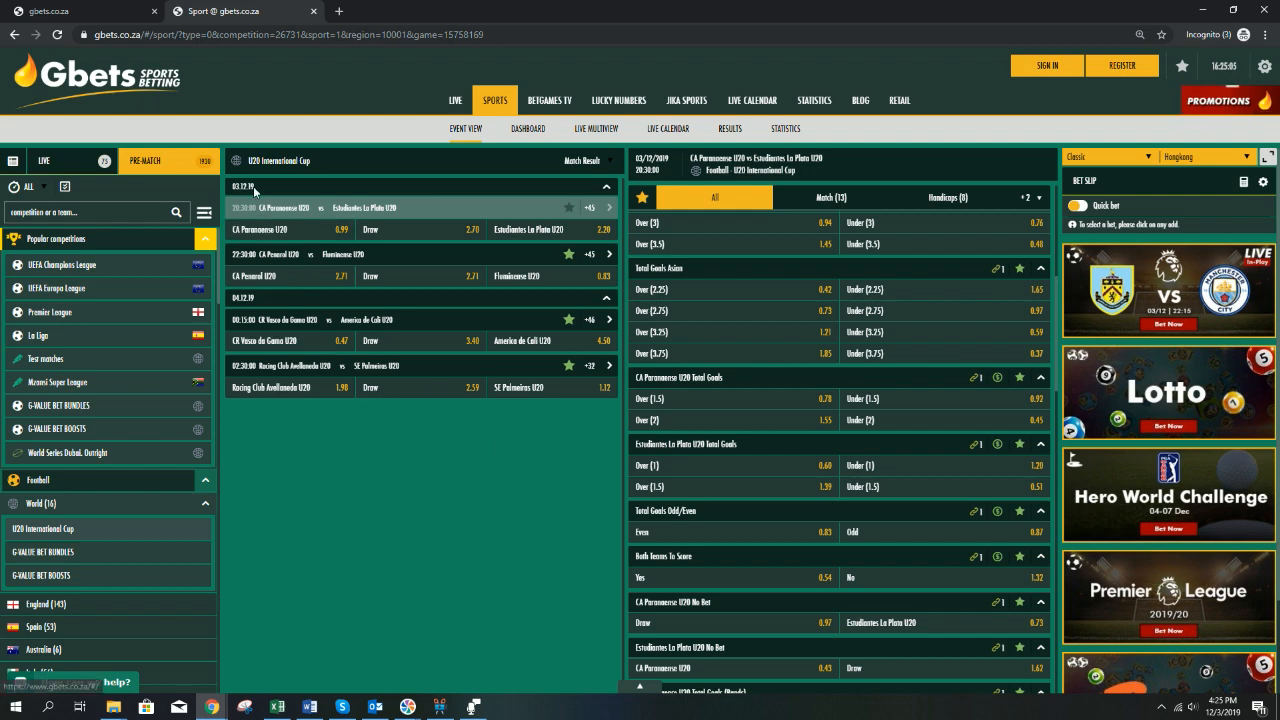